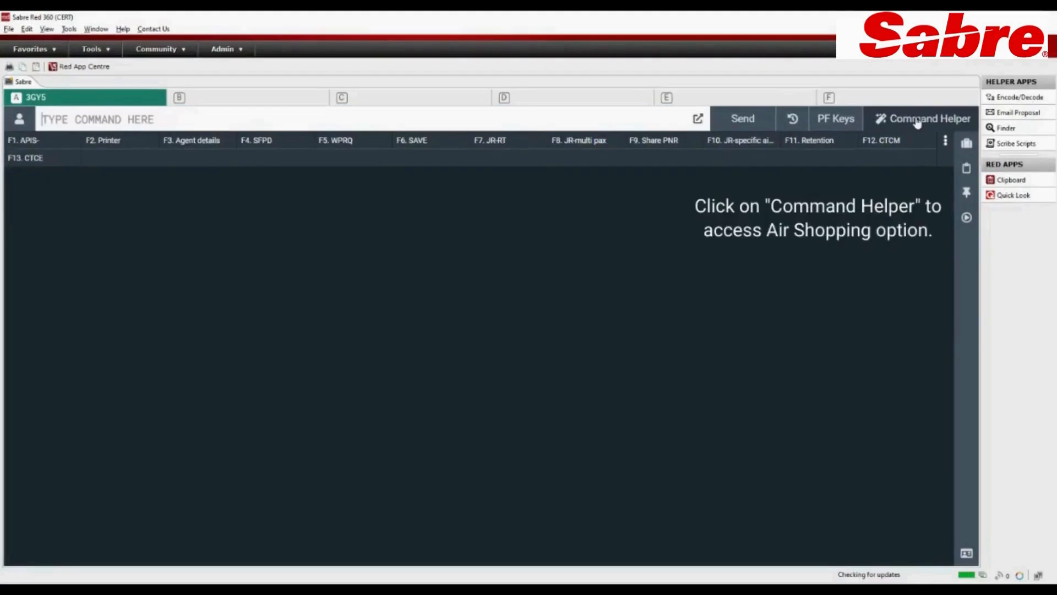
mouse_move(932, 129)
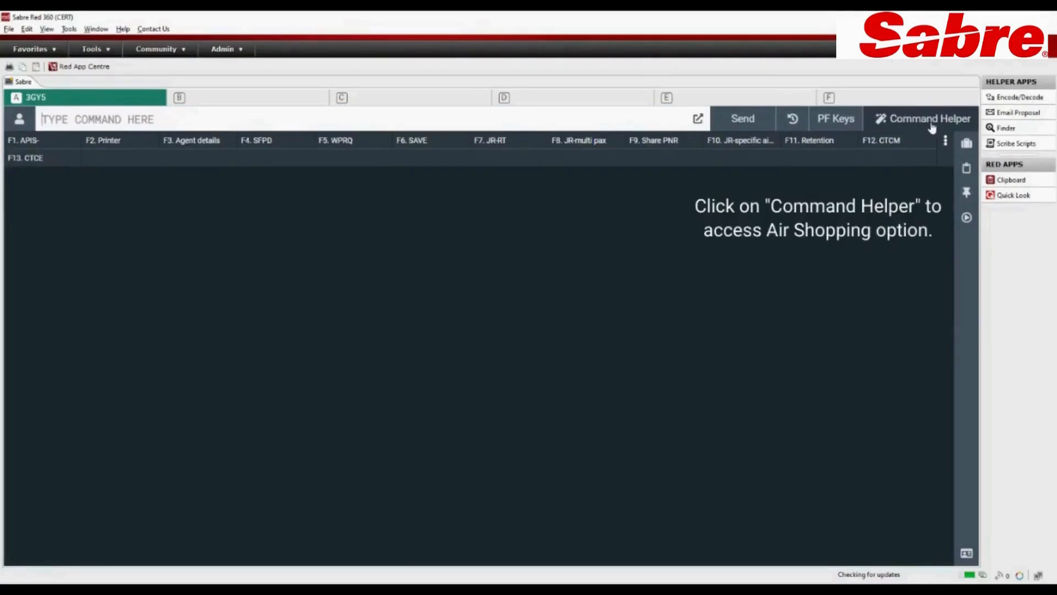
Step: Start an air search from DOH to London Heathrow (LHR), removing the extra Via field
left_click(929, 119)
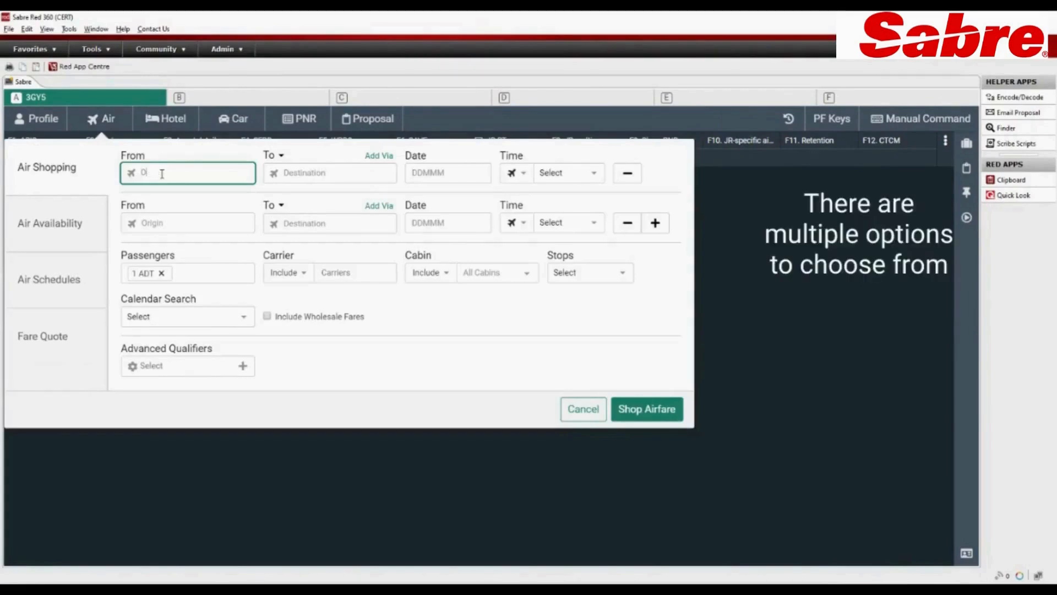
type("DOH")
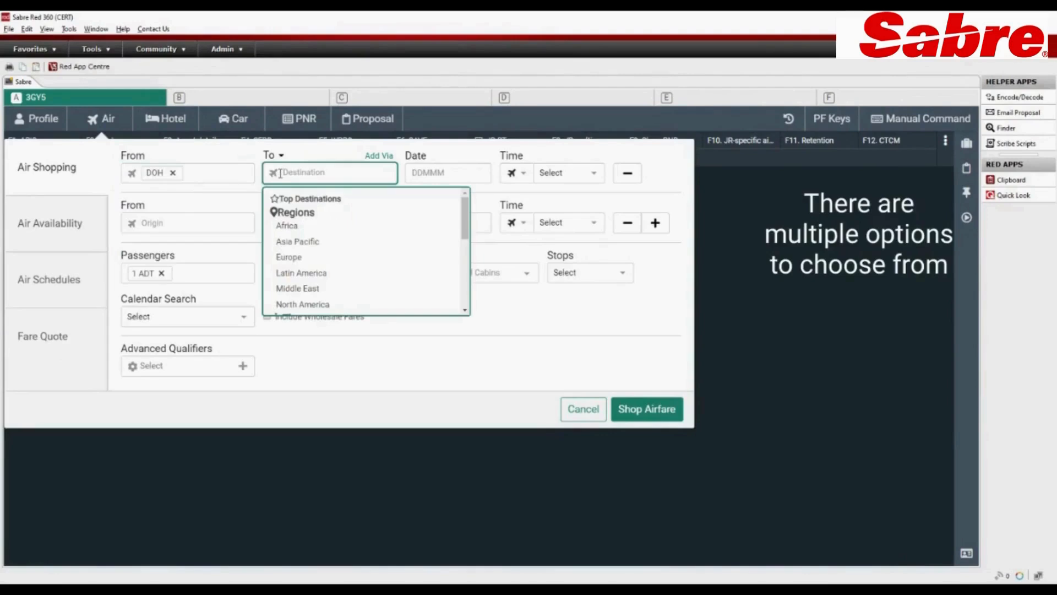
type("LHR")
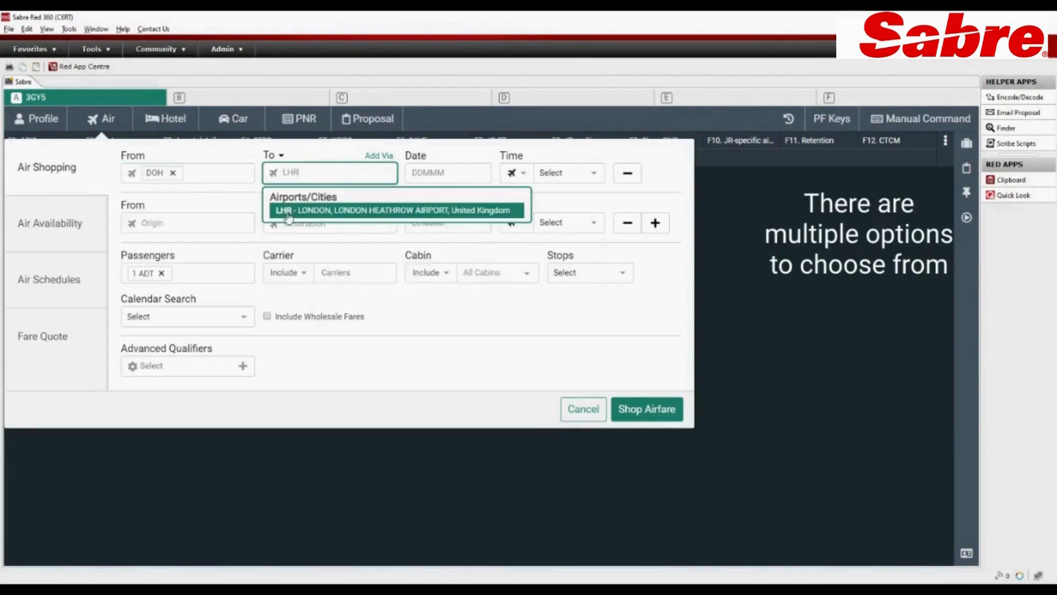
left_click(396, 210)
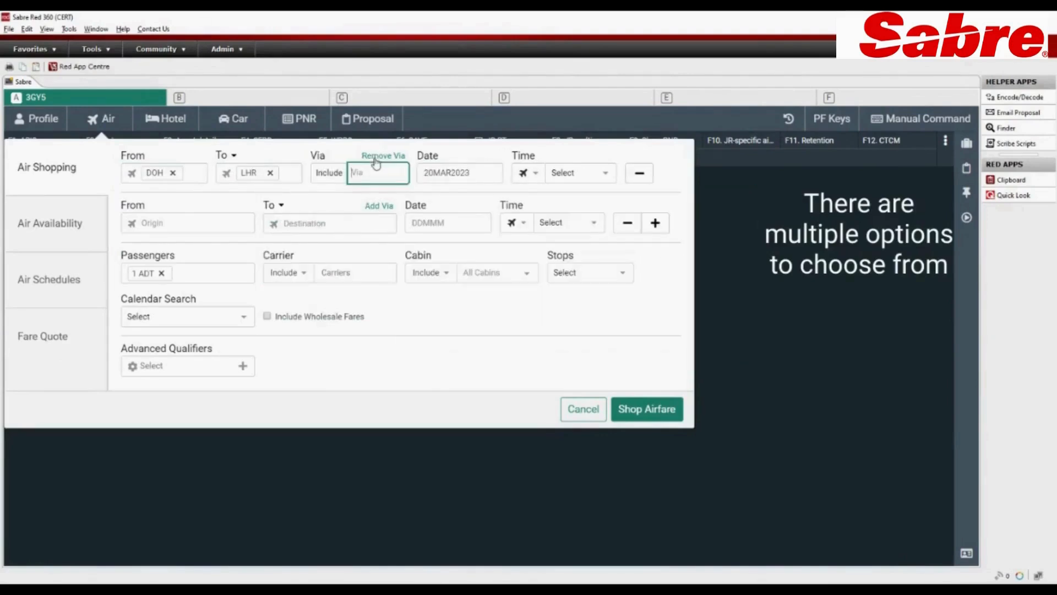
left_click(382, 155)
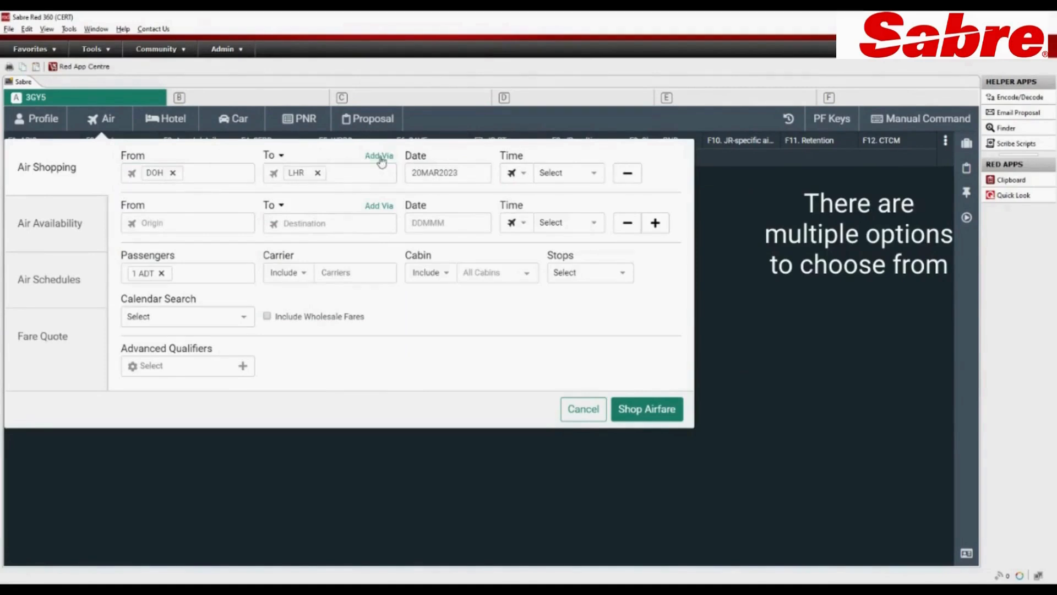
Step: Set outbound 29APR2023 at any time and the LHR–DOH return on 11MAY2023
left_click(448, 172)
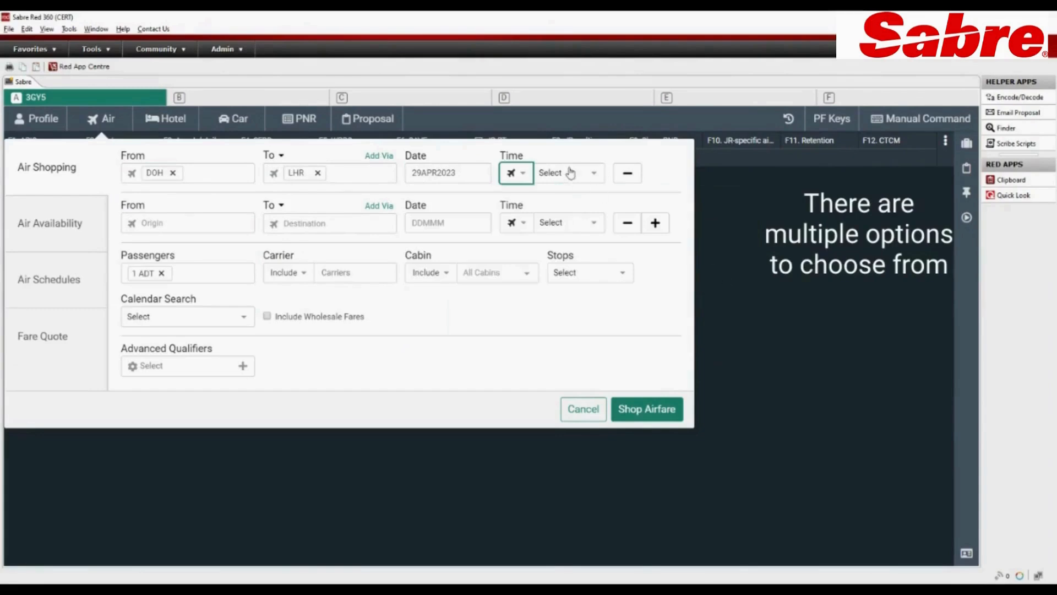
left_click(568, 173)
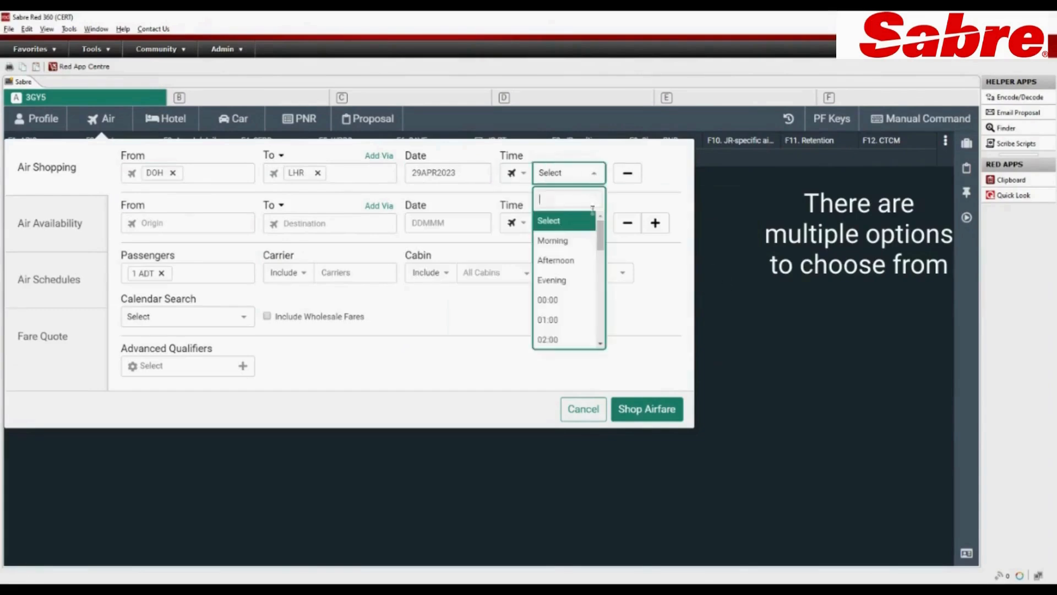
scroll("down", 3)
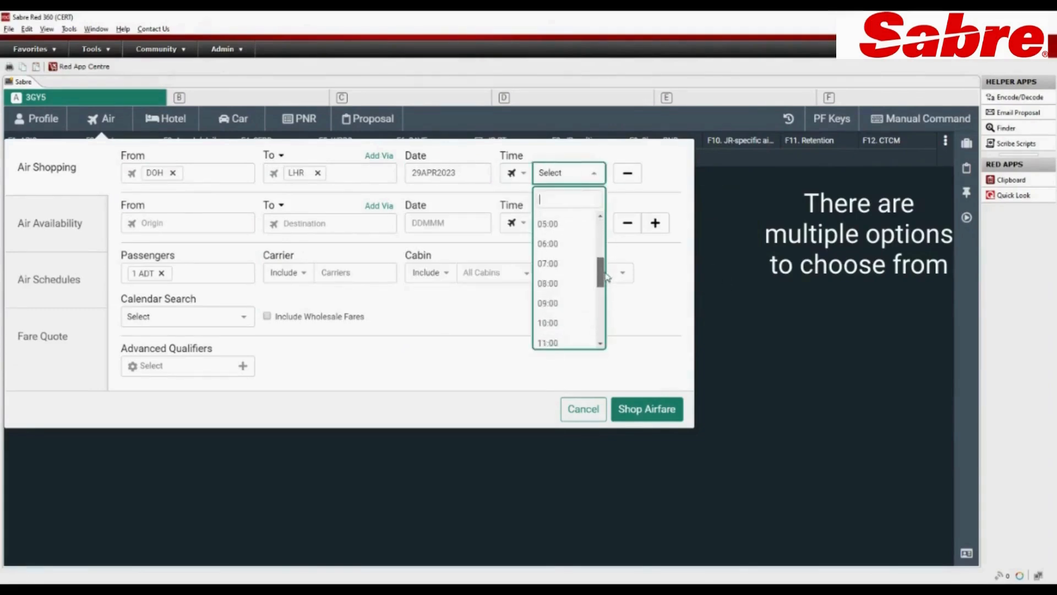
left_click(633, 198)
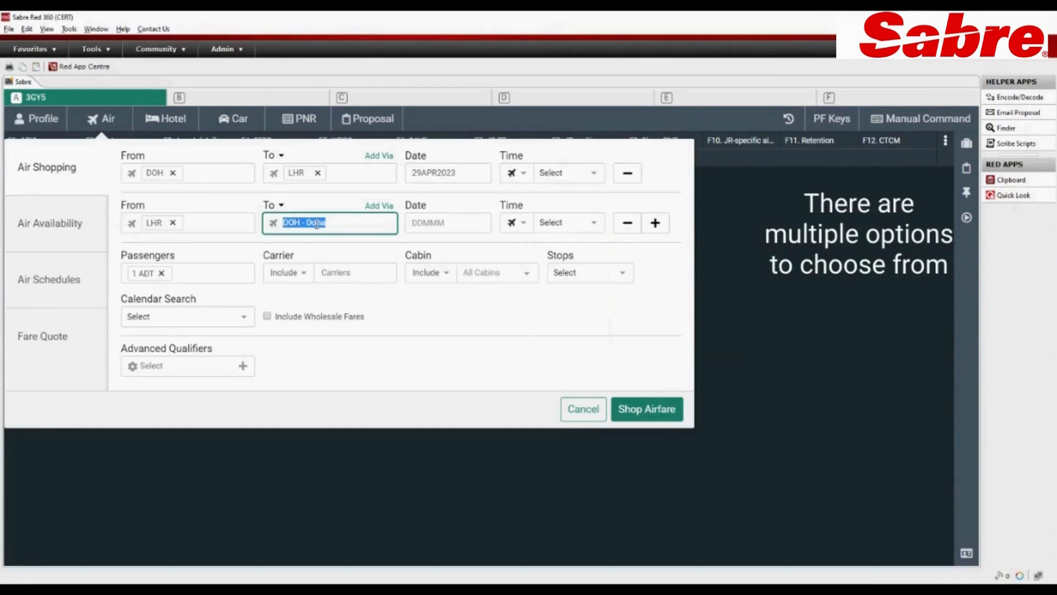
left_click(448, 222)
type("11MAY2023")
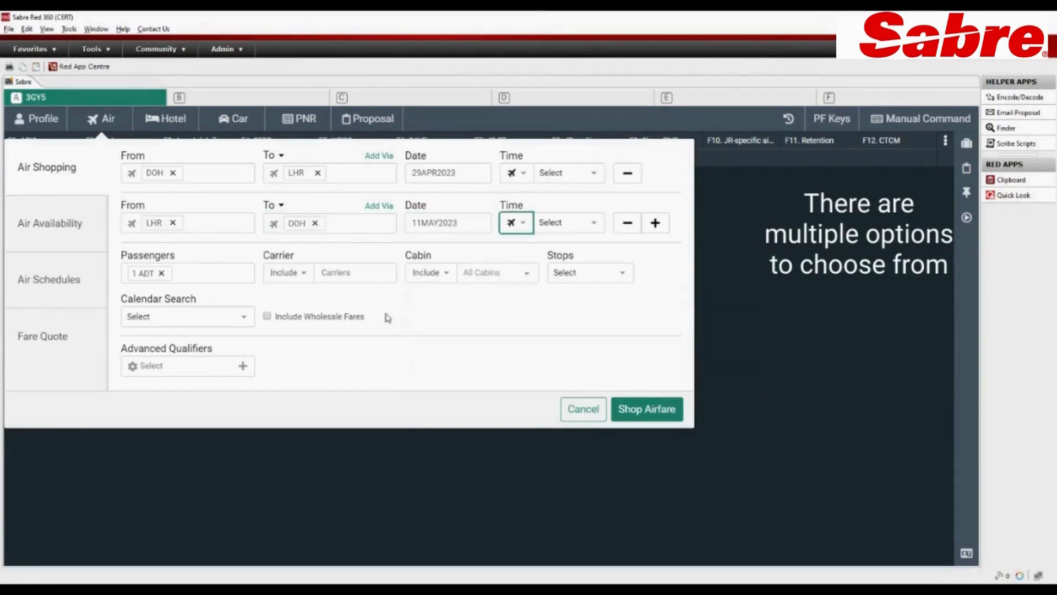
mouse_move(193, 277)
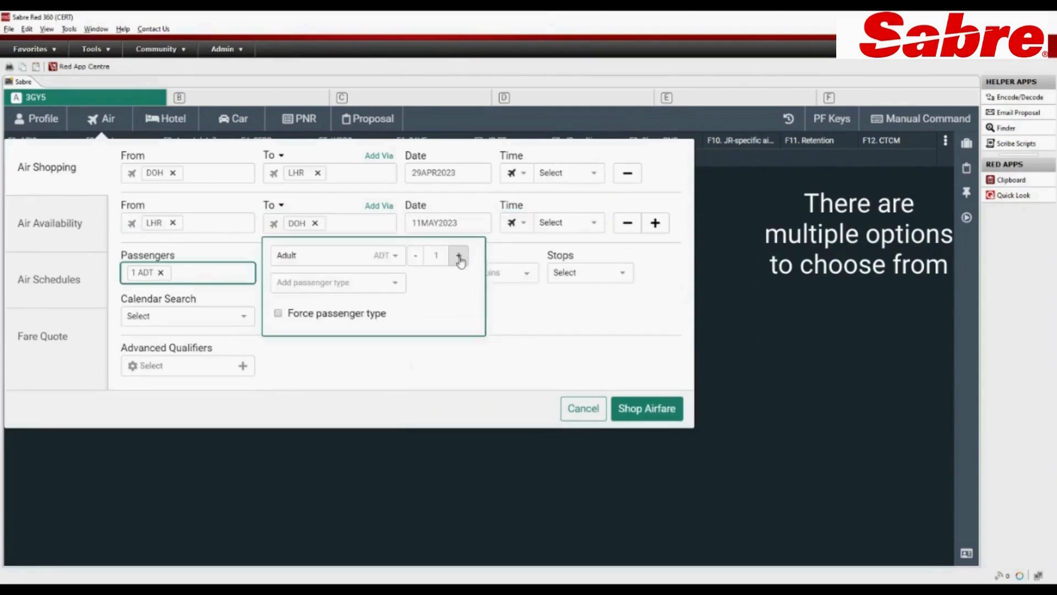
Step: Keep one adult, and add an accompanied child aged 6 and an infant without a seat
left_click(459, 255)
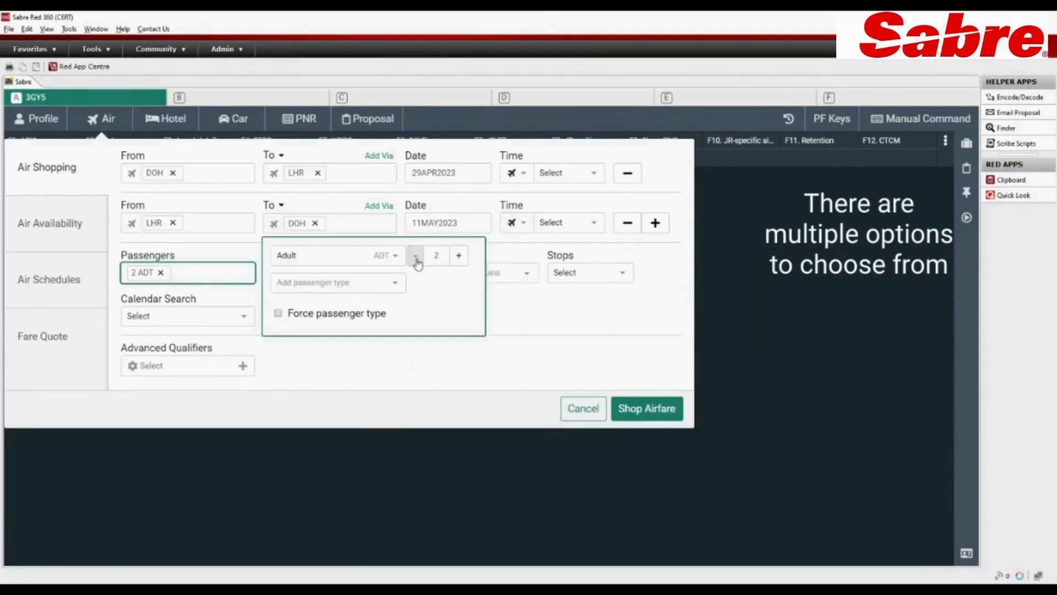
left_click(415, 255)
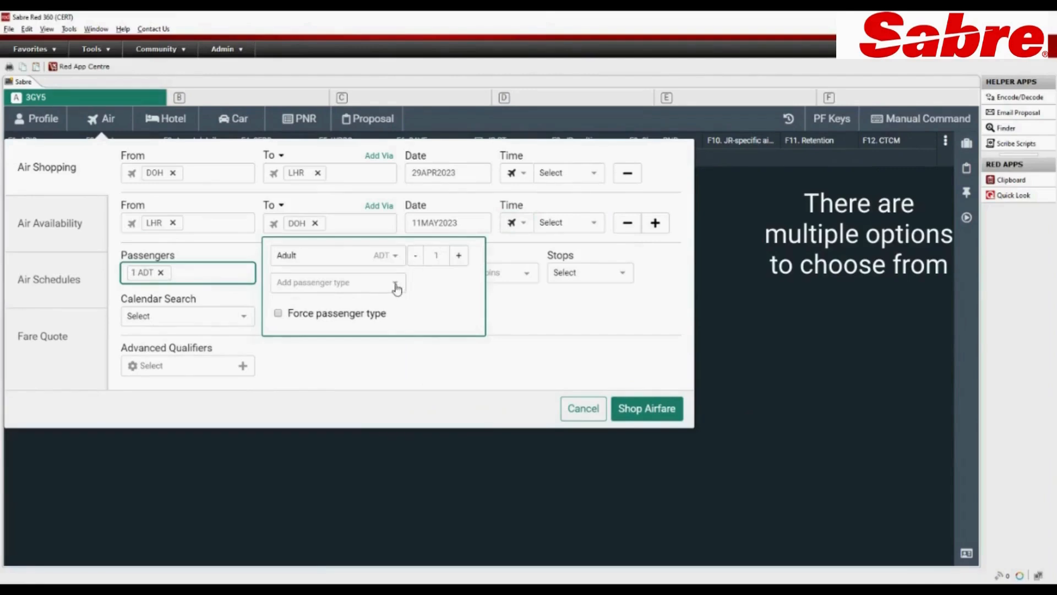
left_click(337, 282)
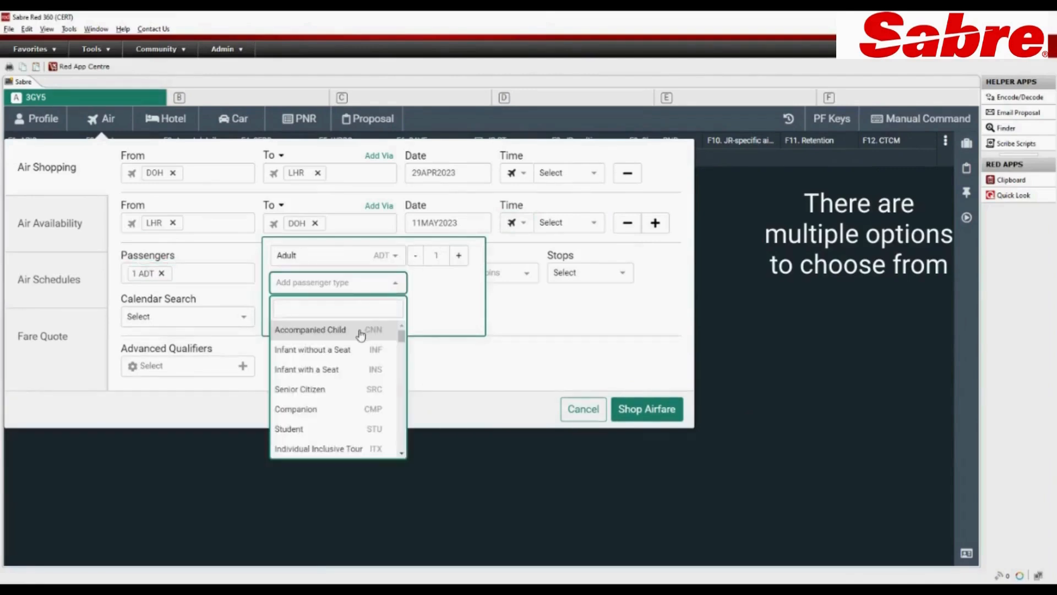
left_click(310, 330)
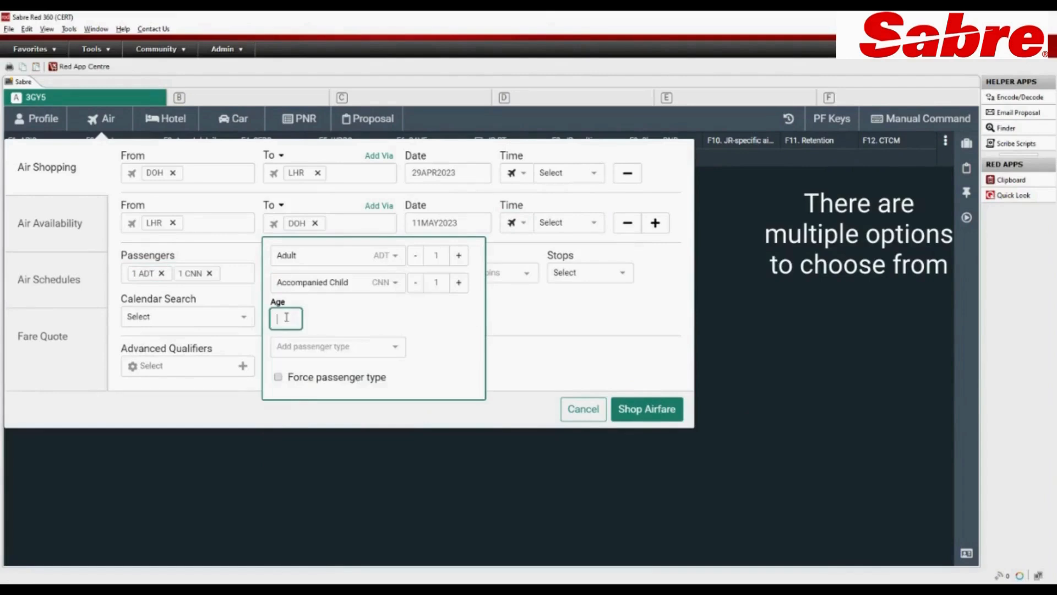
type("6")
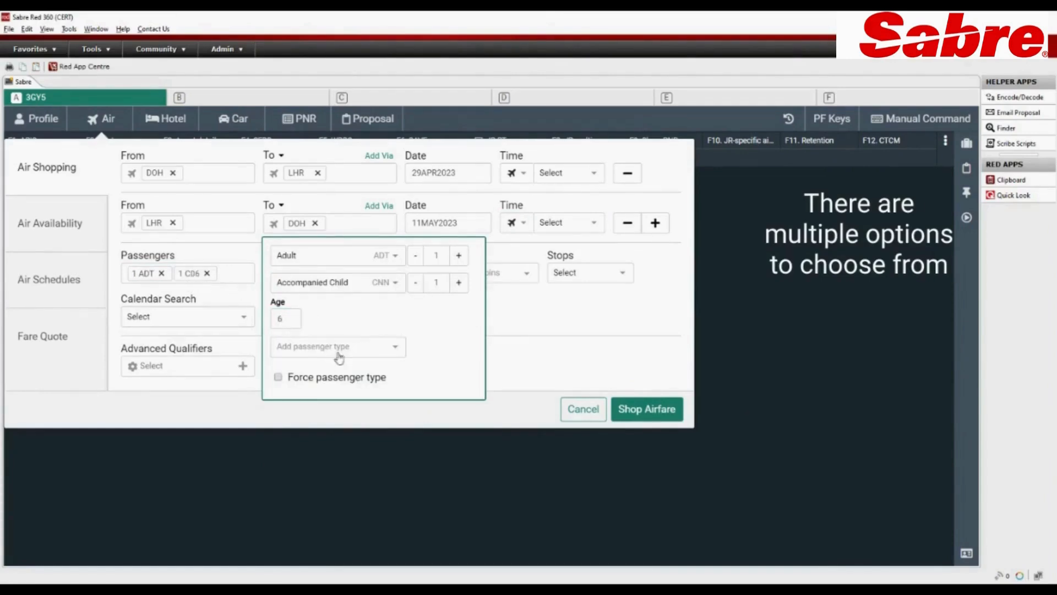
left_click(337, 345)
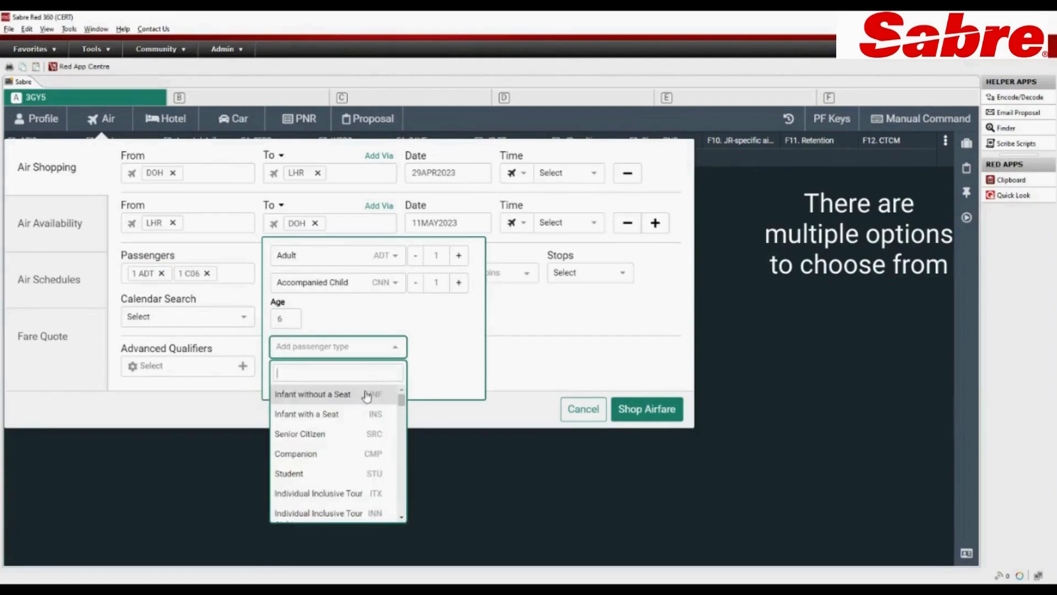
left_click(312, 393)
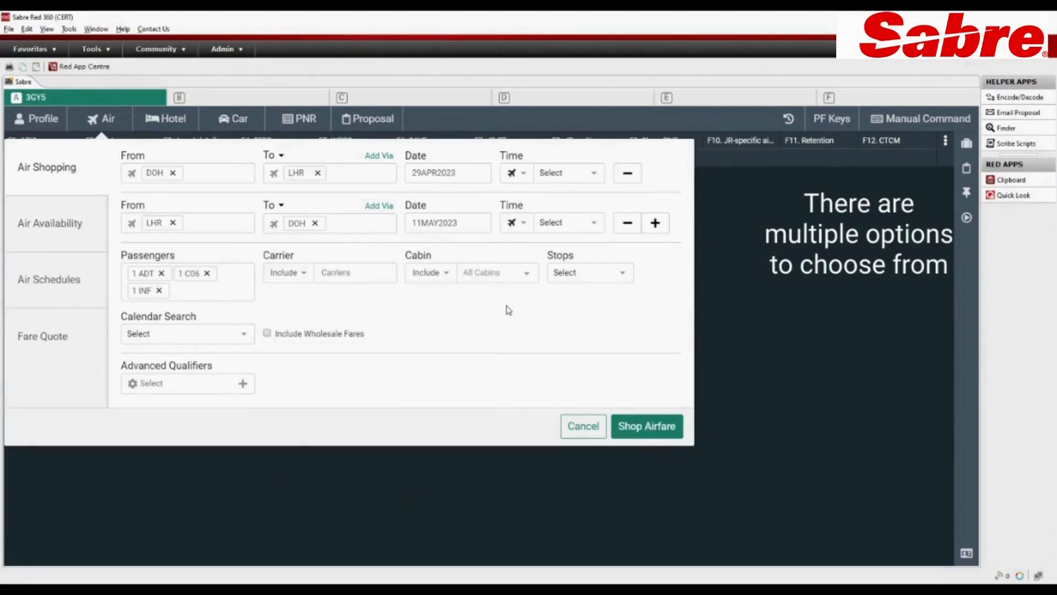
Step: Review the carrier and cabin include options, leaving cabin class unchanged
left_click(287, 272)
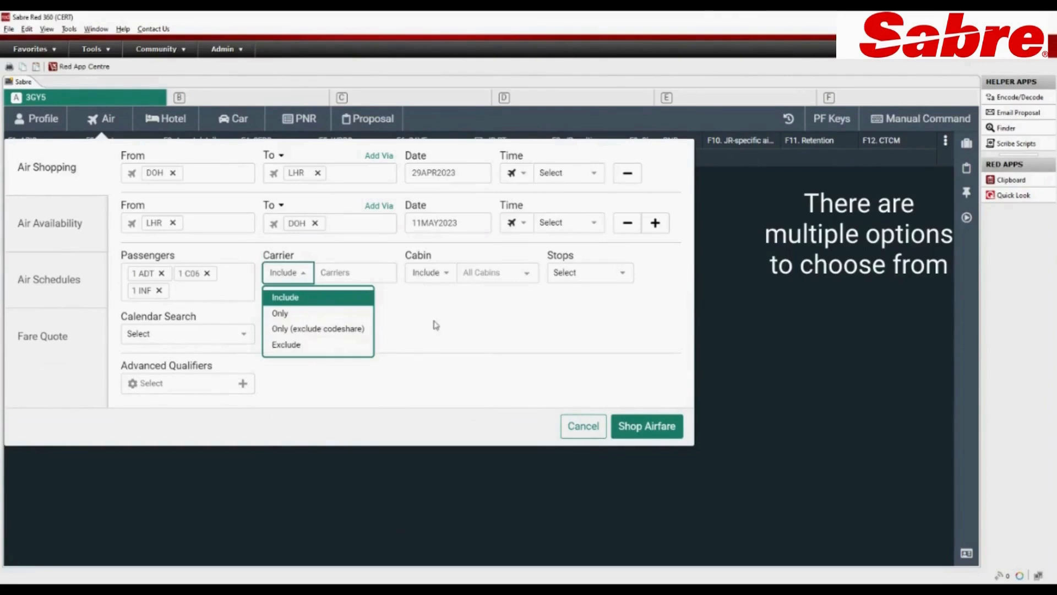
left_click(430, 273)
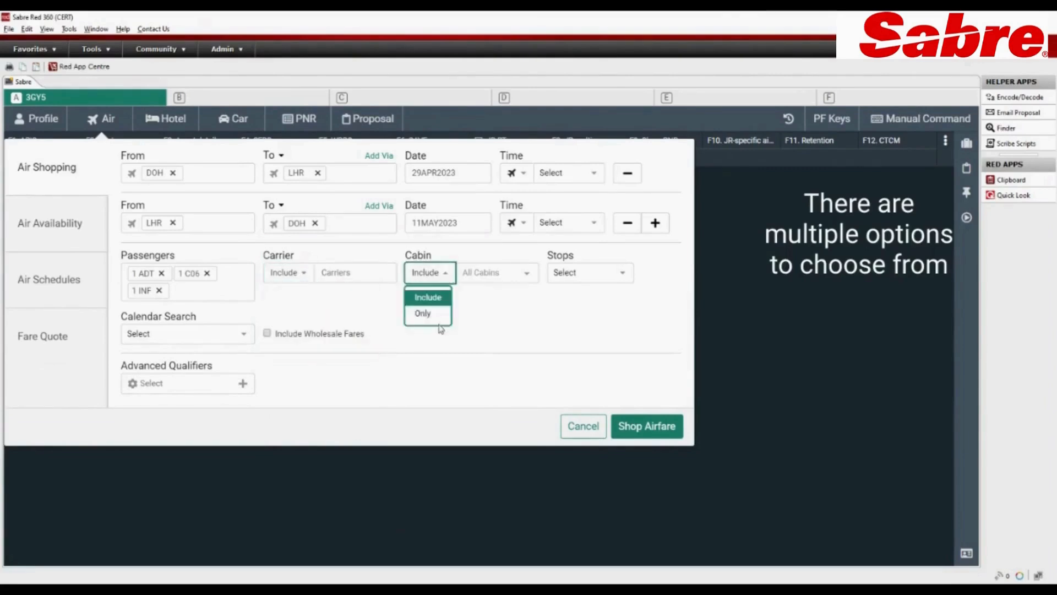
left_click(498, 271)
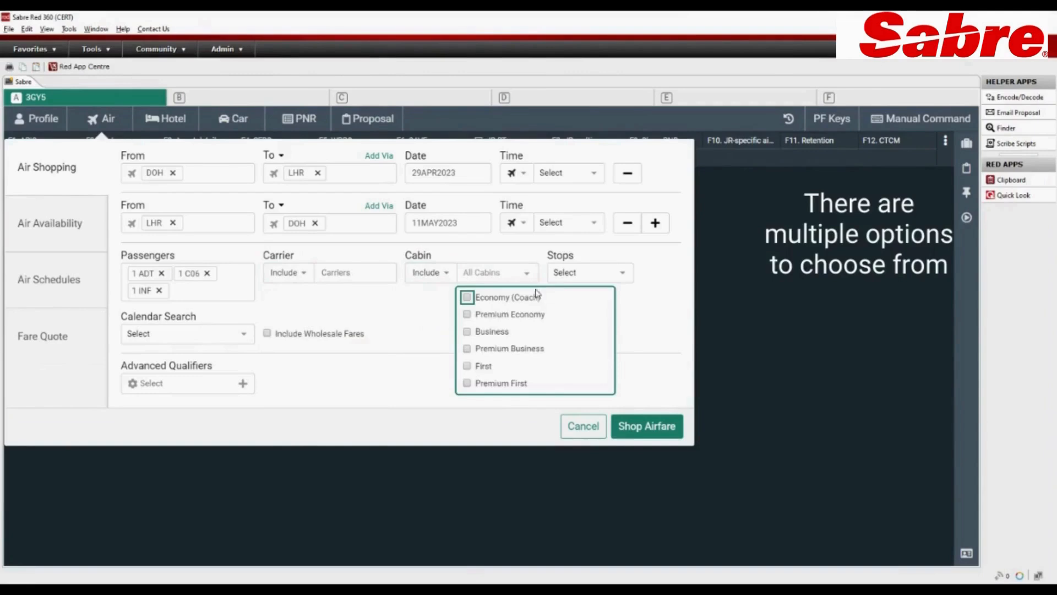
left_click(626, 301)
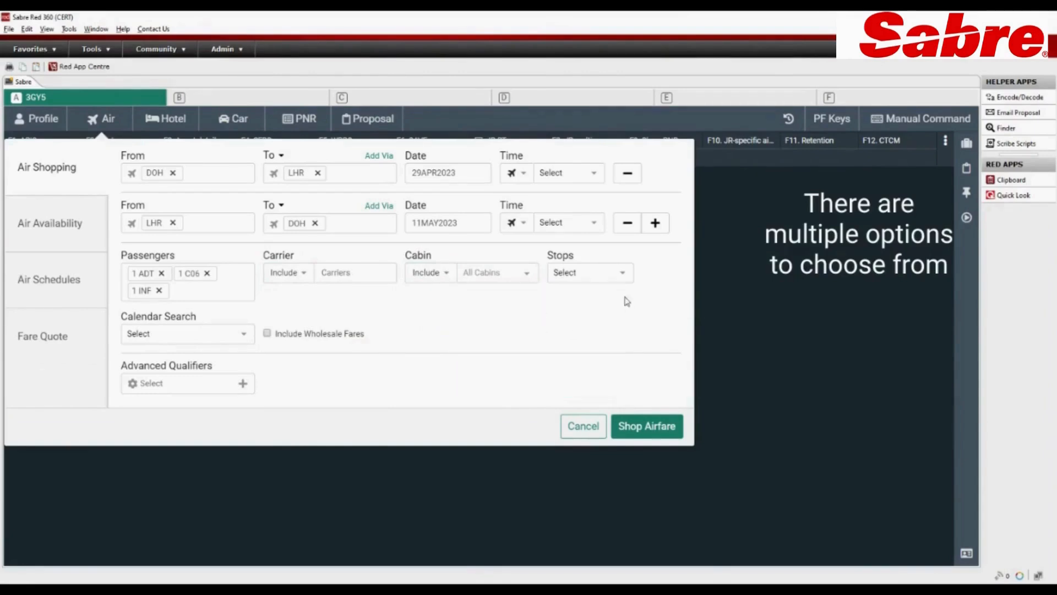
left_click(588, 273)
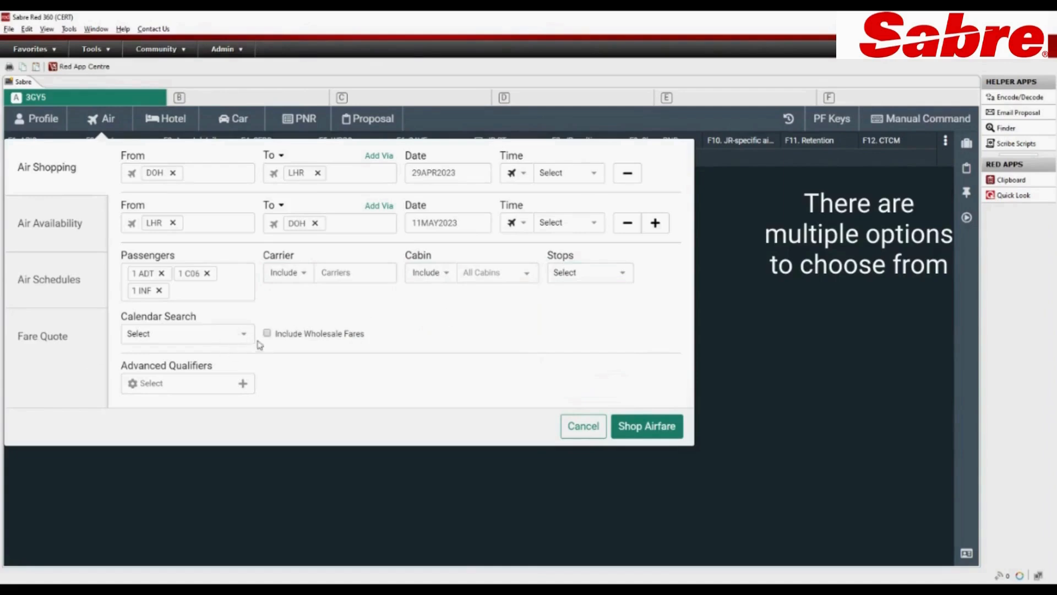
Step: Browse advanced search qualifiers, run the DOH–LHR search and open Travel Seasonality
left_click(187, 333)
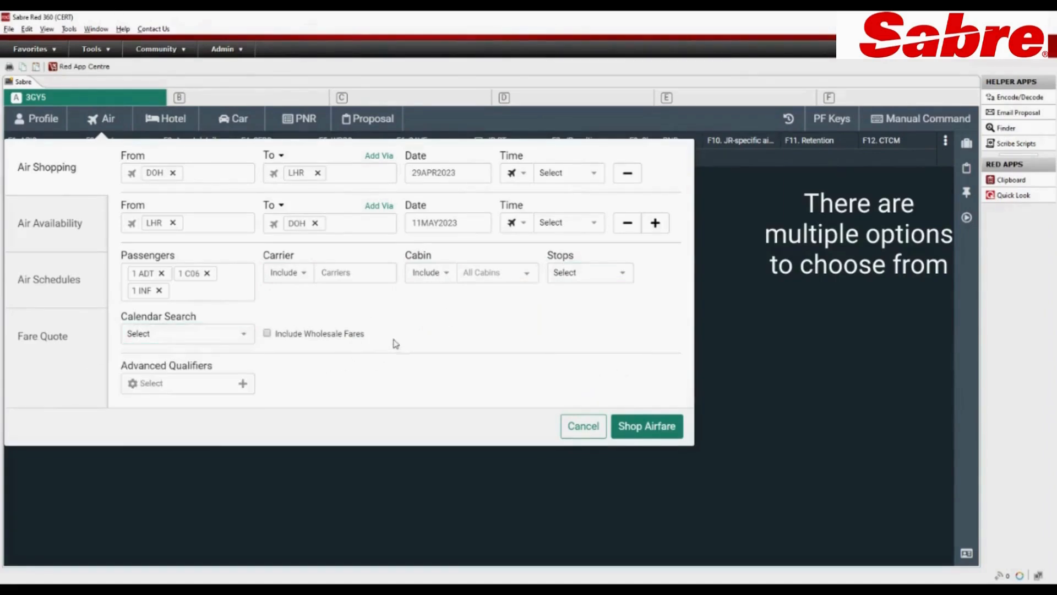
left_click(242, 384)
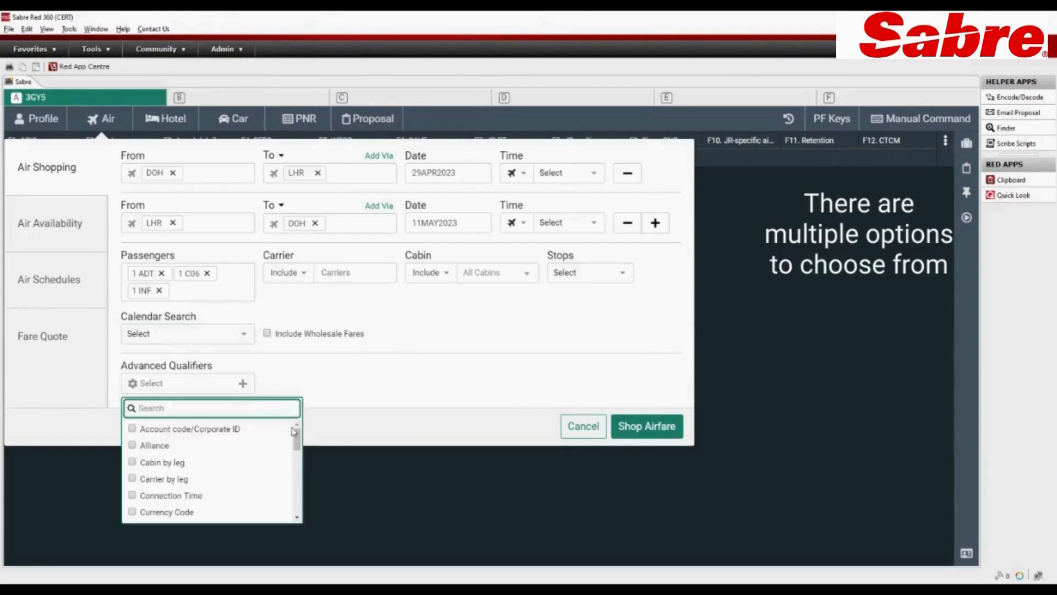
scroll("down", 3)
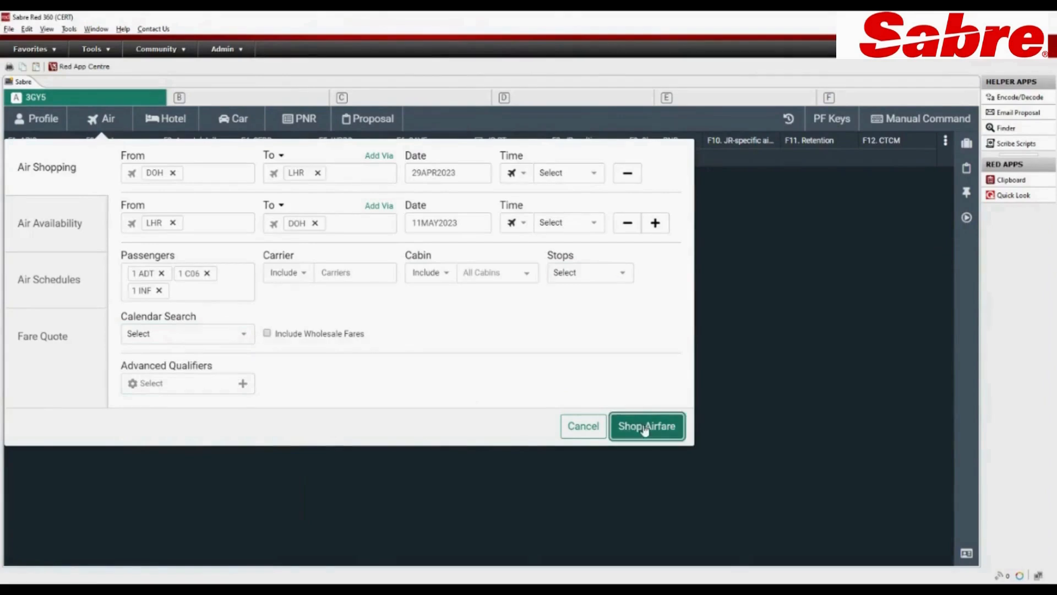
left_click(646, 427)
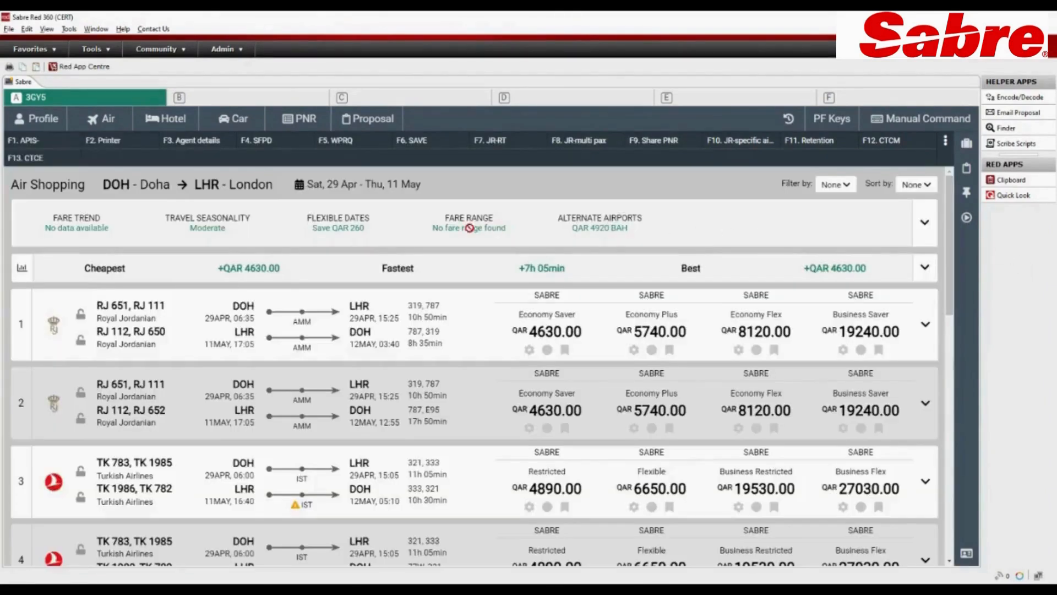
left_click(208, 222)
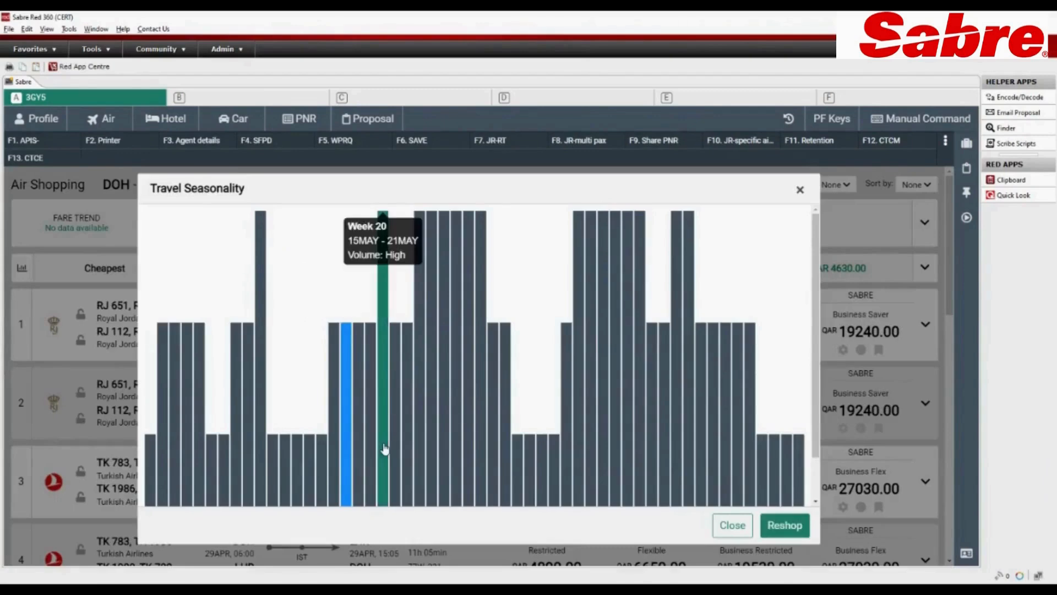
mouse_move(472, 468)
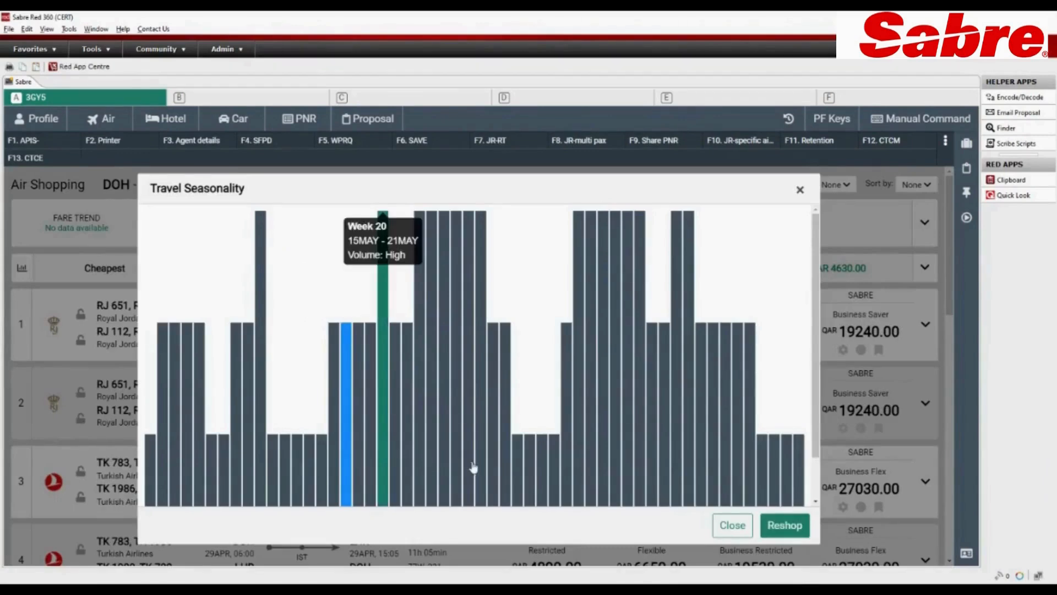
mouse_move(530, 475)
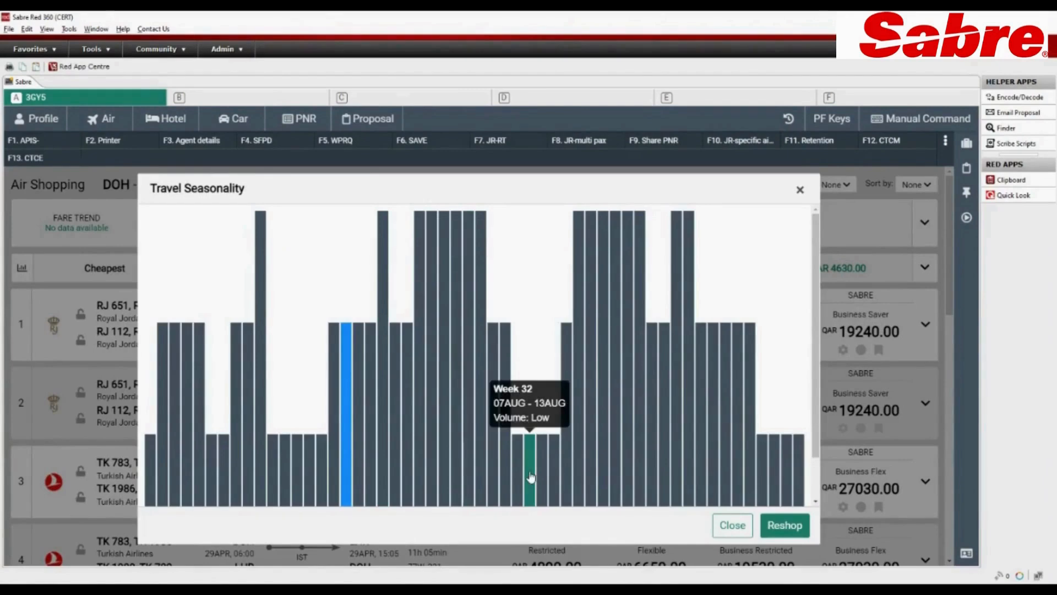
mouse_move(736, 493)
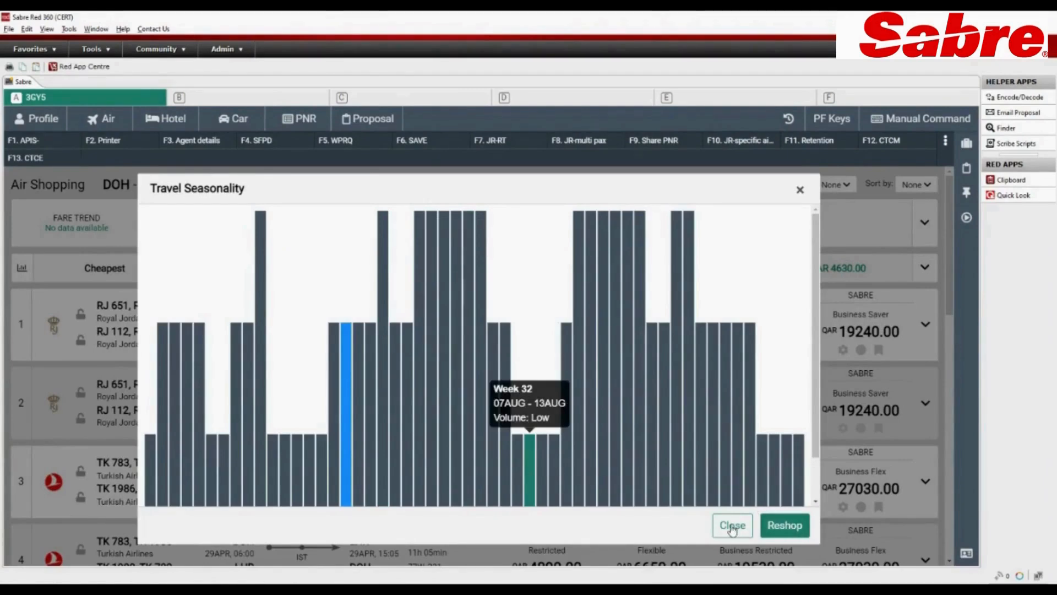
Step: Close the Travel Seasonality dialog to return to the fare results
left_click(733, 524)
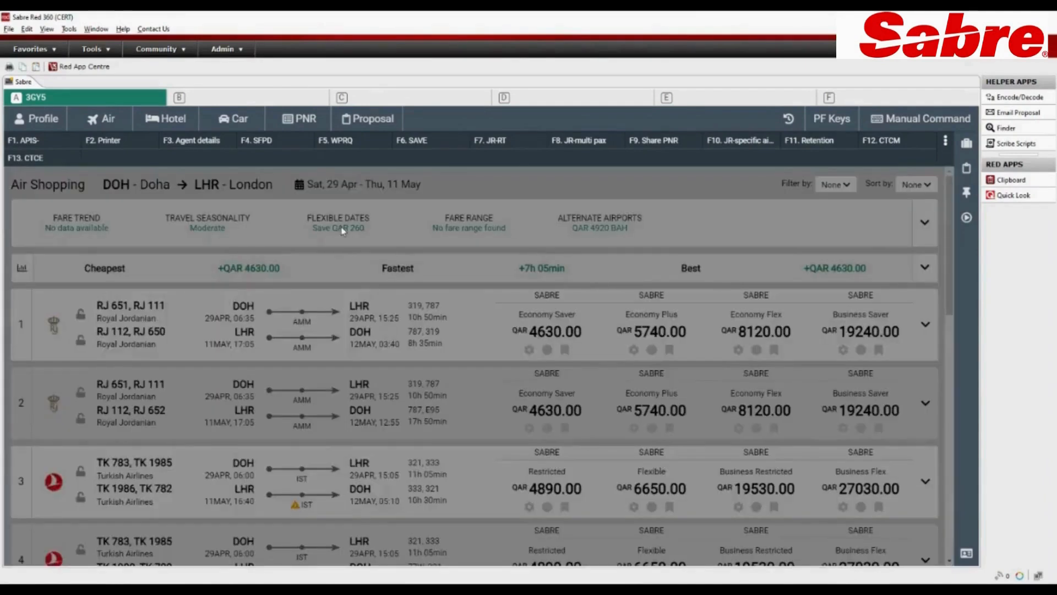
Step: Open the QAR 4920 Bahrain (BAH) alternate airport map and try Satellite, Hybrid and other styles
left_click(338, 217)
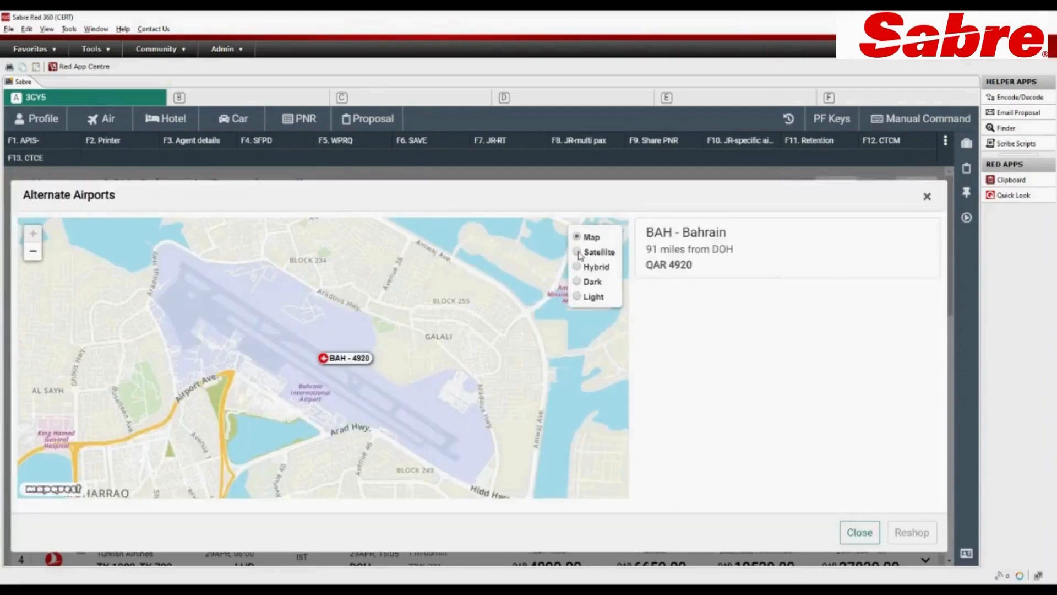
left_click(577, 251)
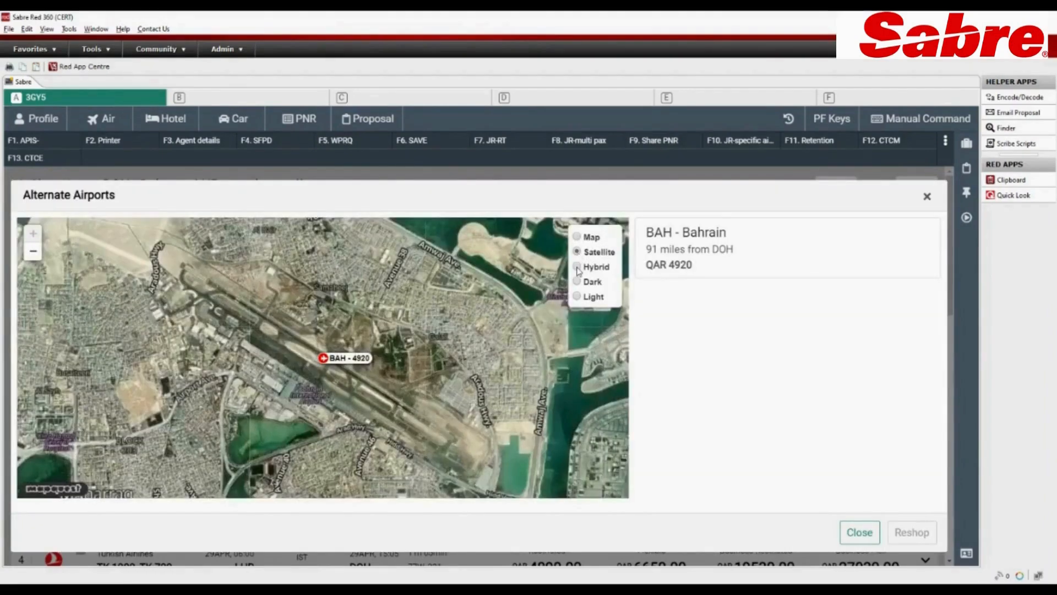
left_click(577, 267)
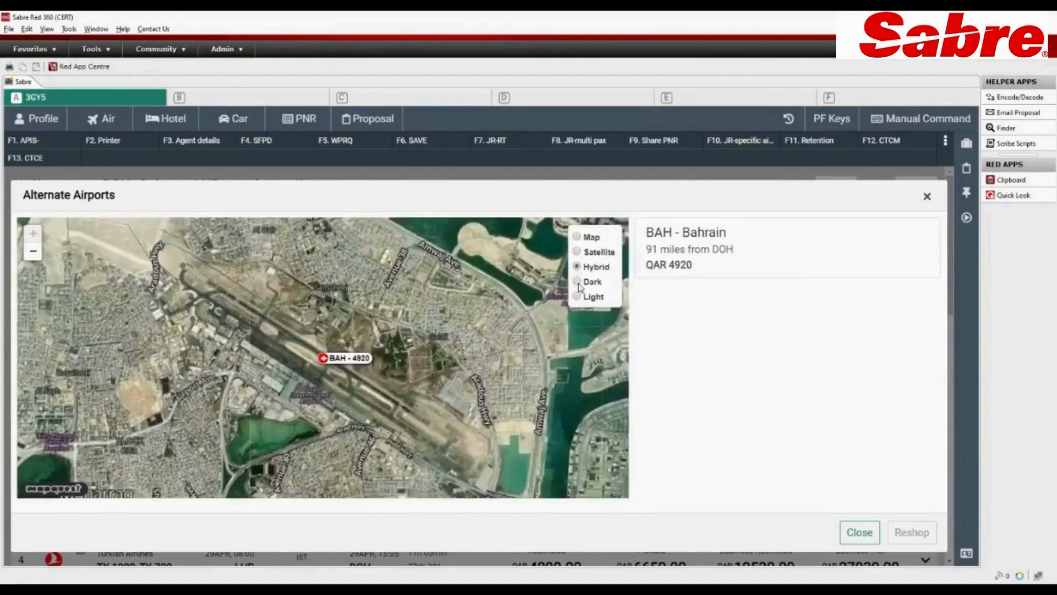
left_click(577, 297)
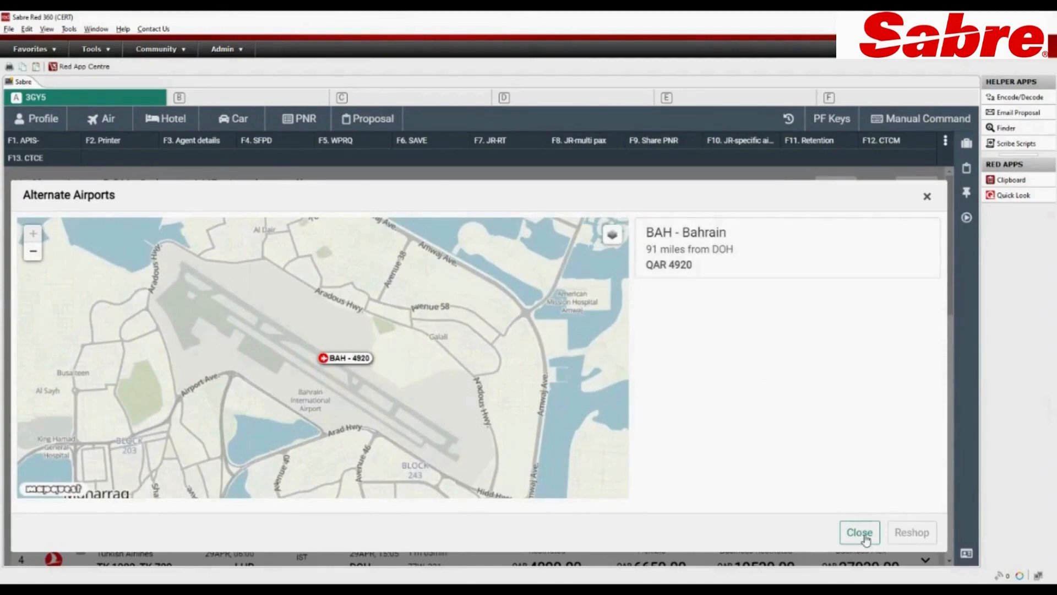
Step: Close the Alternate Airports map dialog
left_click(859, 532)
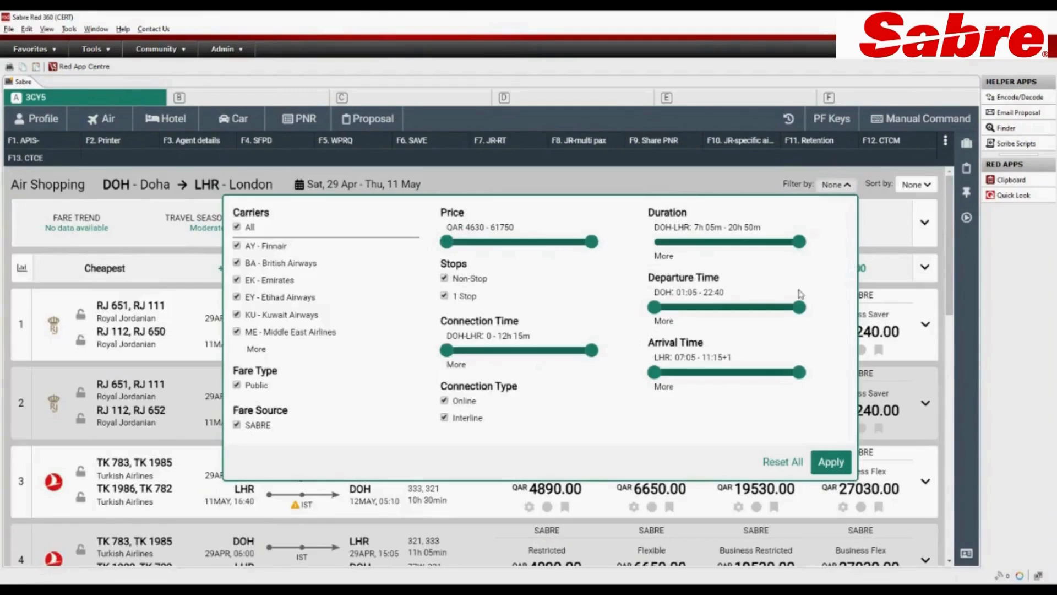
mouse_move(506, 420)
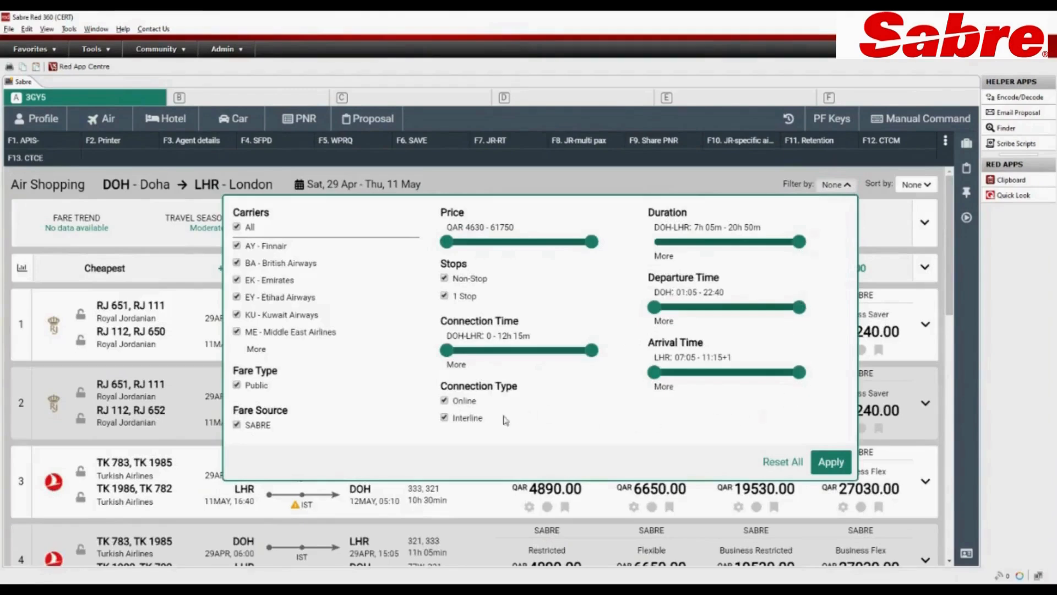
mouse_move(827, 417)
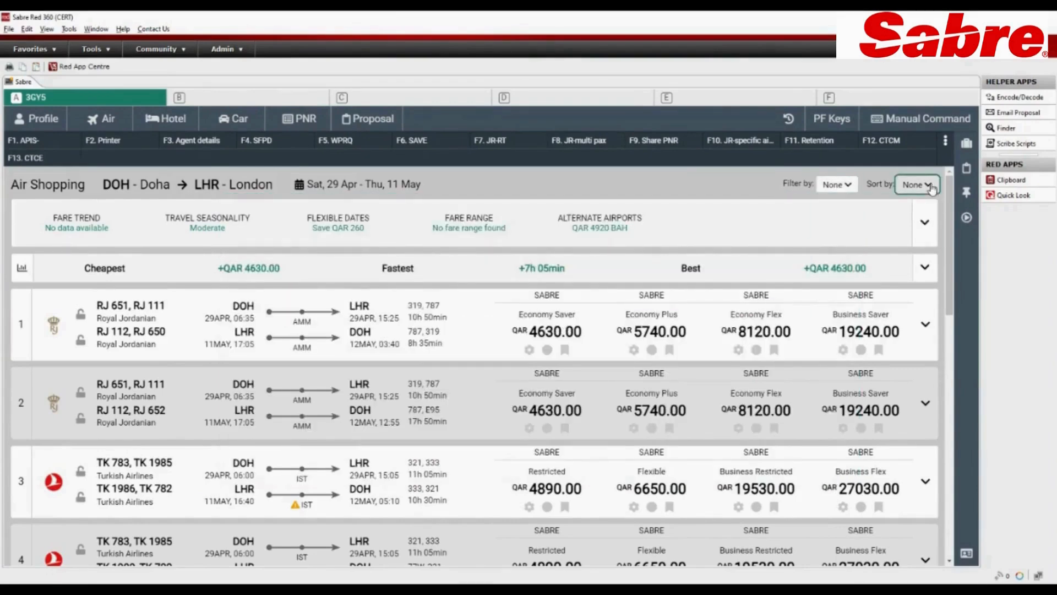
left_click(917, 184)
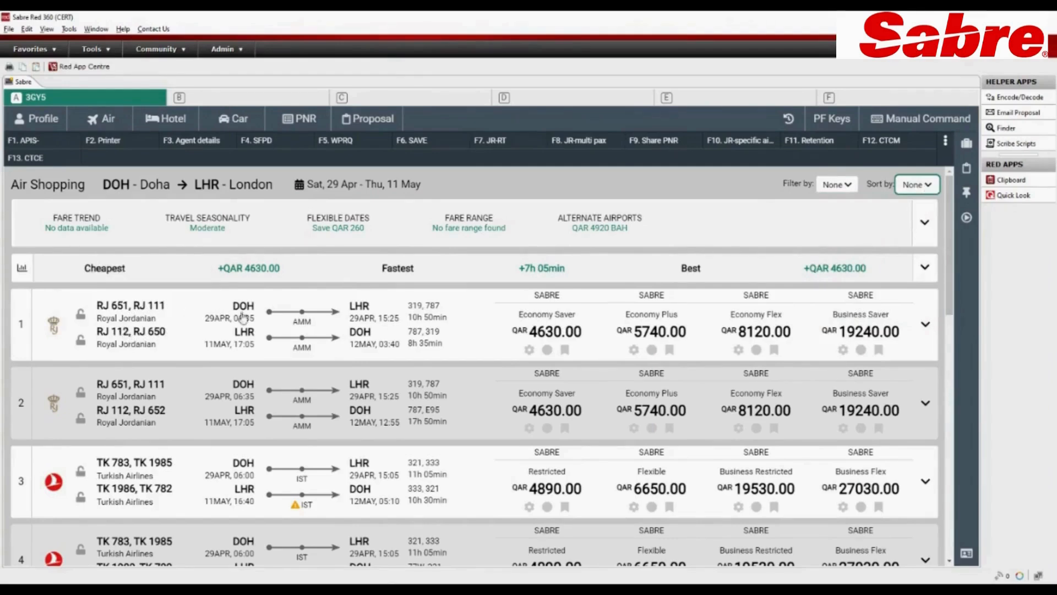
mouse_move(301, 322)
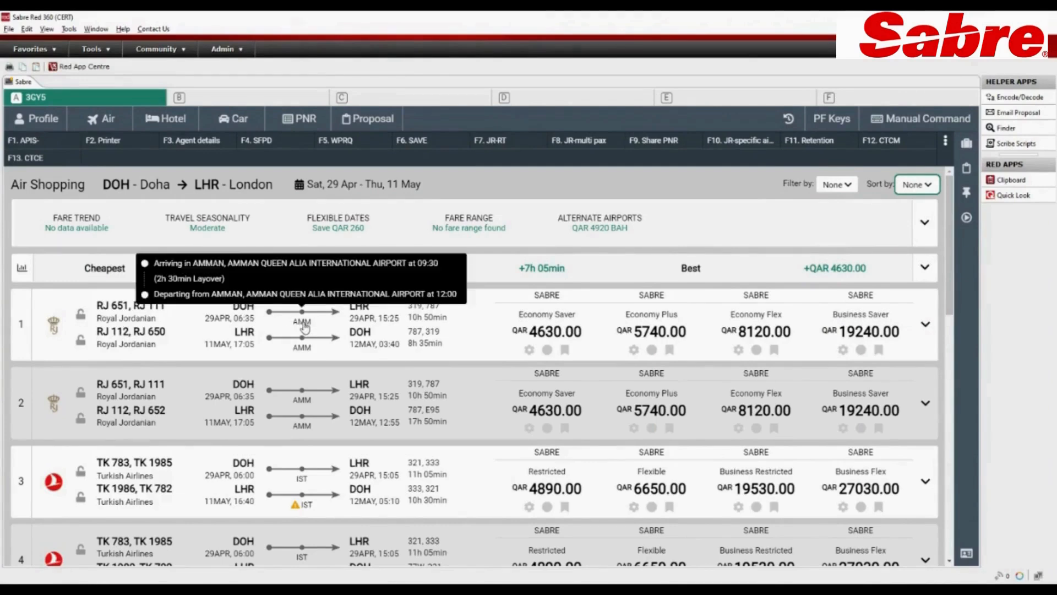
mouse_move(343, 325)
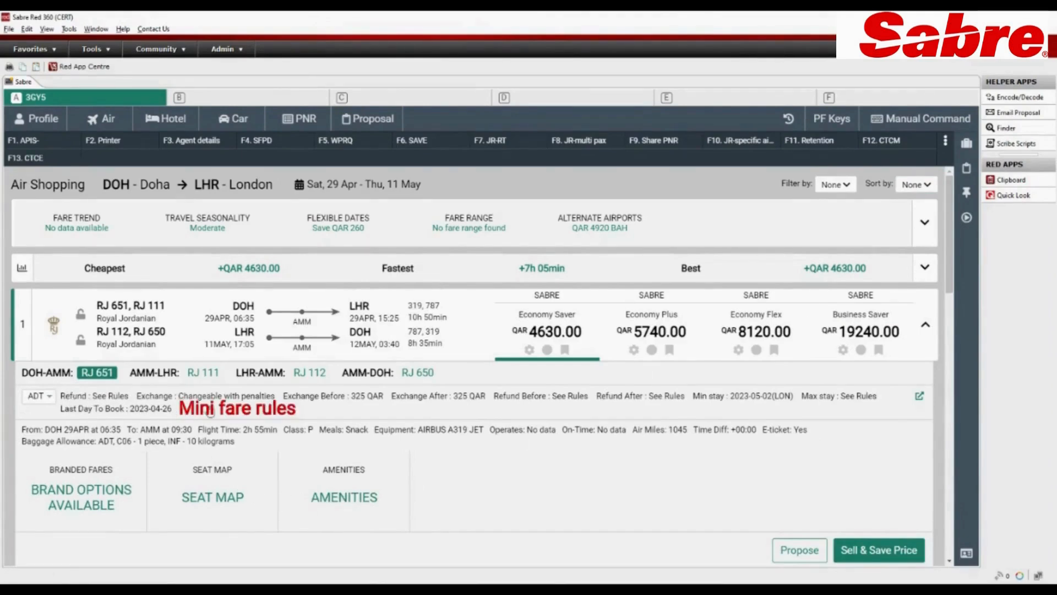
mouse_move(255, 442)
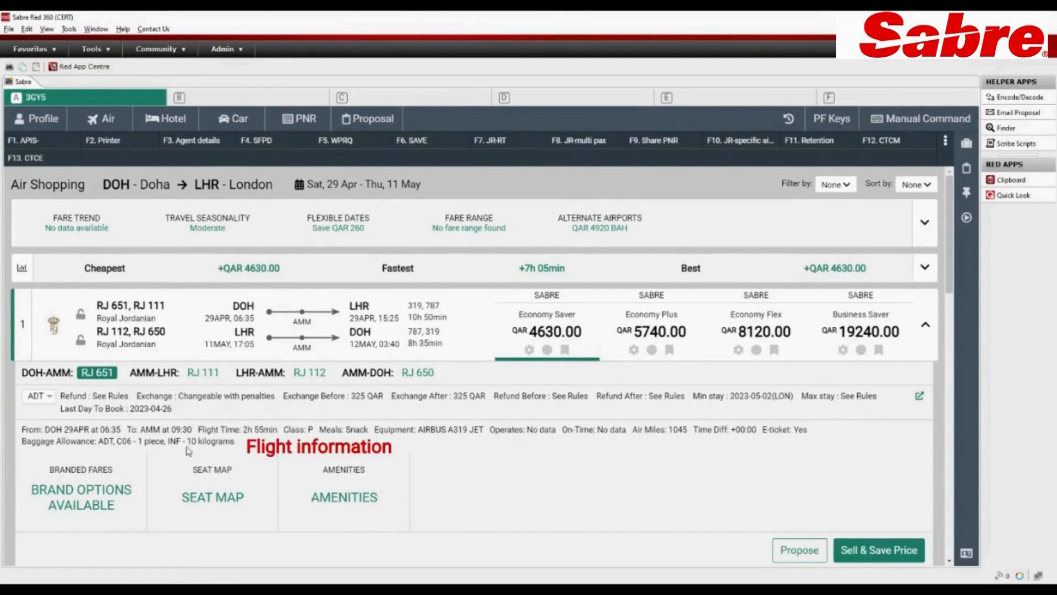
mouse_move(378, 438)
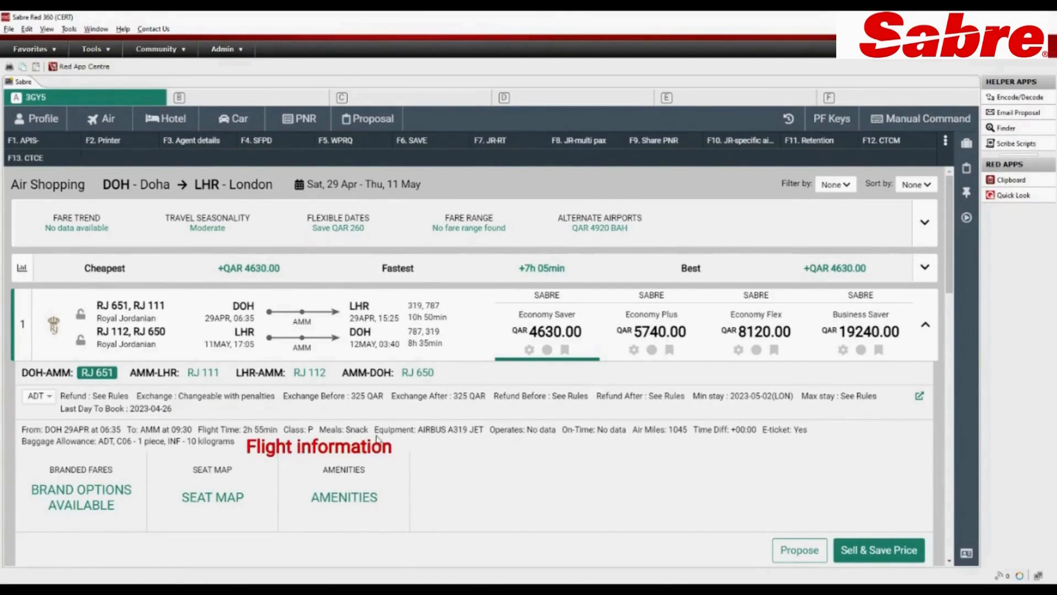
mouse_move(884, 416)
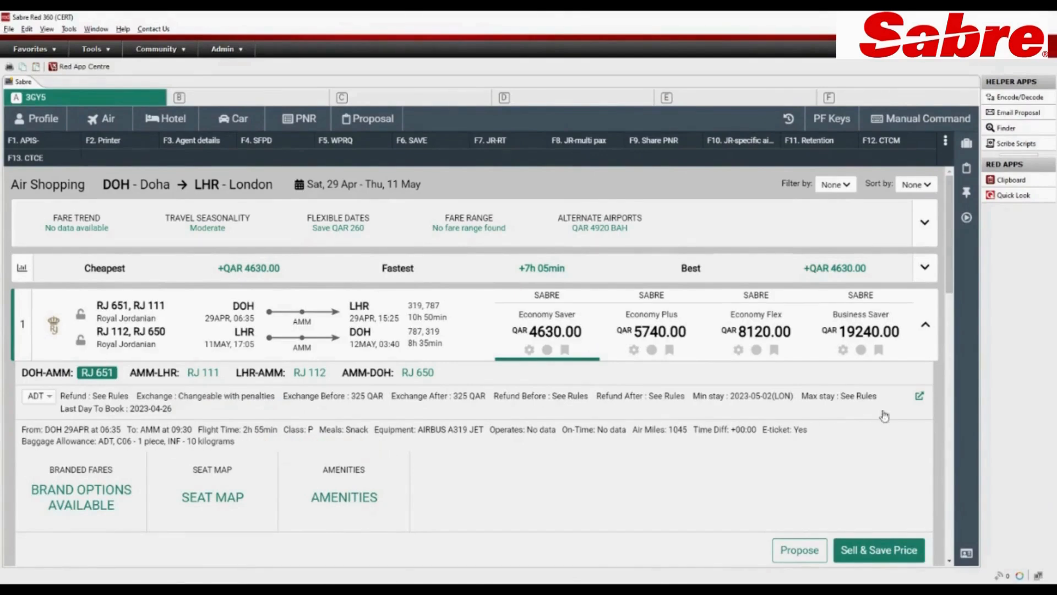
Step: Open the detailed fare rules for the first Royal Jordanian option
left_click(919, 396)
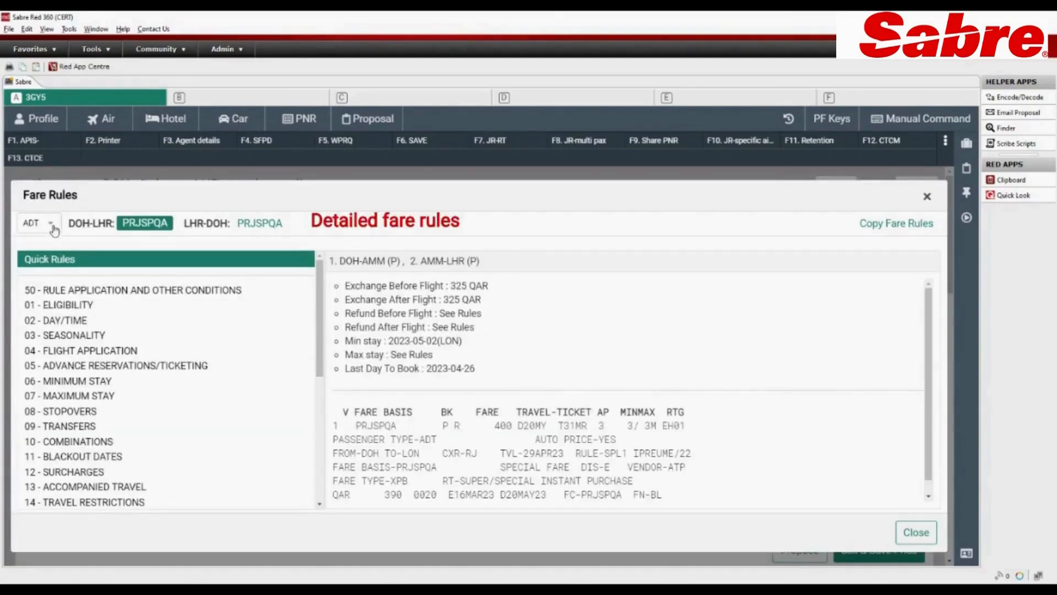
Step: Scroll Quick Rules and read rule 16 Penalties for fare basis PRJSPQA
left_click(37, 223)
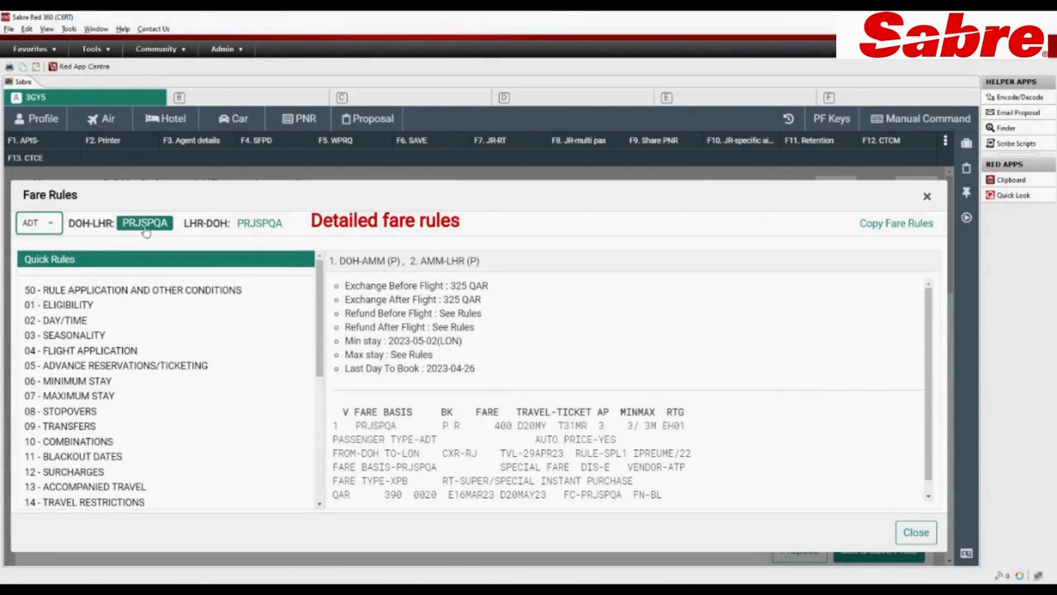
mouse_move(321, 313)
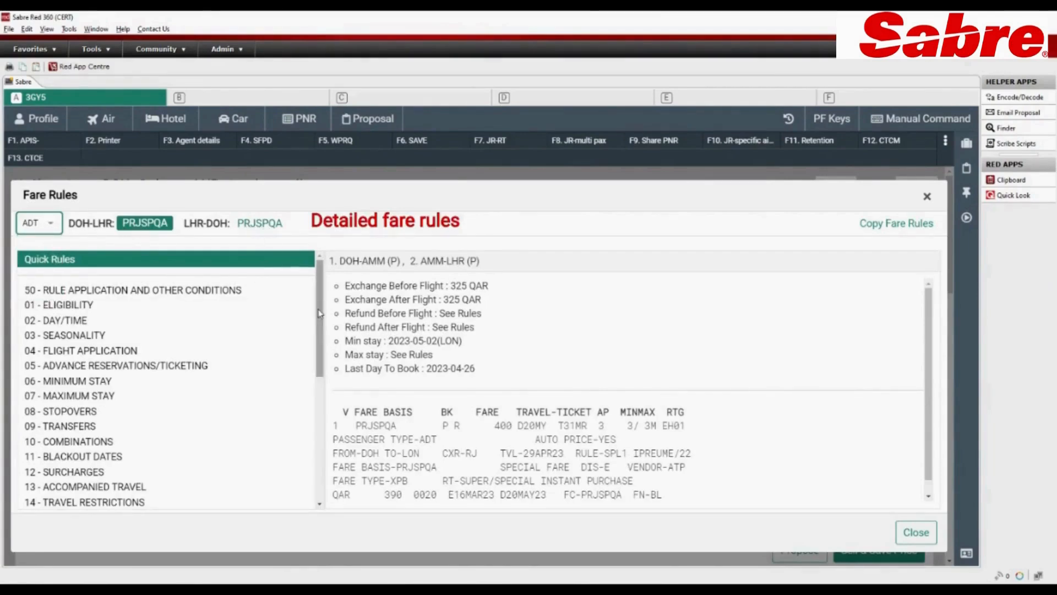
scroll("down", 3)
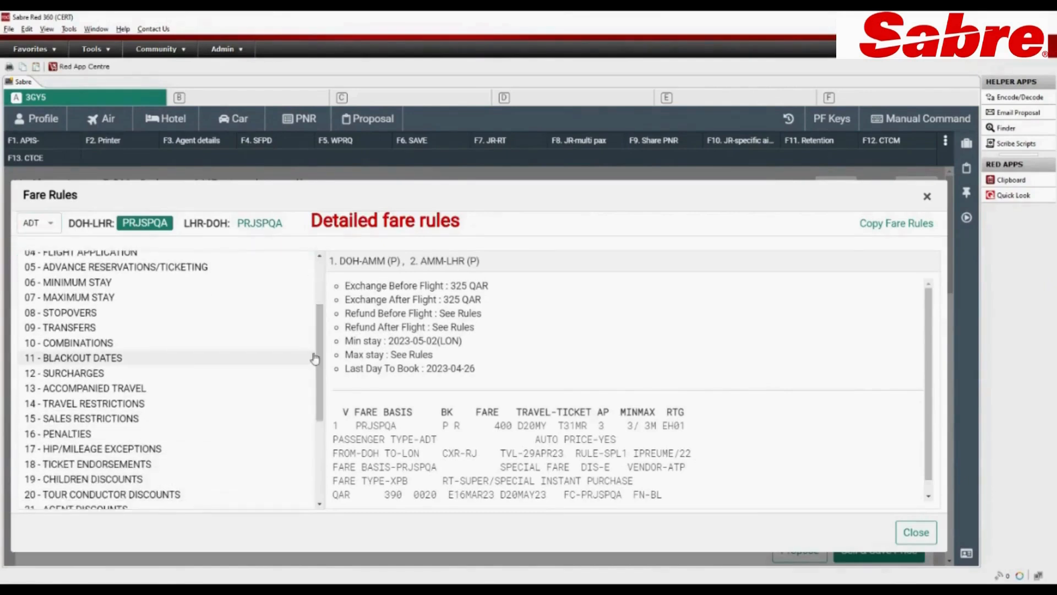
left_click(67, 433)
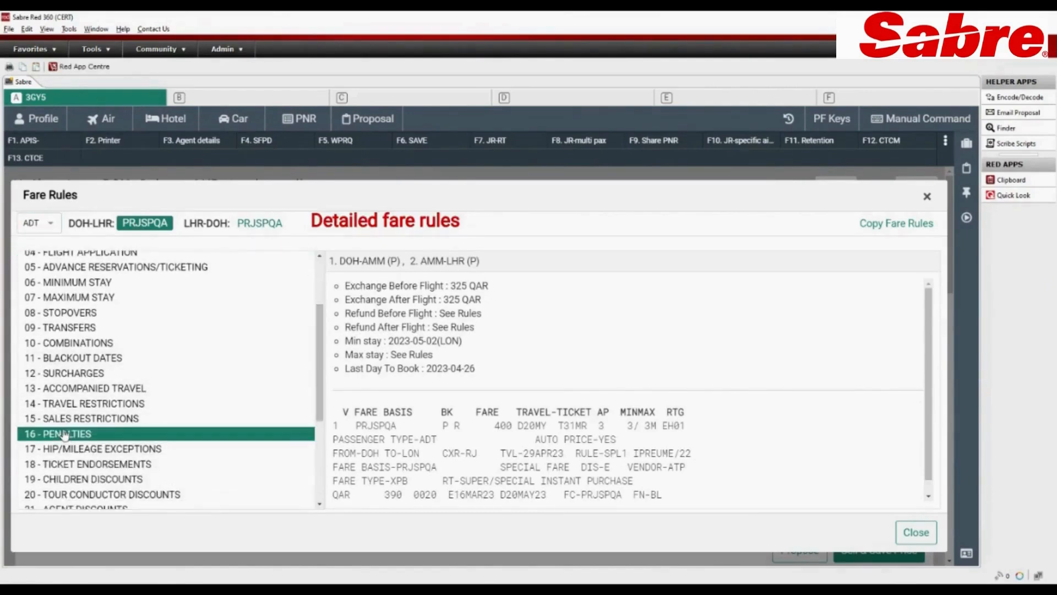
scroll("down", 3)
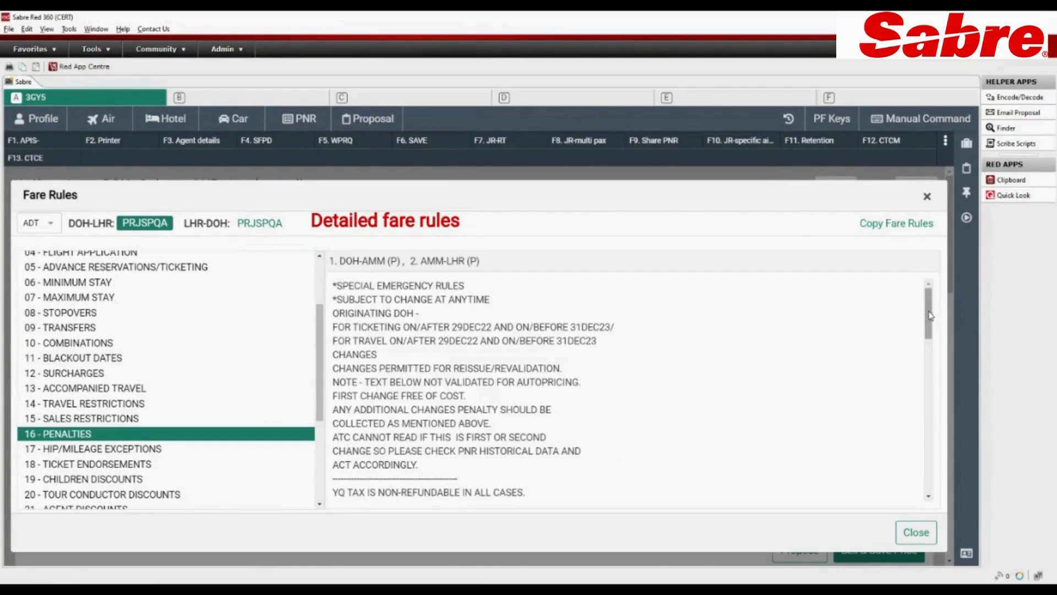
scroll("down", 3)
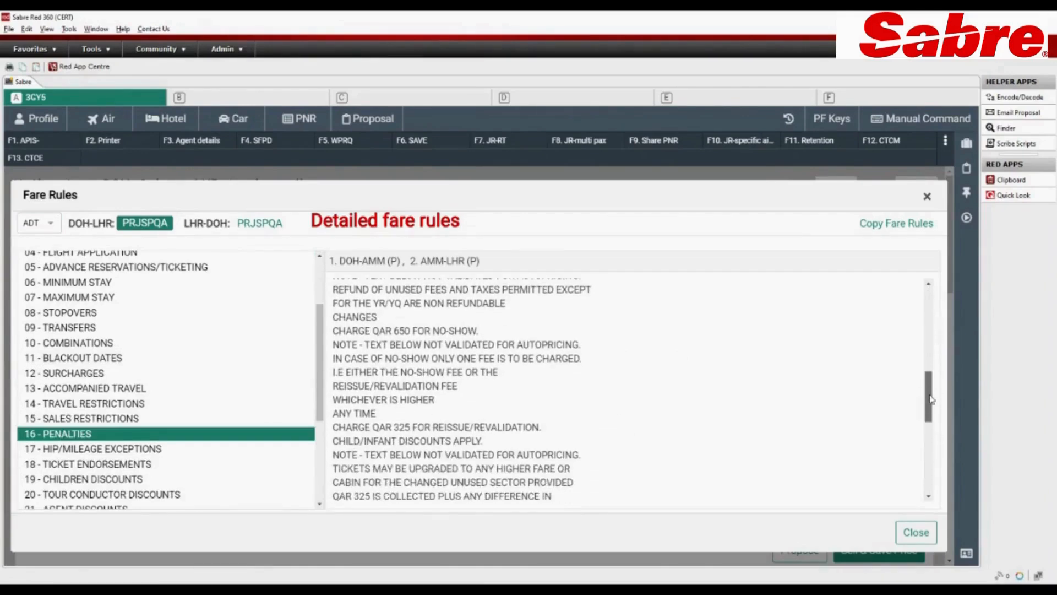
scroll("up", 3)
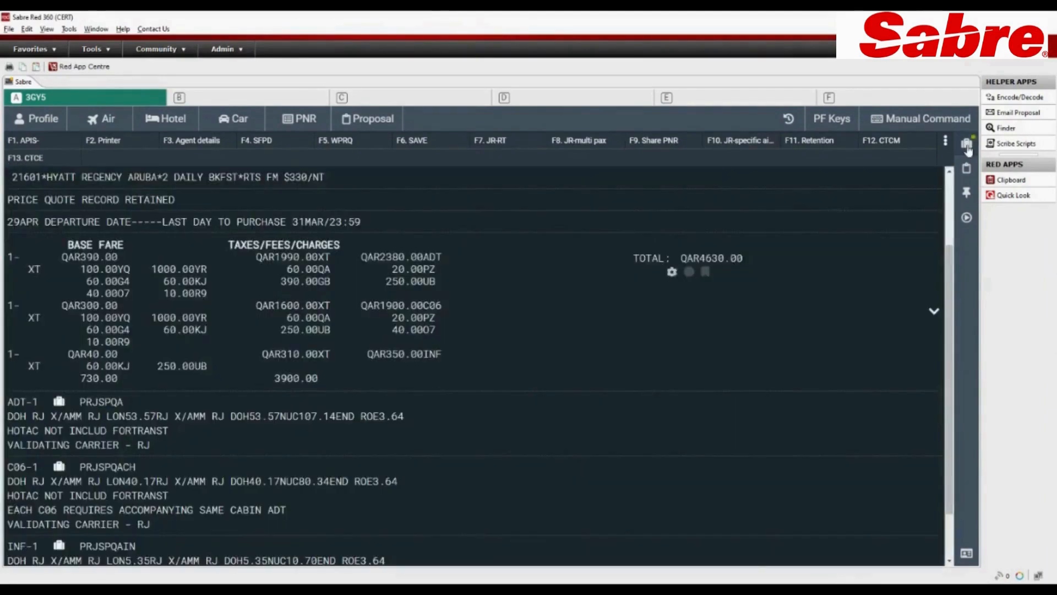
left_click(967, 144)
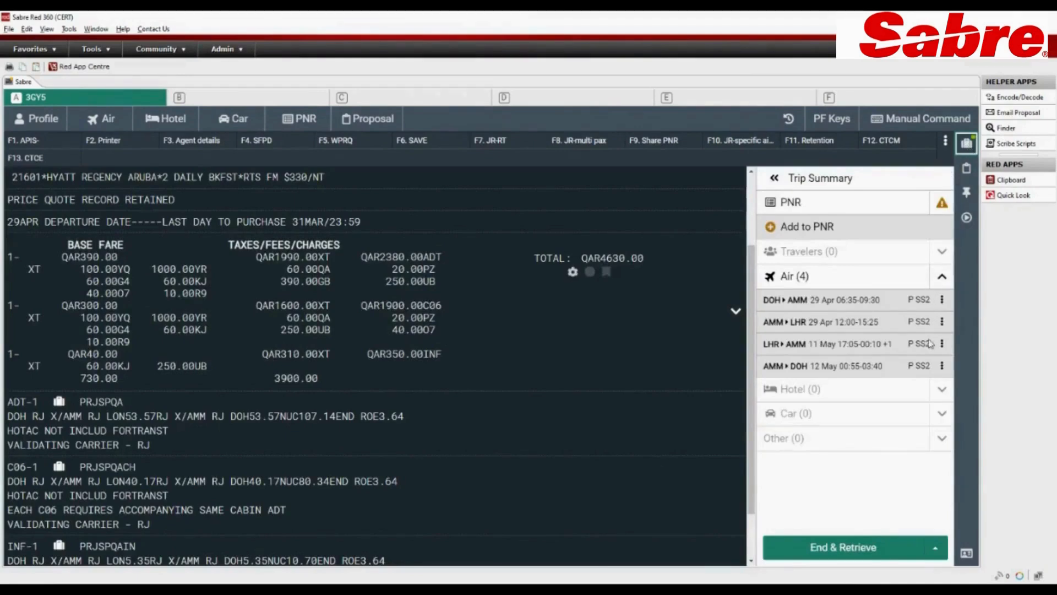
left_click(789, 202)
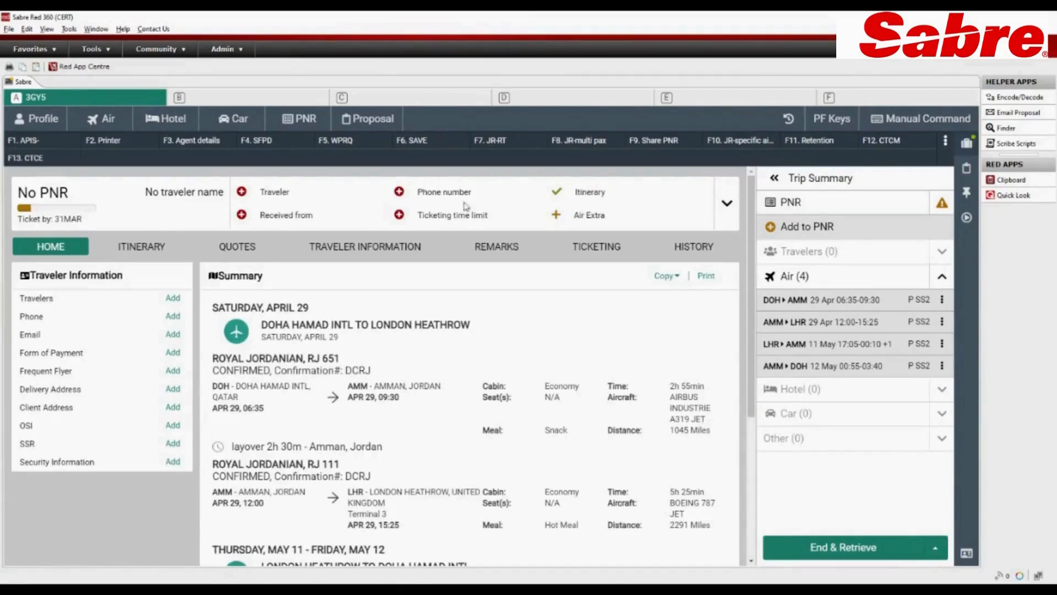
mouse_move(570, 202)
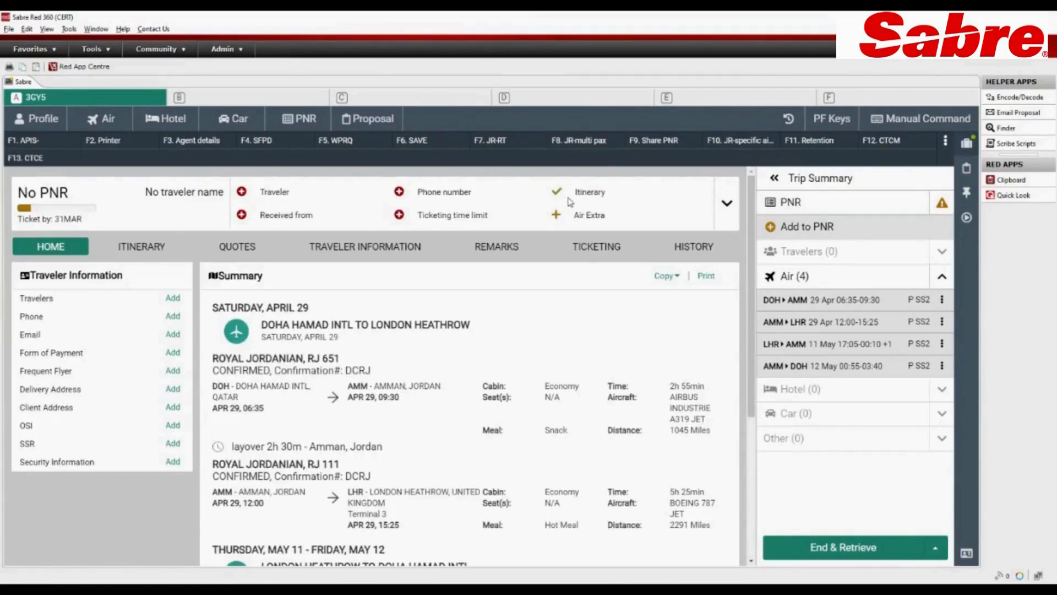
mouse_move(363, 203)
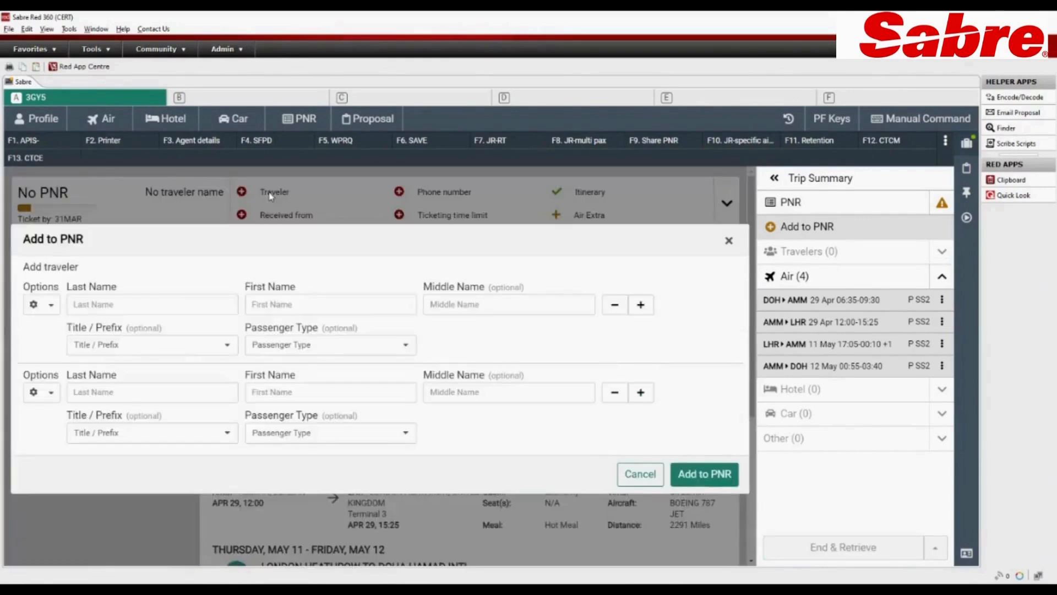
Step: Enter the first traveller's surname and first name KAVITA, with title Mrs
type("Kl")
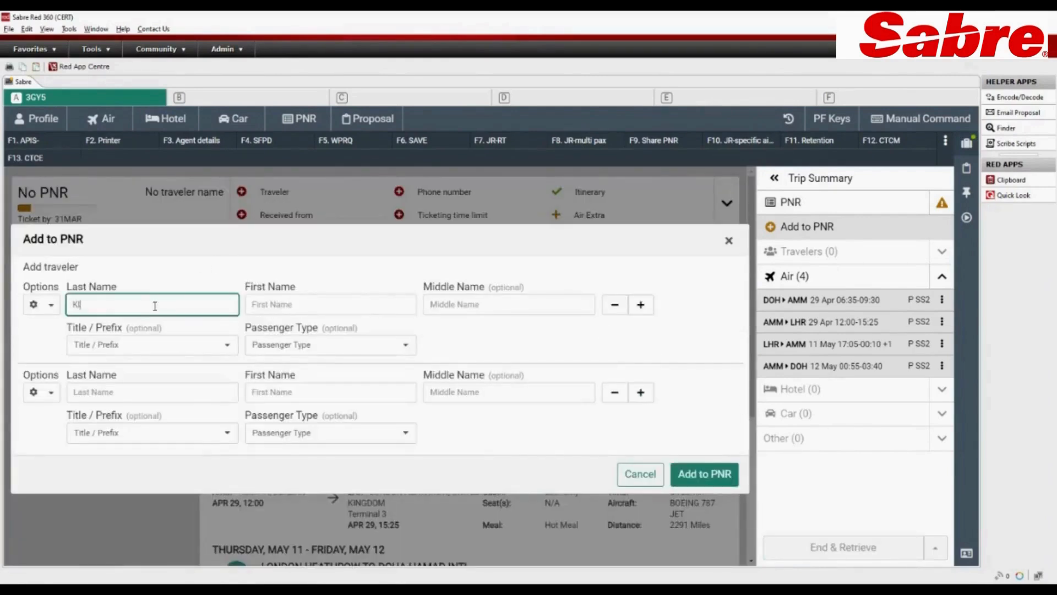
type("INHA")
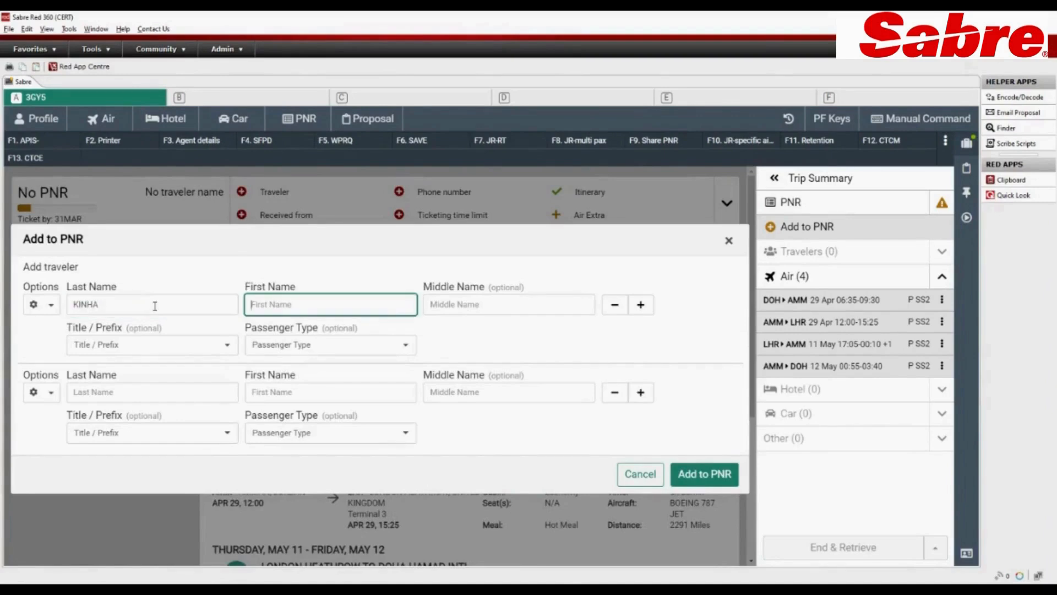
type("KAVITA")
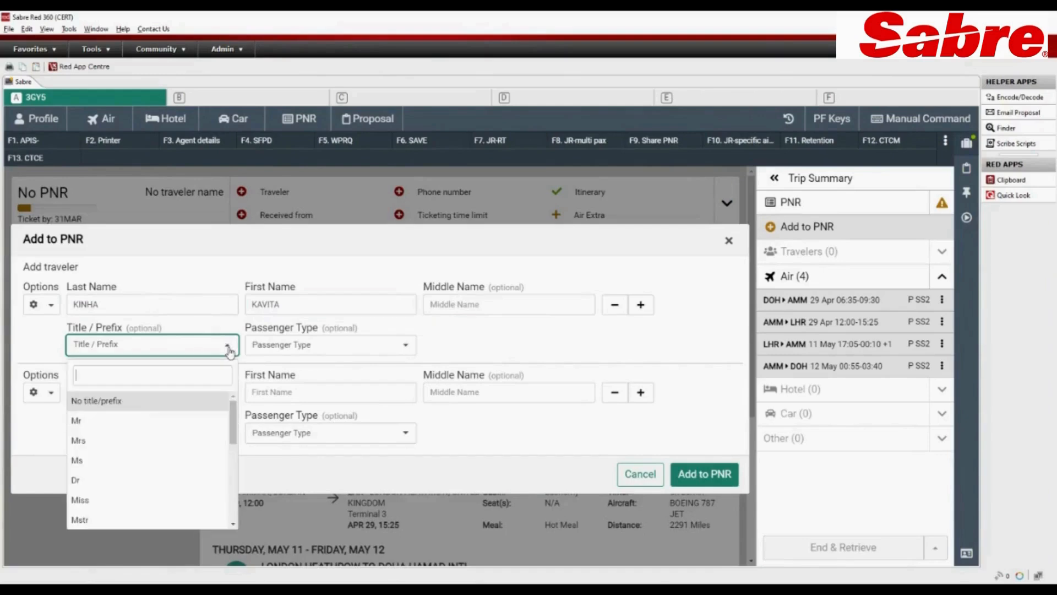
left_click(77, 440)
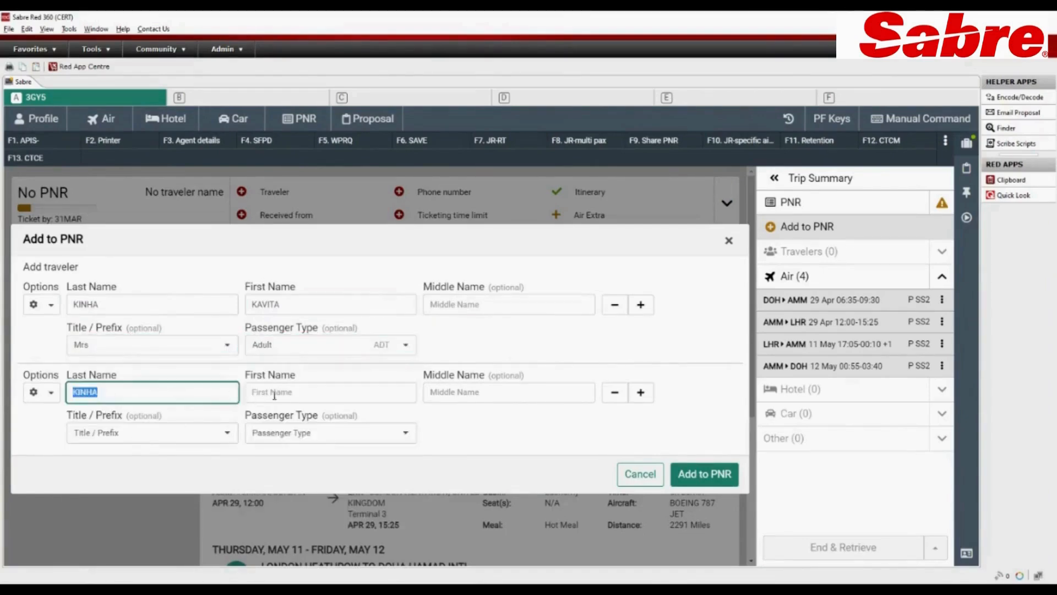
Step: Add second traveller ASHISH as Mstr, passenger type Accompanied Child
left_click(331, 391)
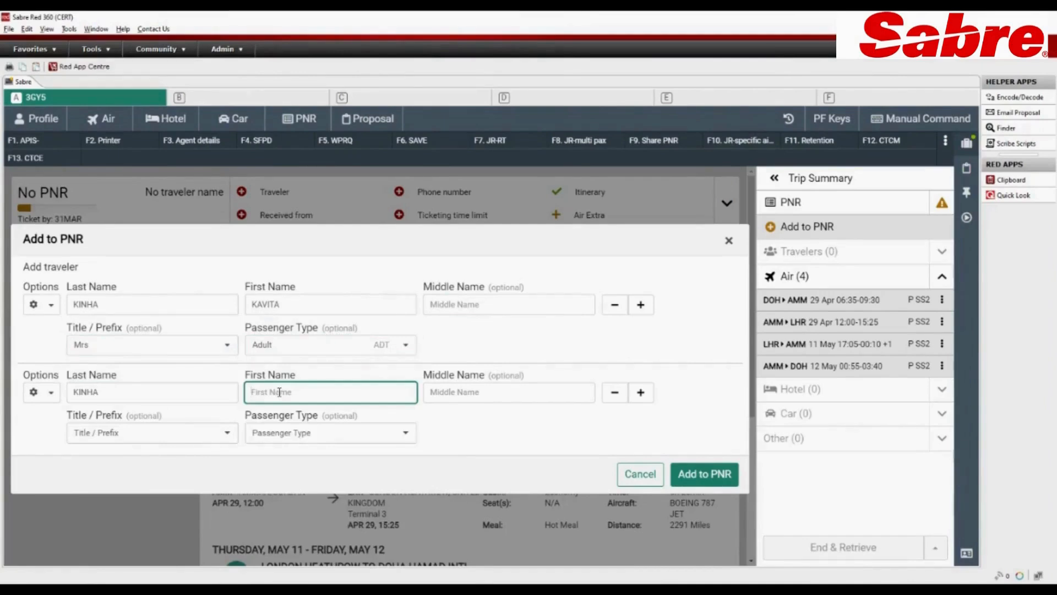
type("ASHISH")
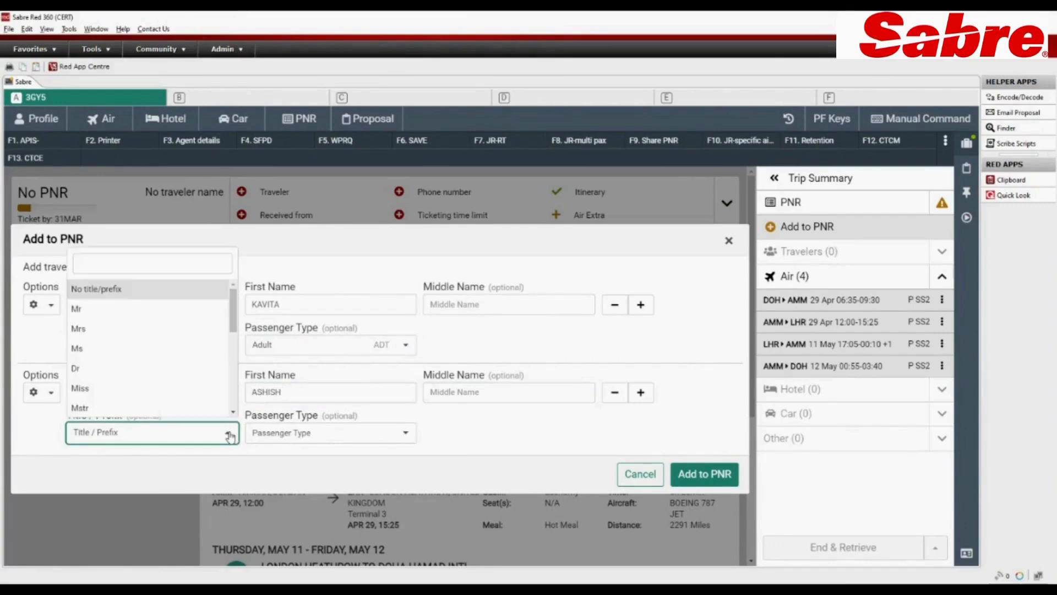
mouse_move(123, 412)
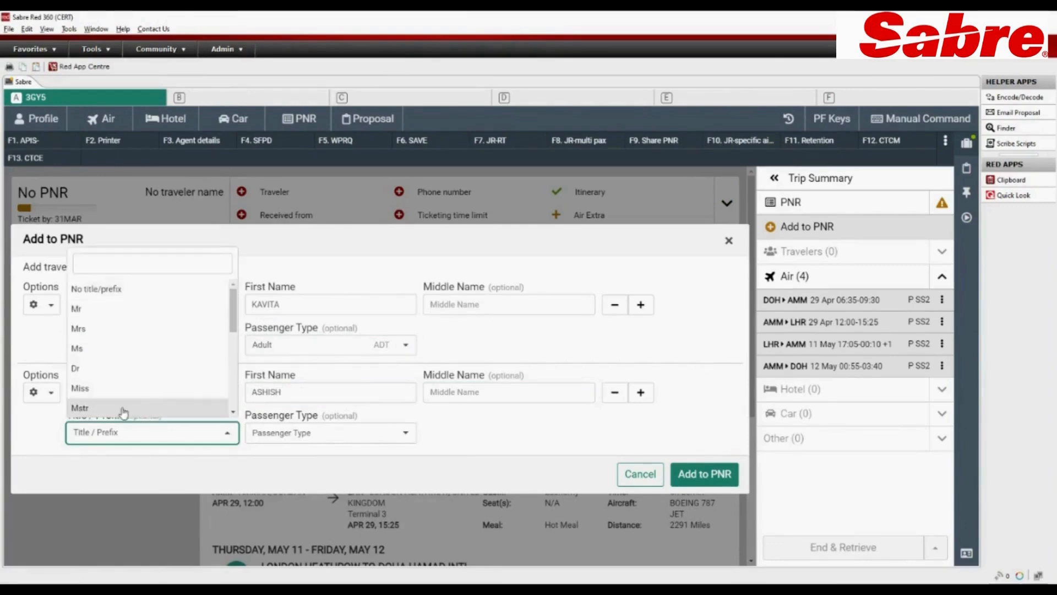
left_click(330, 432)
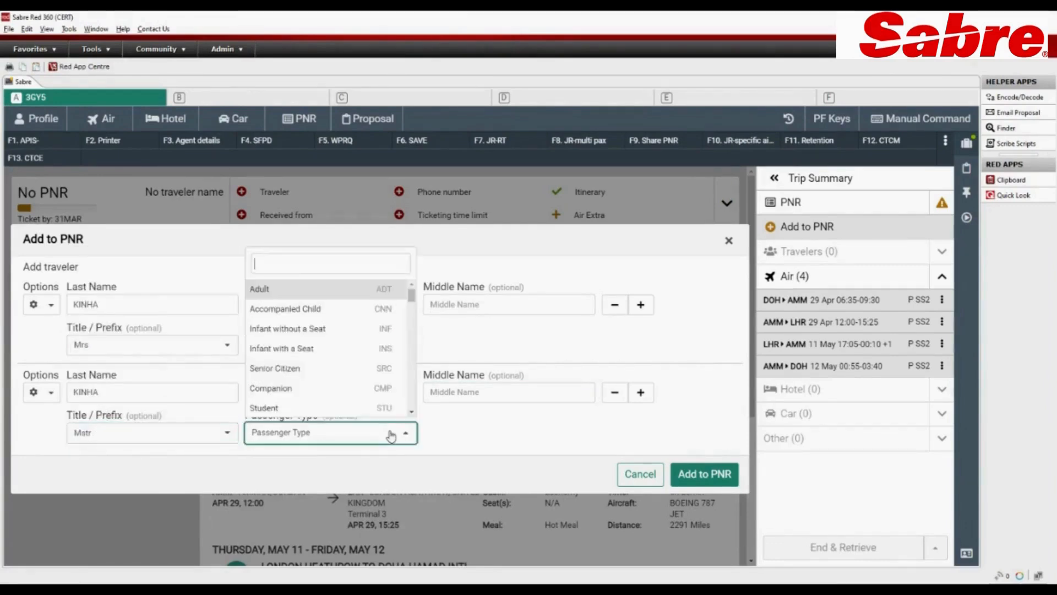
left_click(285, 308)
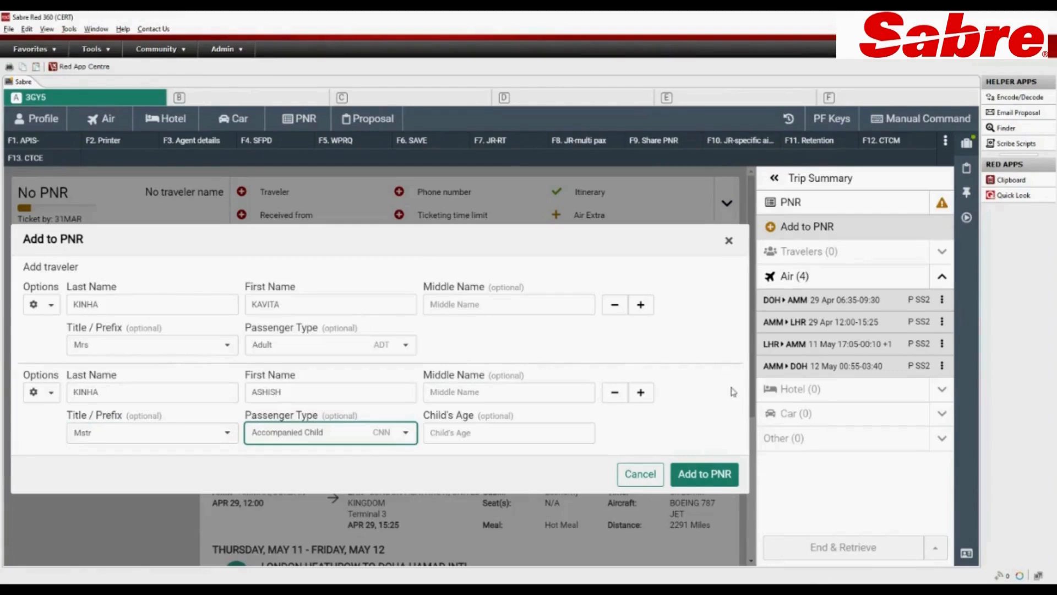
Step: Add third traveller SANYA as Infant without a Seat and save all three to the PNR
left_click(640, 392)
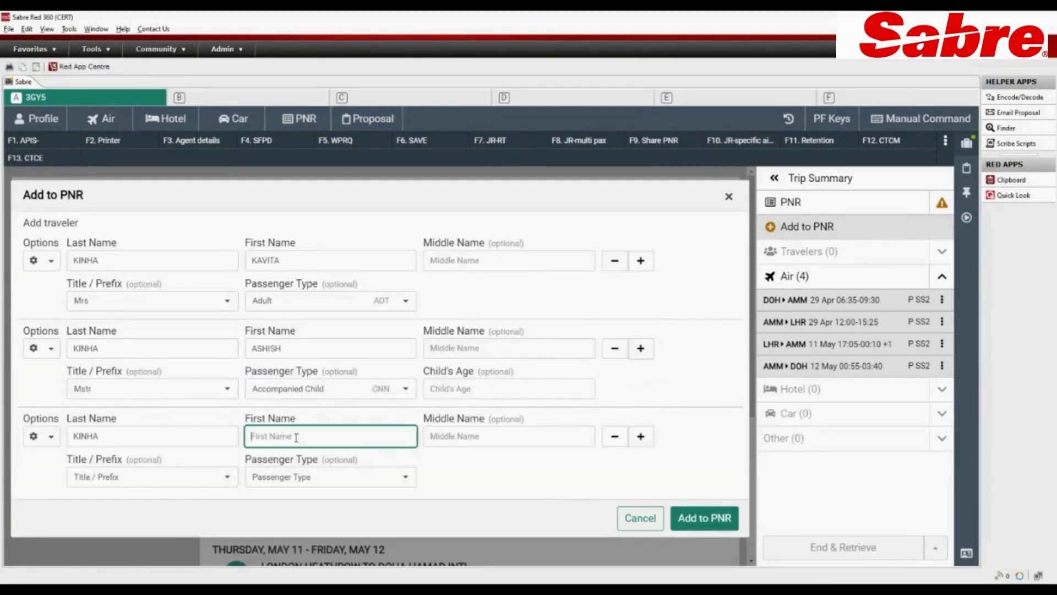
type("SANYA")
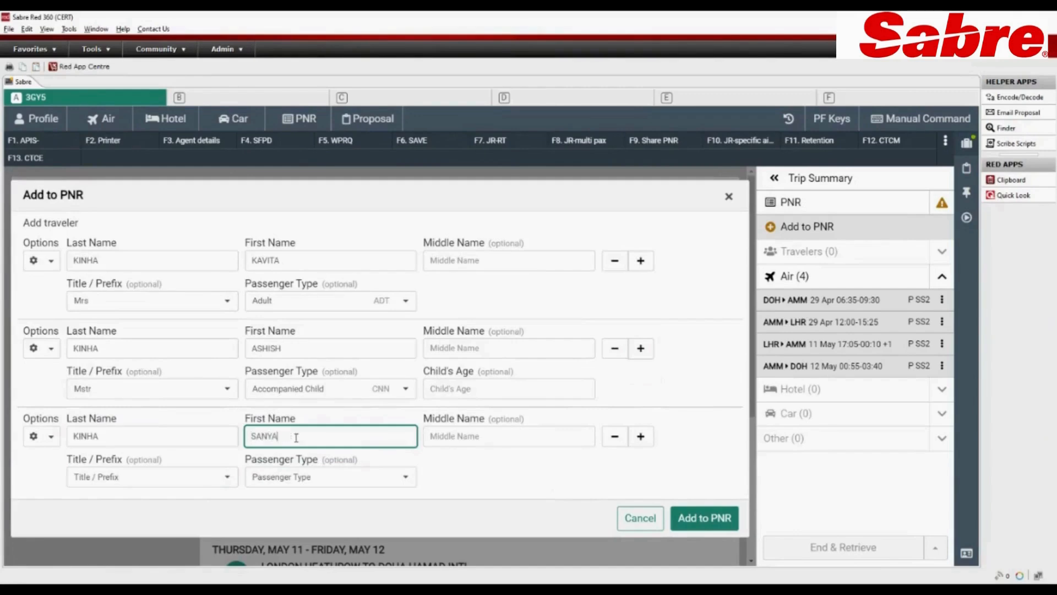
left_click(152, 476)
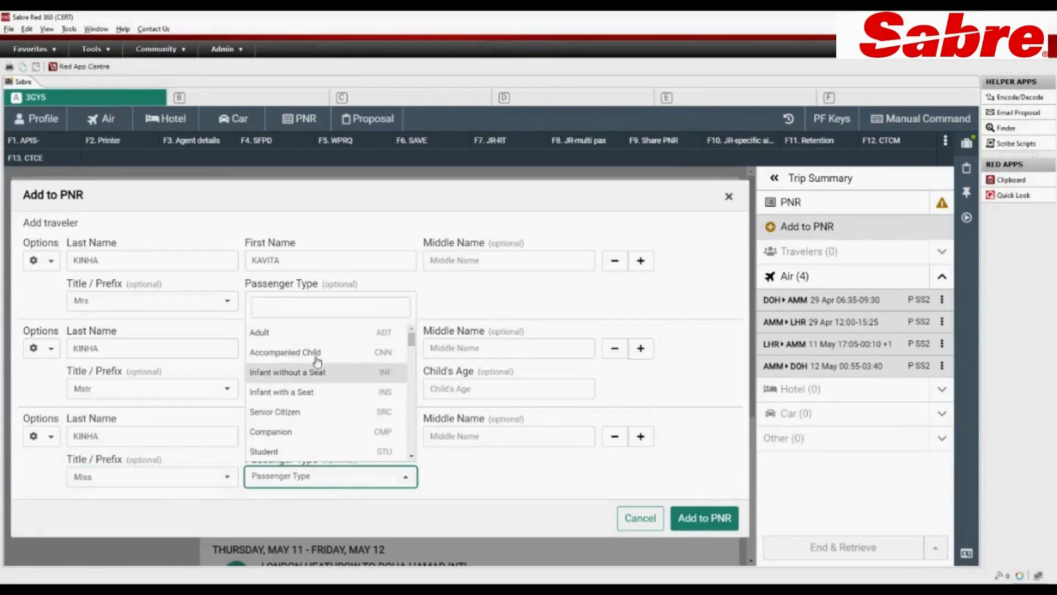
mouse_move(299, 435)
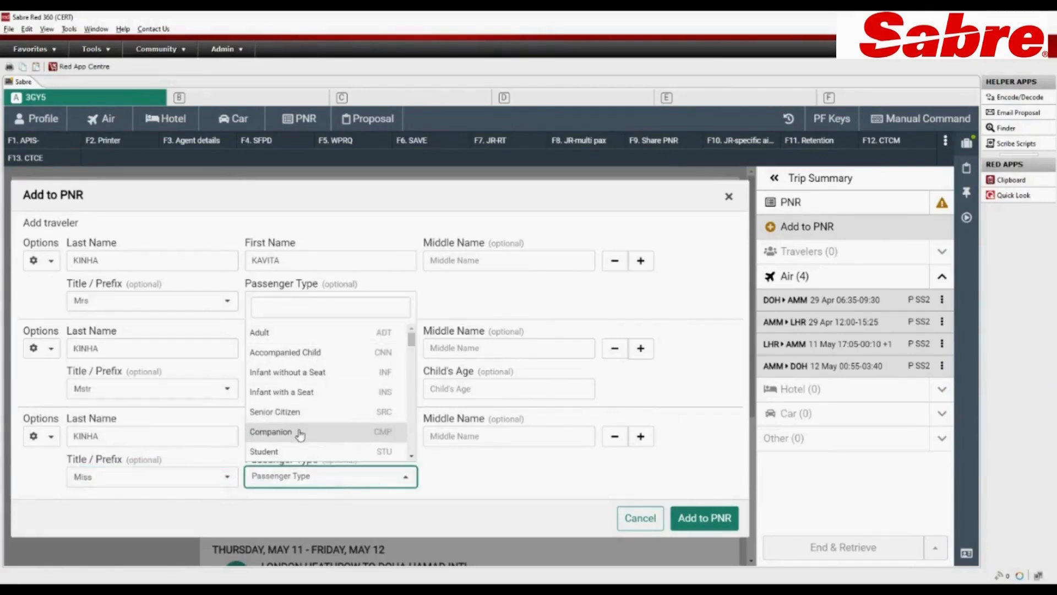
left_click(286, 372)
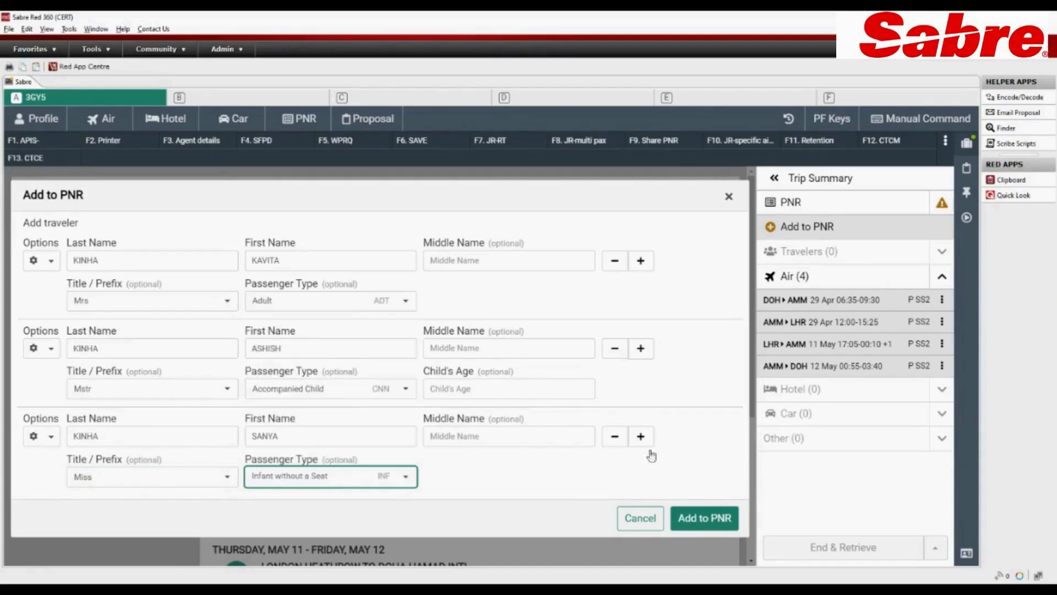
left_click(703, 518)
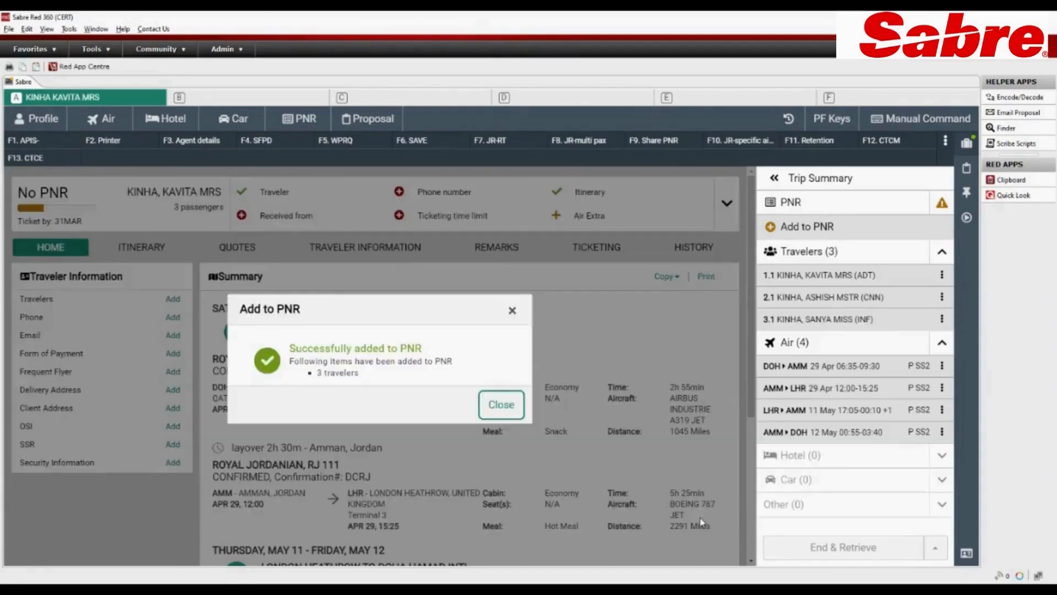
left_click(502, 404)
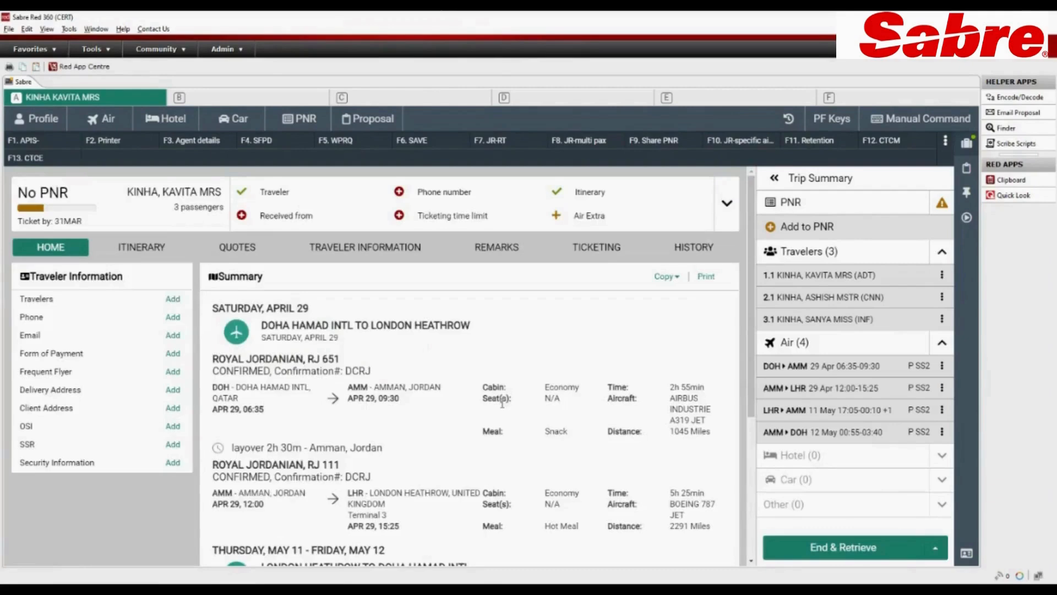
mouse_move(450, 199)
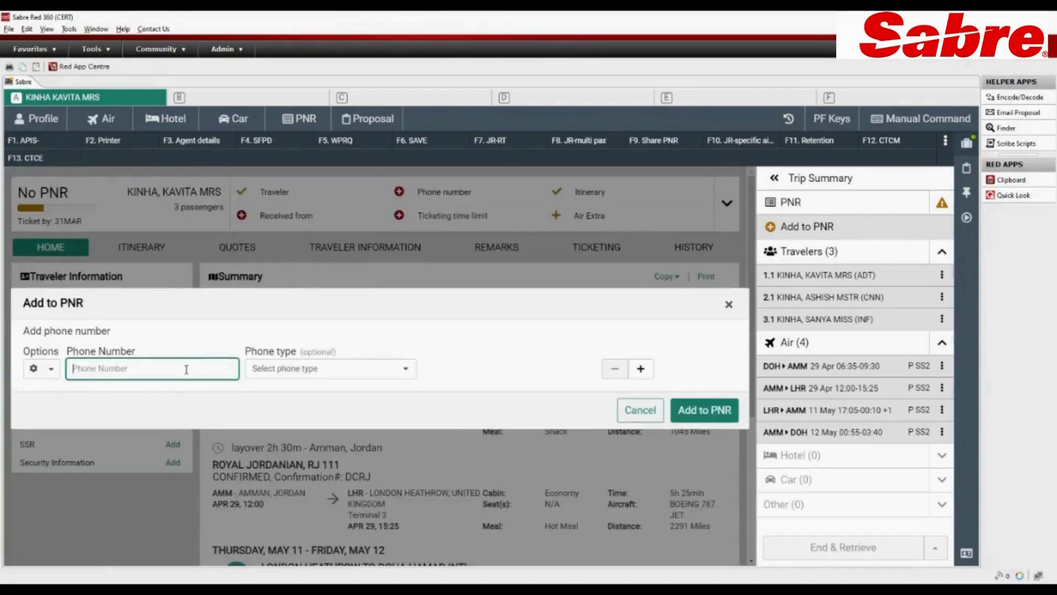
type("44")
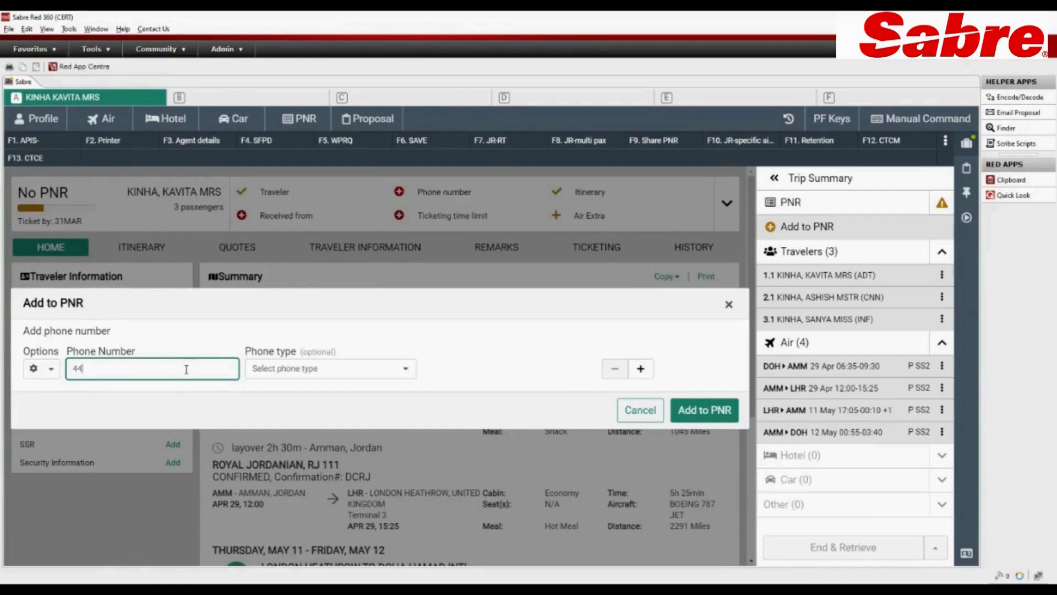
type("484777")
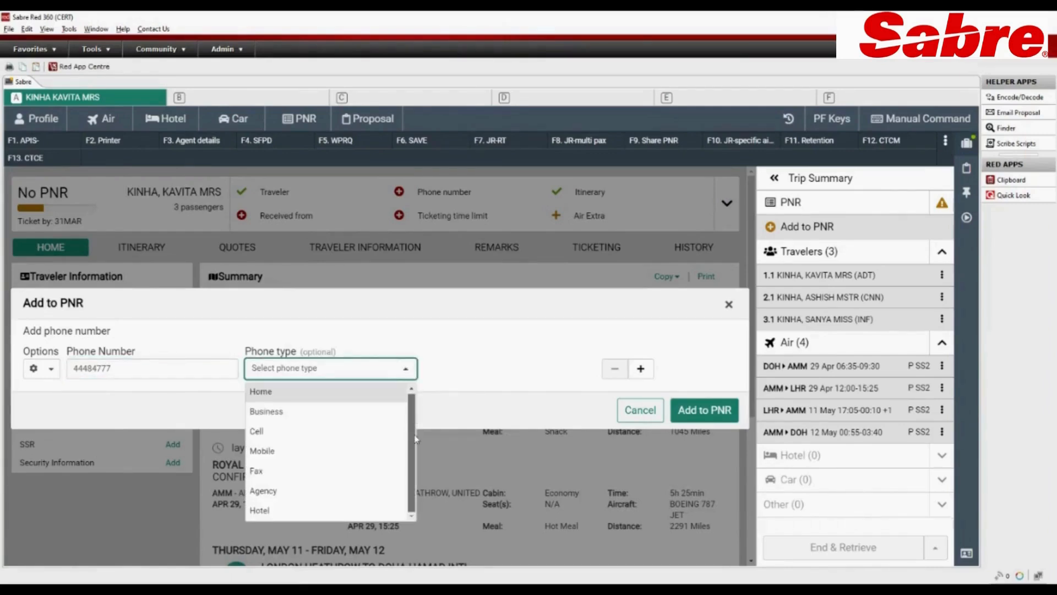
left_click(266, 411)
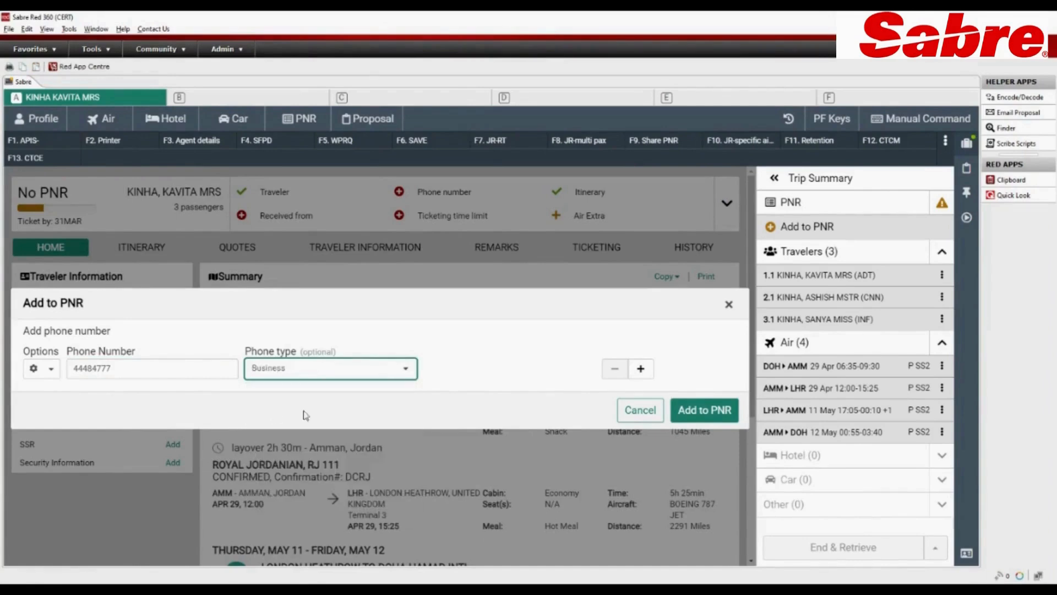
left_click(704, 410)
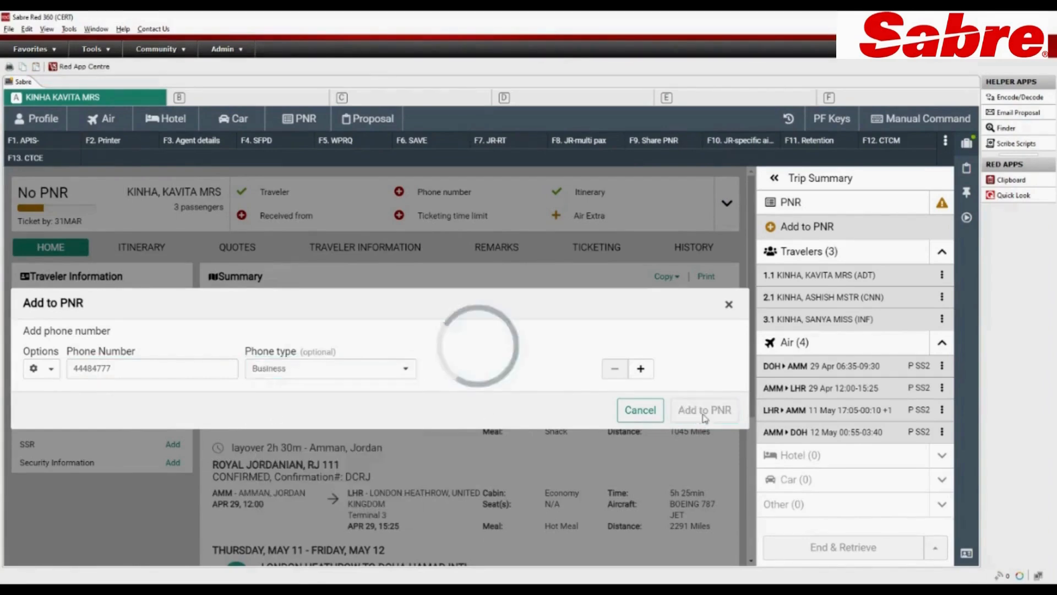
left_click(704, 409)
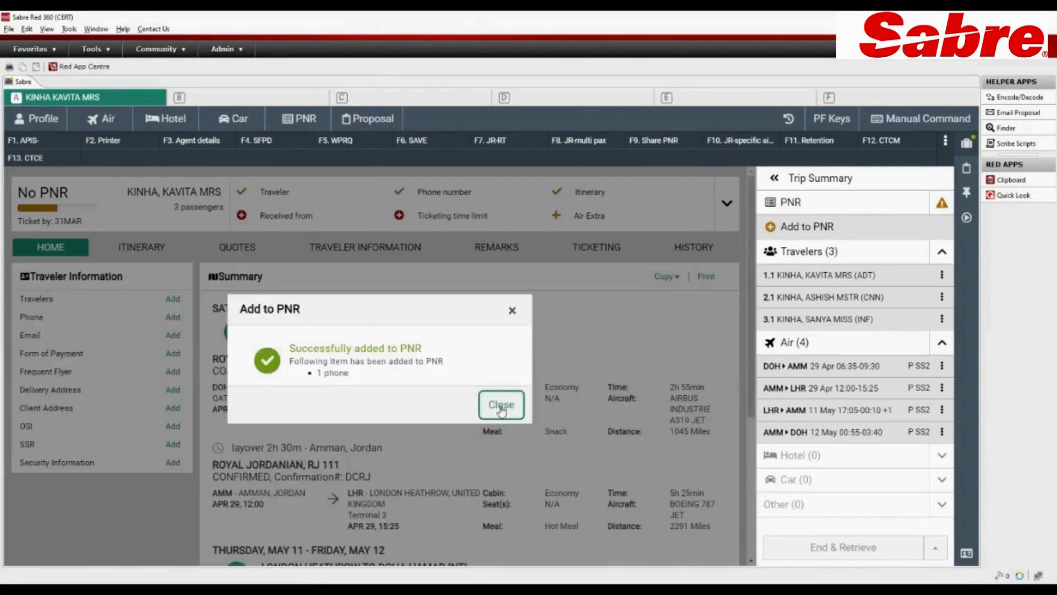
left_click(501, 405)
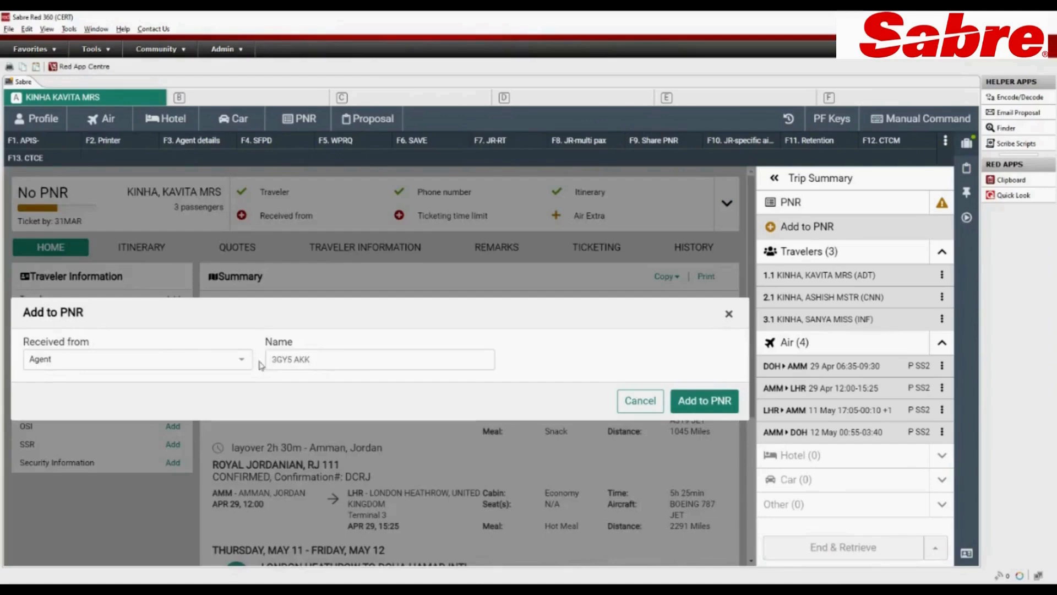
Step: Save the received-from entry to the PNR and return to the Home summary
left_click(240, 358)
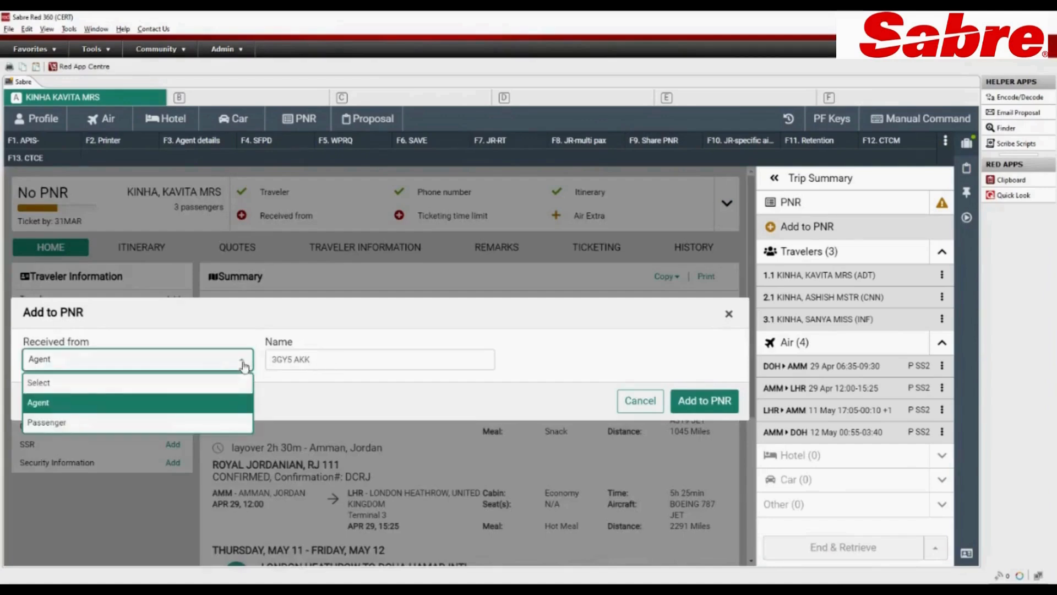
left_click(703, 401)
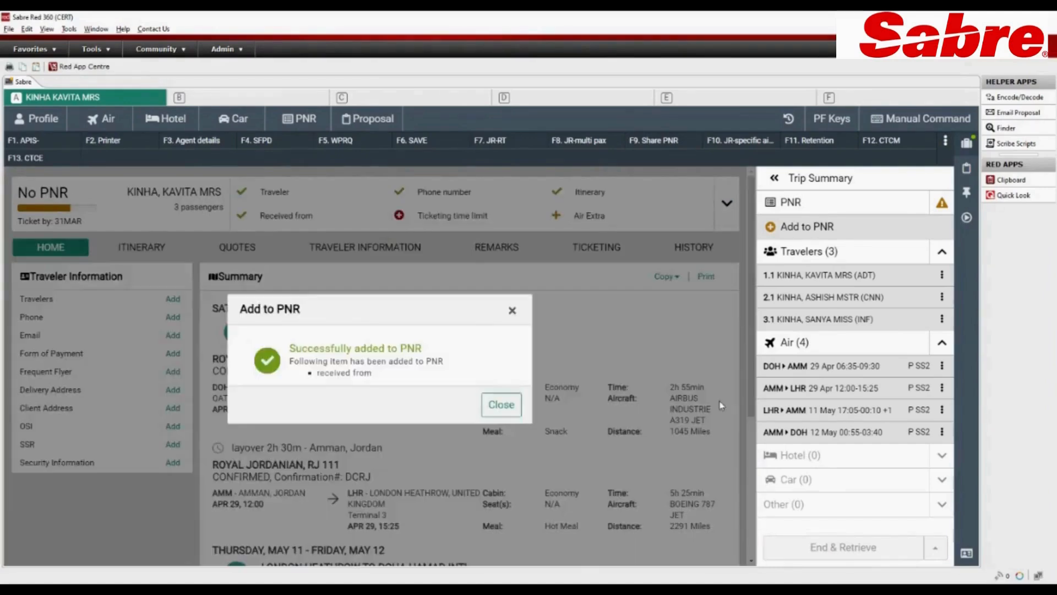
left_click(501, 405)
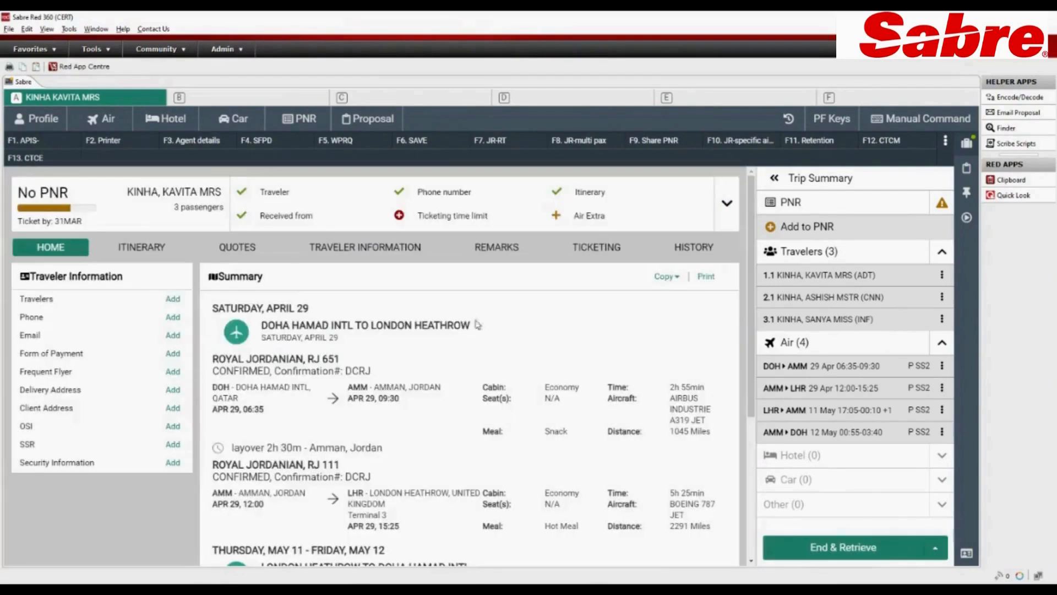
Step: Add a 31MAR2023 ticketing time limit to the PNR, then run End & Retrieve
left_click(807, 226)
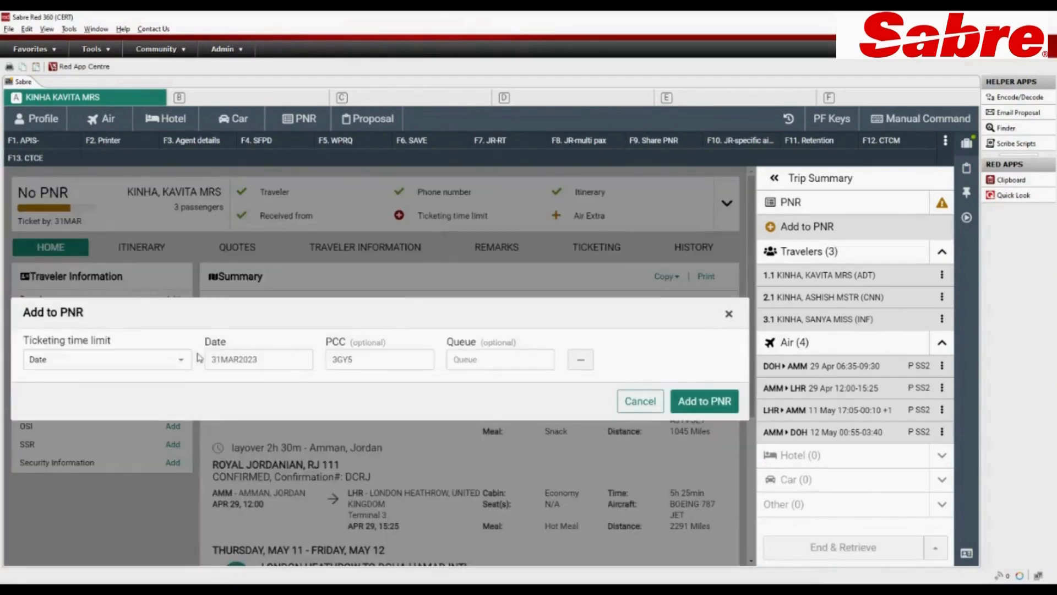
mouse_move(705, 401)
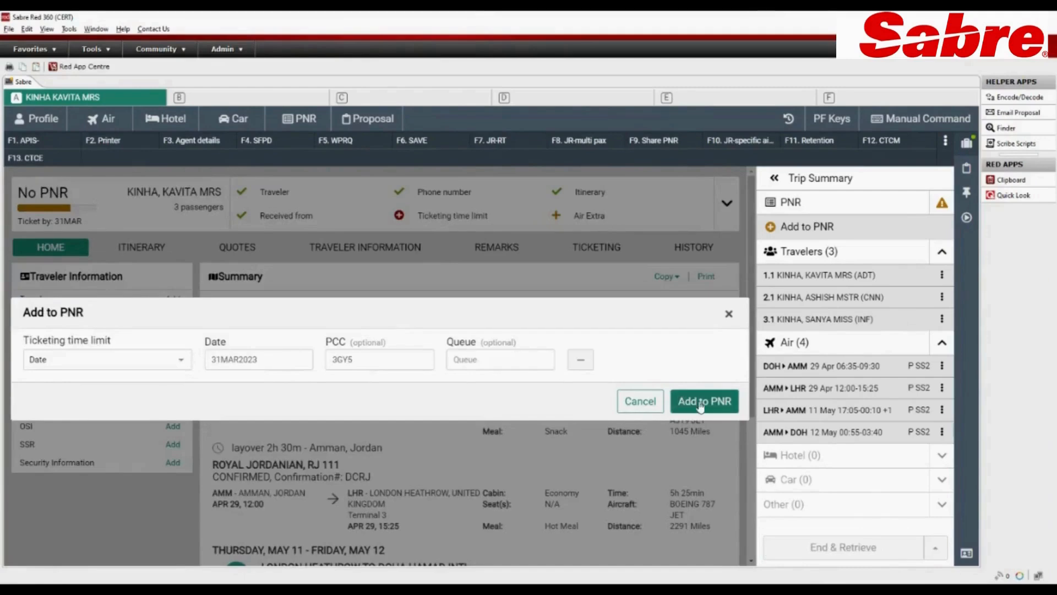
left_click(704, 400)
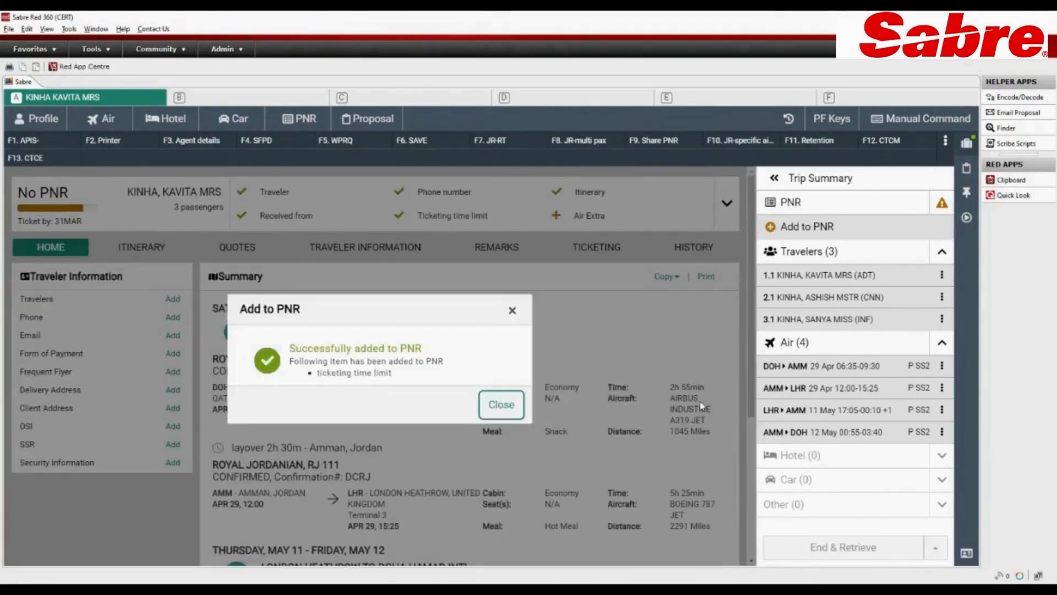
left_click(502, 403)
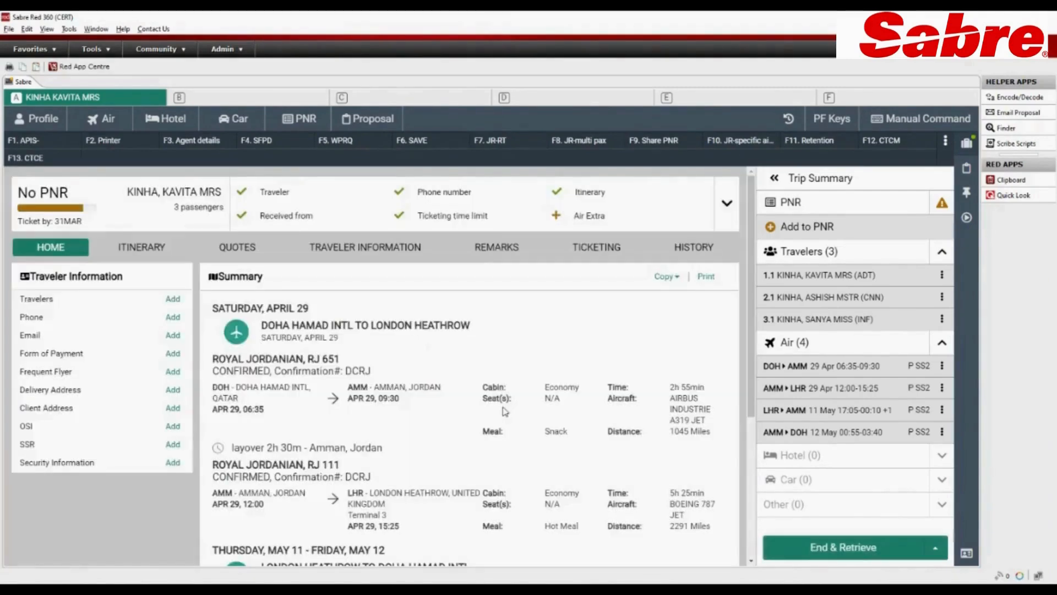
left_click(842, 547)
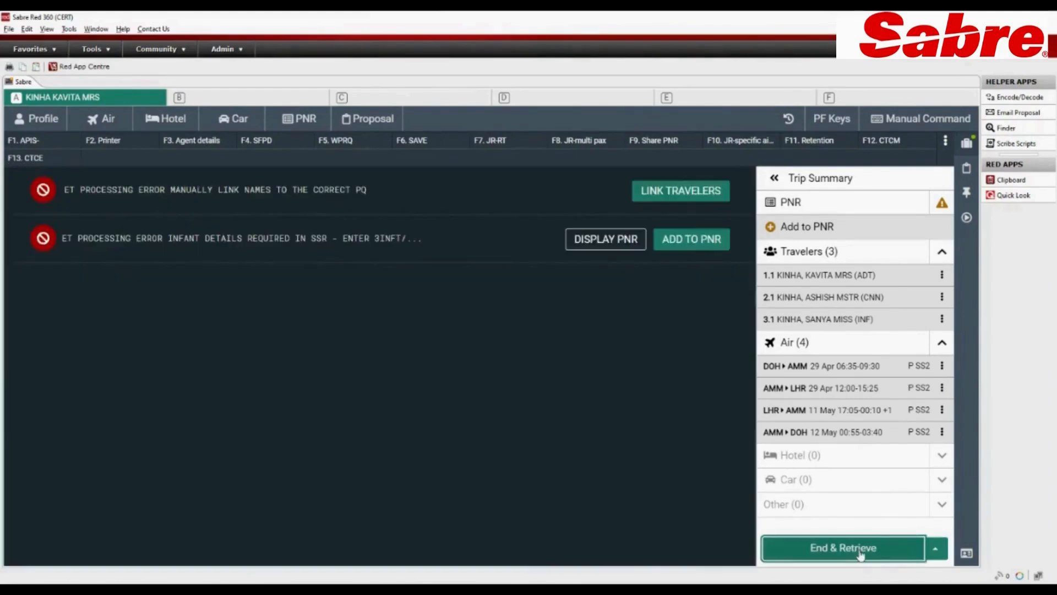
Step: Link the ADT, CNN and INF travelers to their matching price quotes and save
left_click(680, 191)
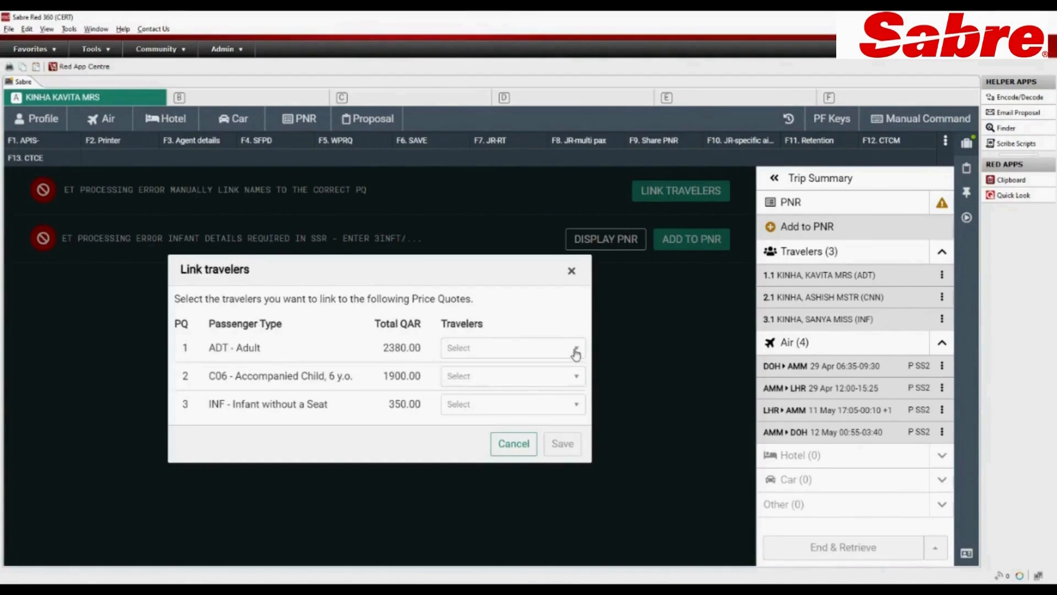
left_click(575, 348)
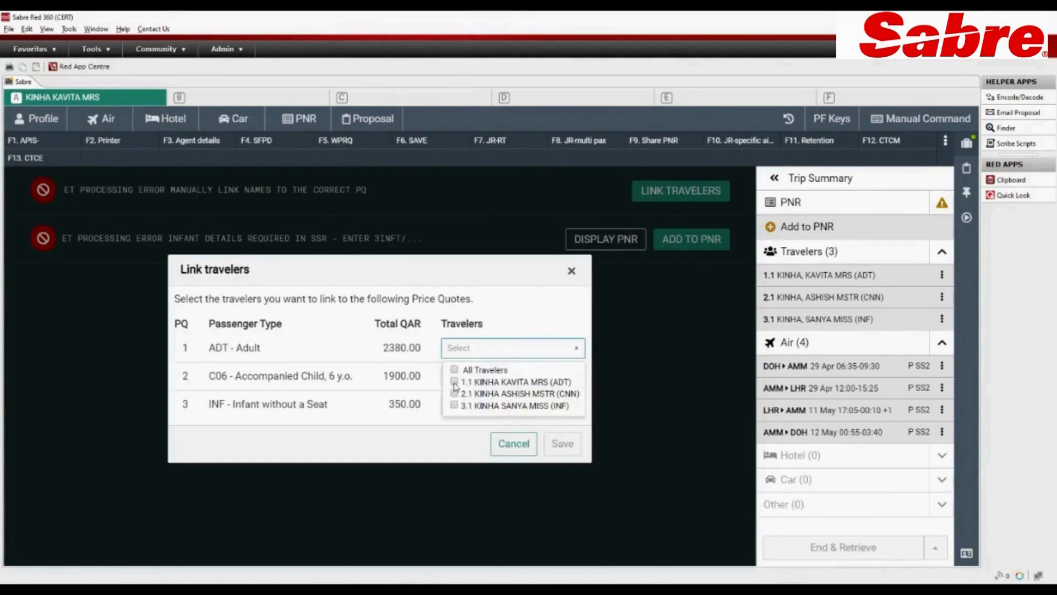
left_click(454, 381)
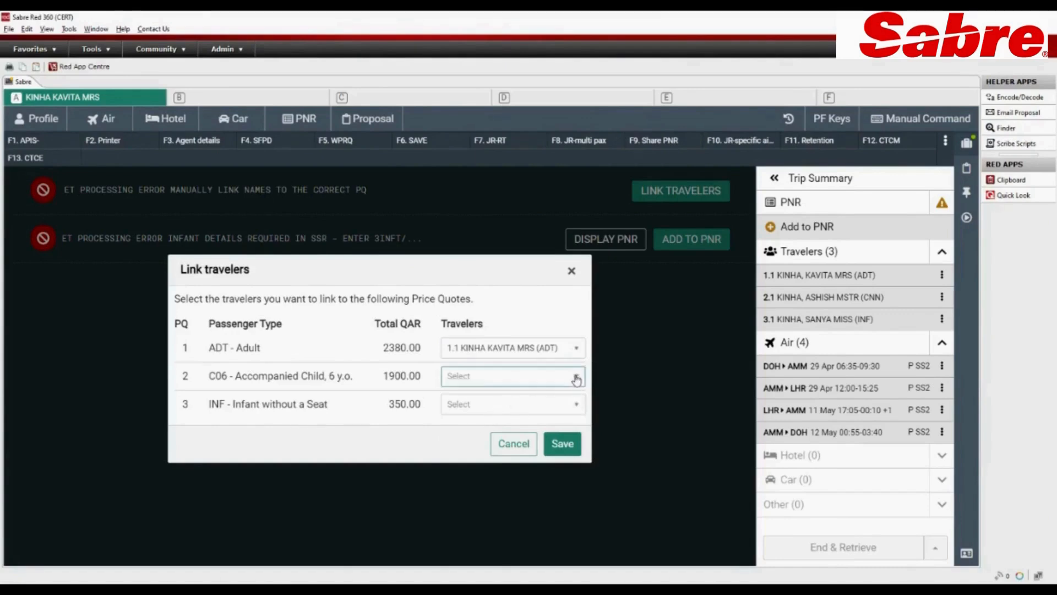
left_click(575, 376)
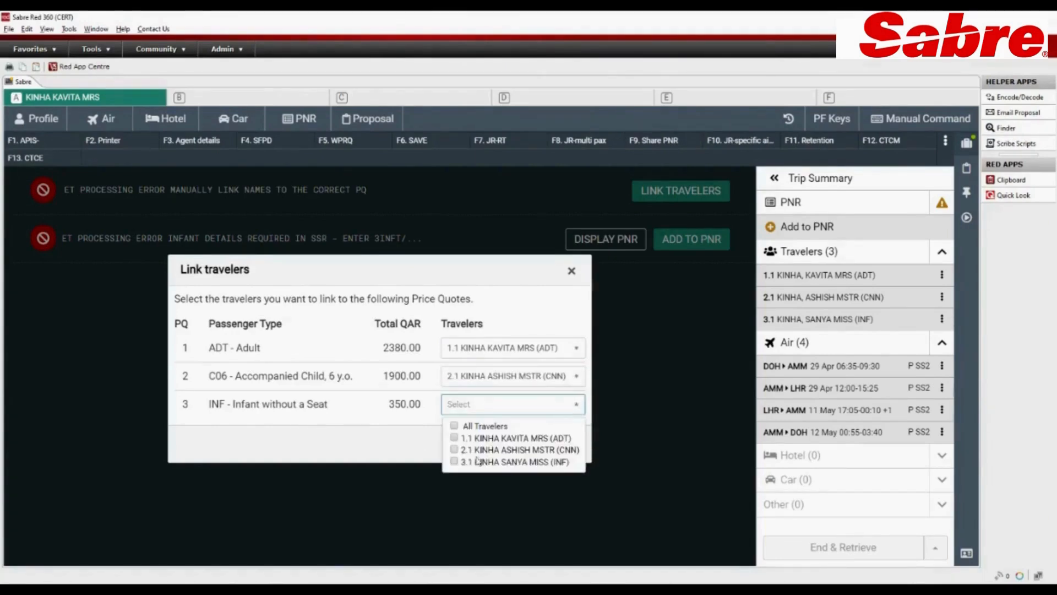
left_click(513, 462)
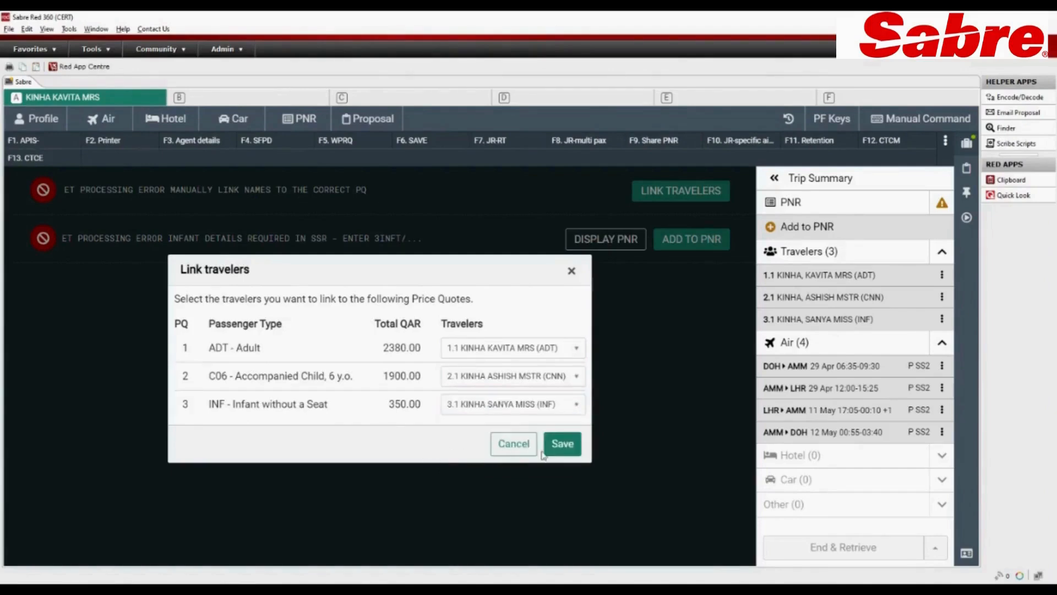
left_click(562, 444)
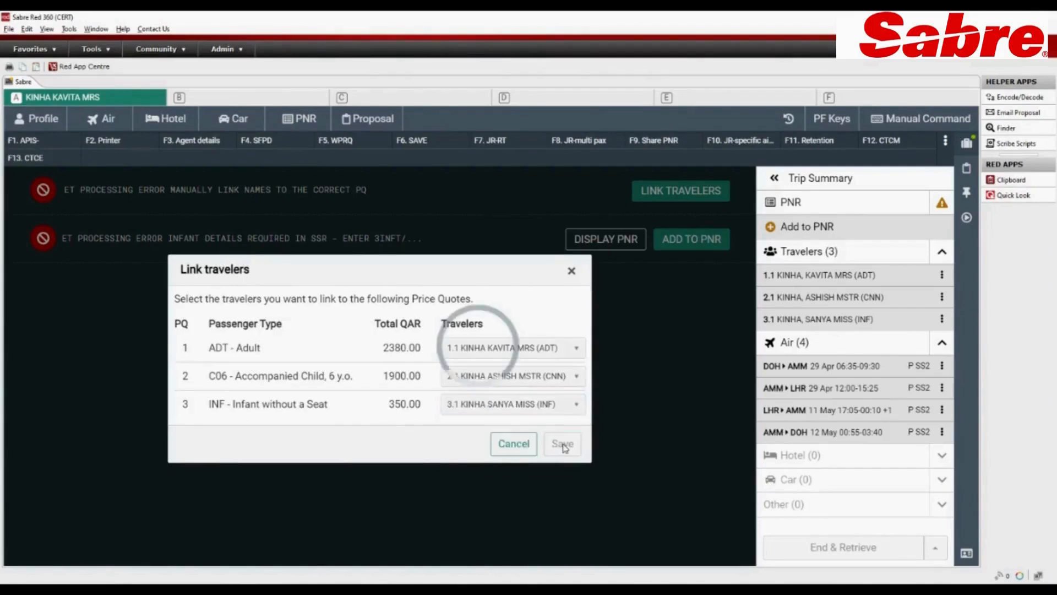
left_click(561, 444)
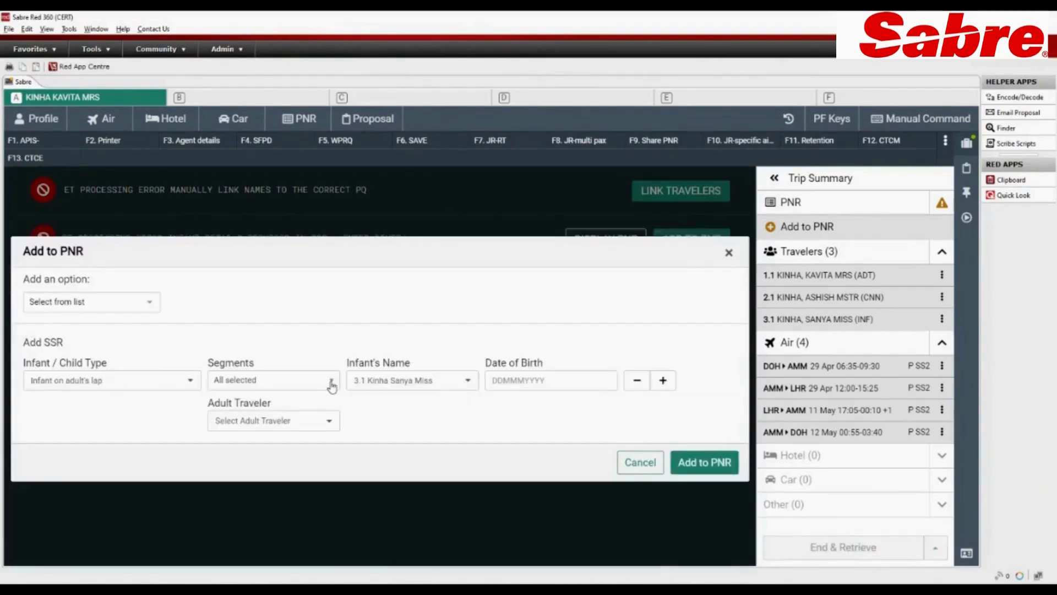
mouse_move(457, 394)
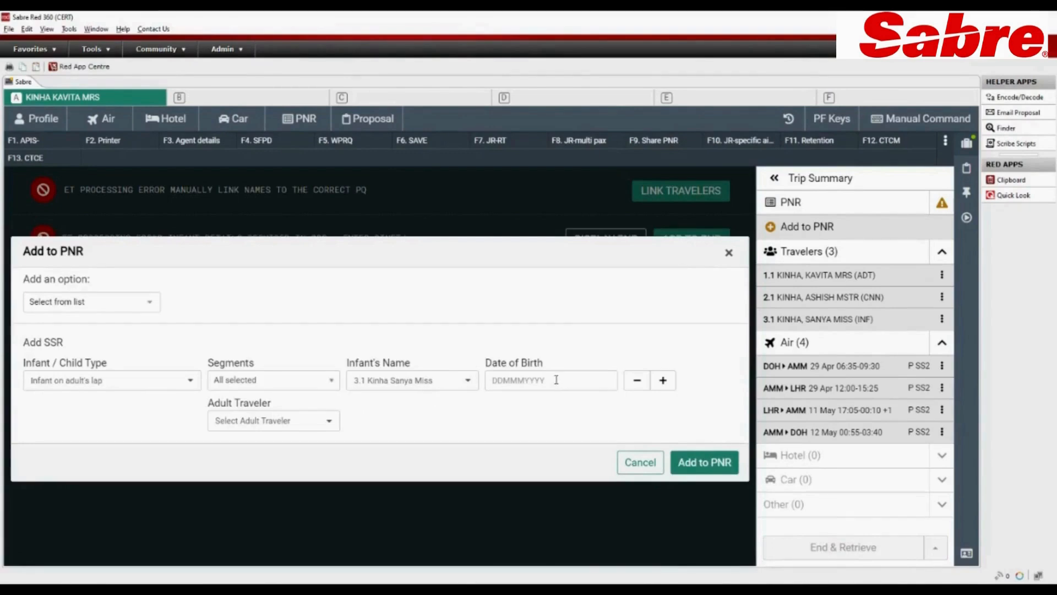
left_click(550, 380)
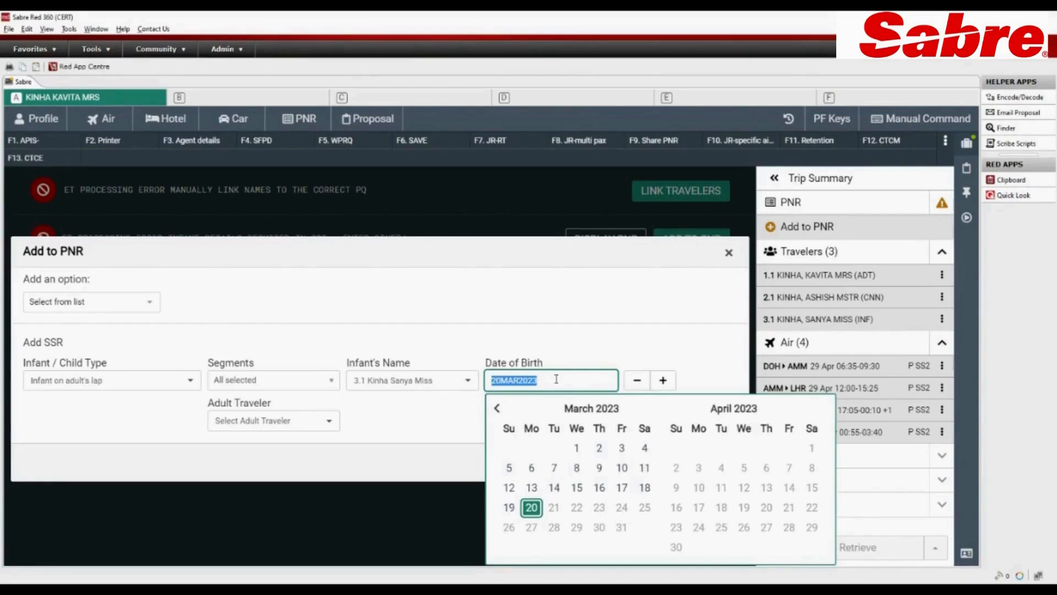
type("11")
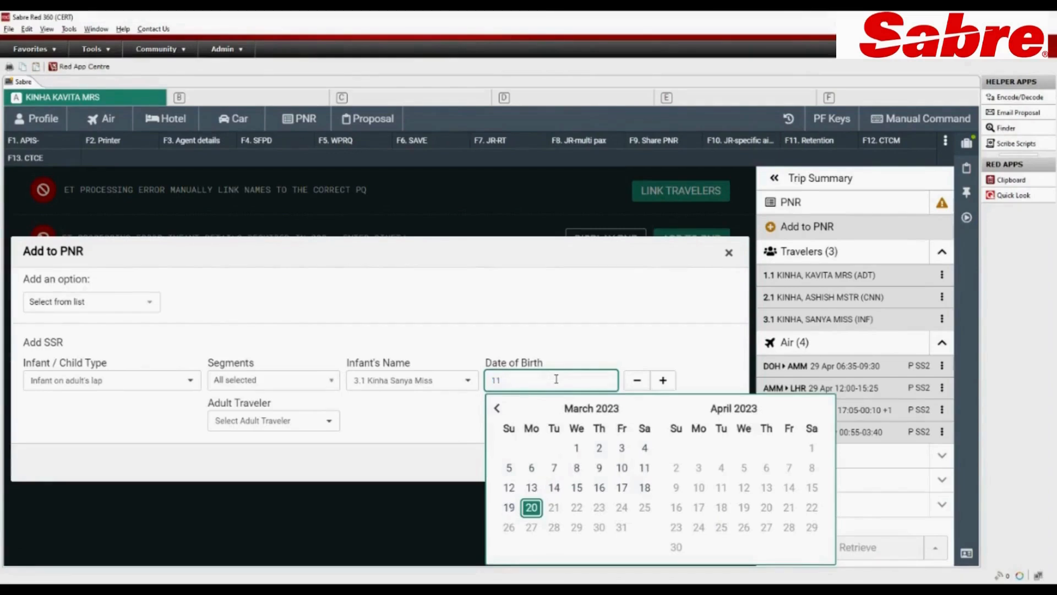
type("MAR2022")
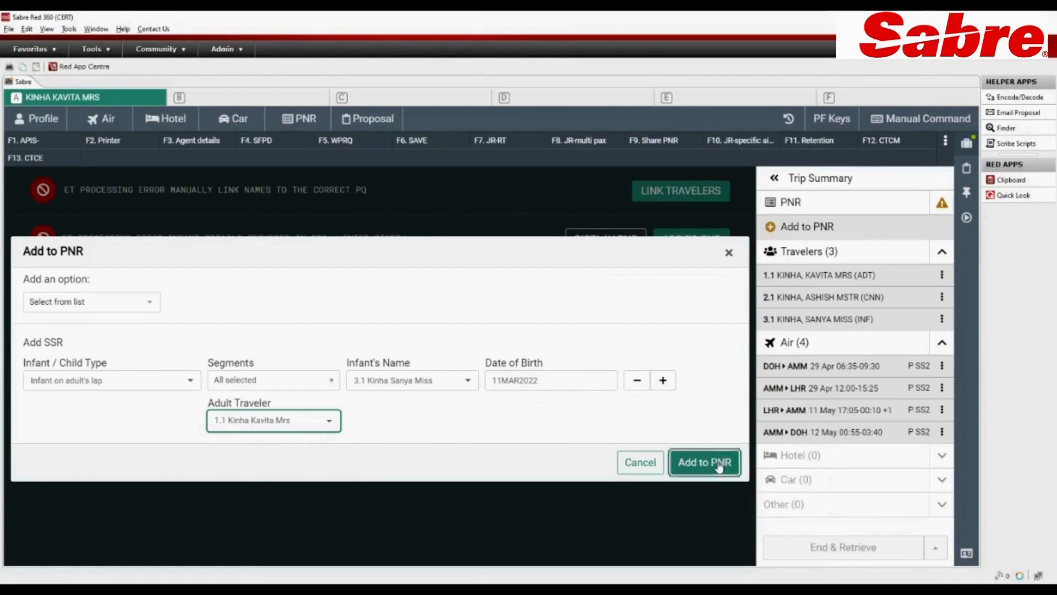
left_click(705, 463)
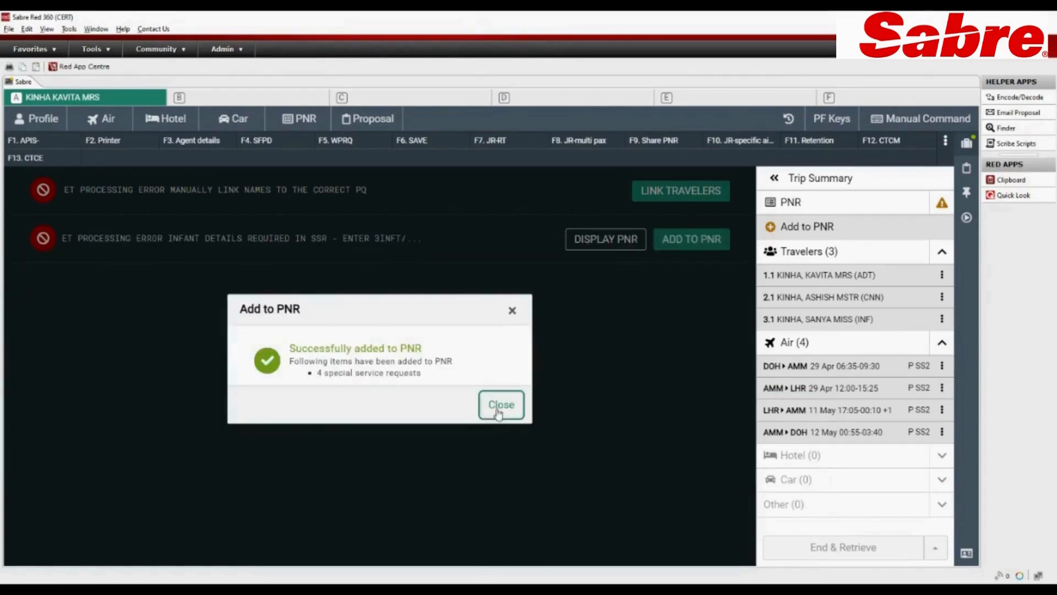
left_click(501, 404)
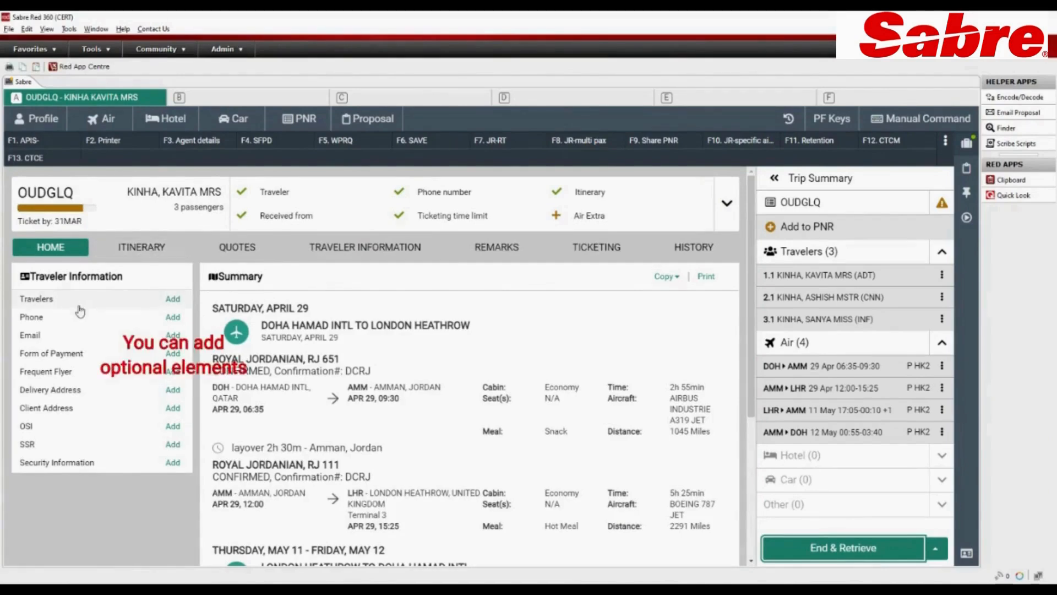
mouse_move(88, 390)
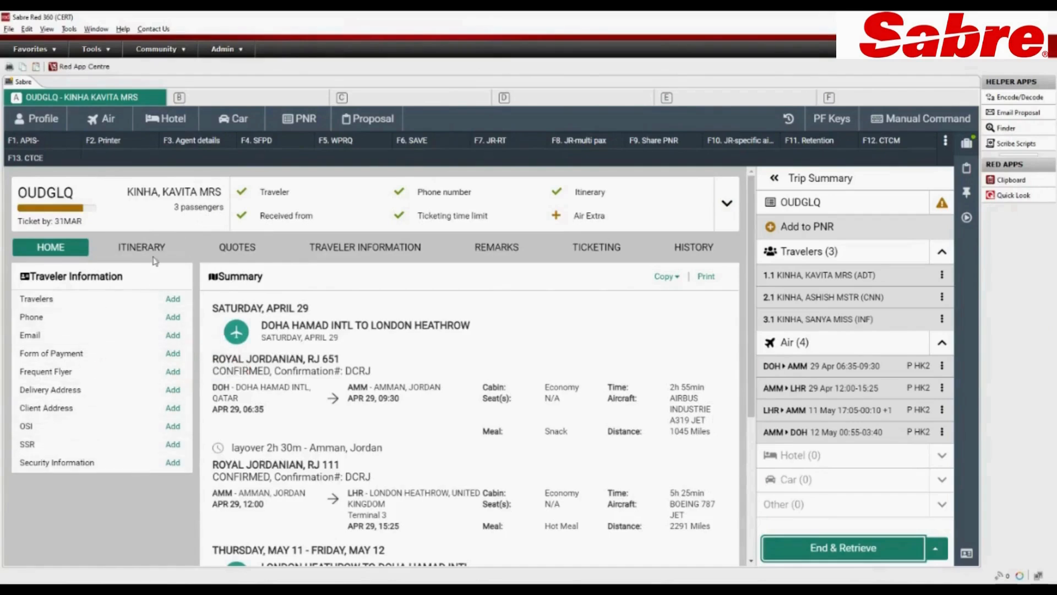
Step: Review OUDGLQ's flights and its QAR 2380, 1900 and 350 quotes, then open History
left_click(142, 247)
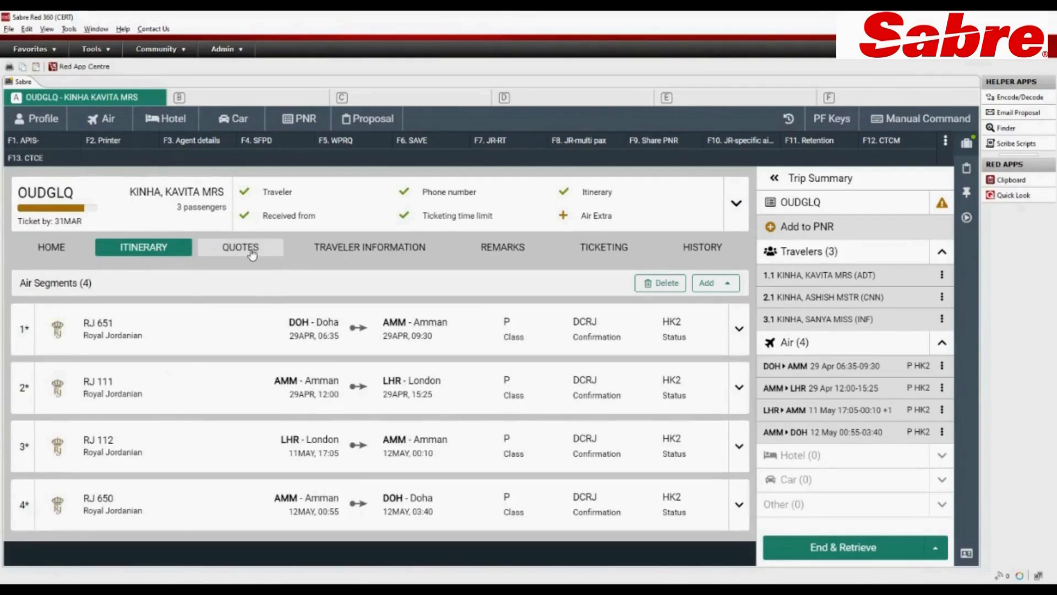
left_click(241, 247)
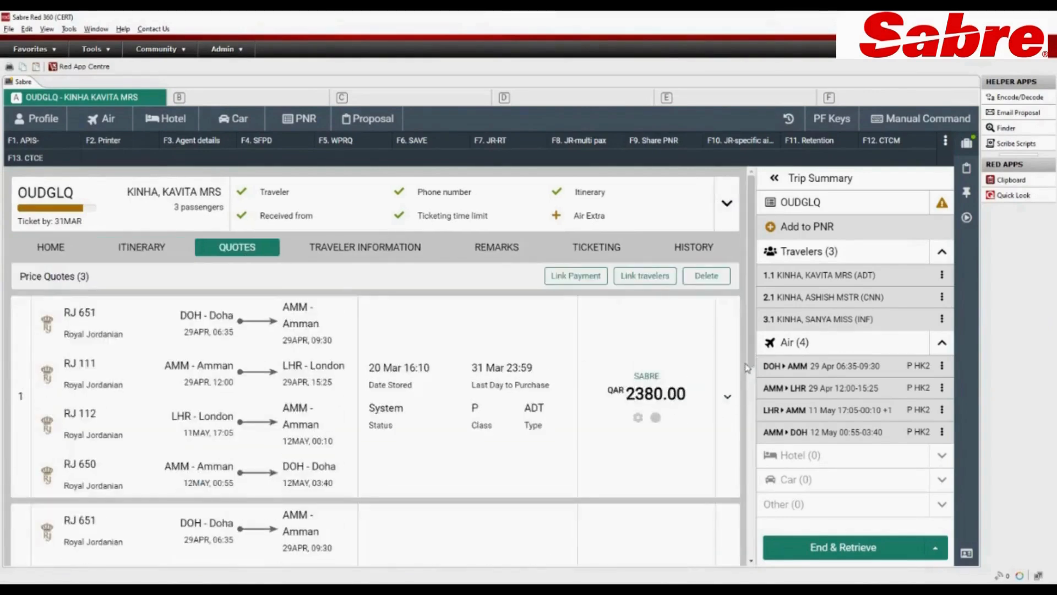
scroll("down", 3)
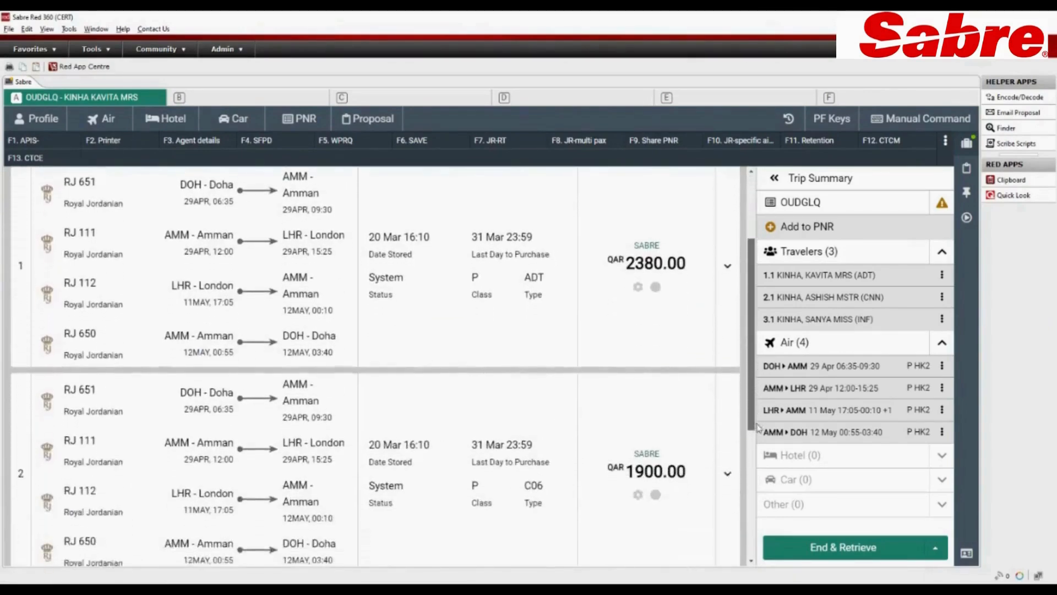
scroll("down", 3)
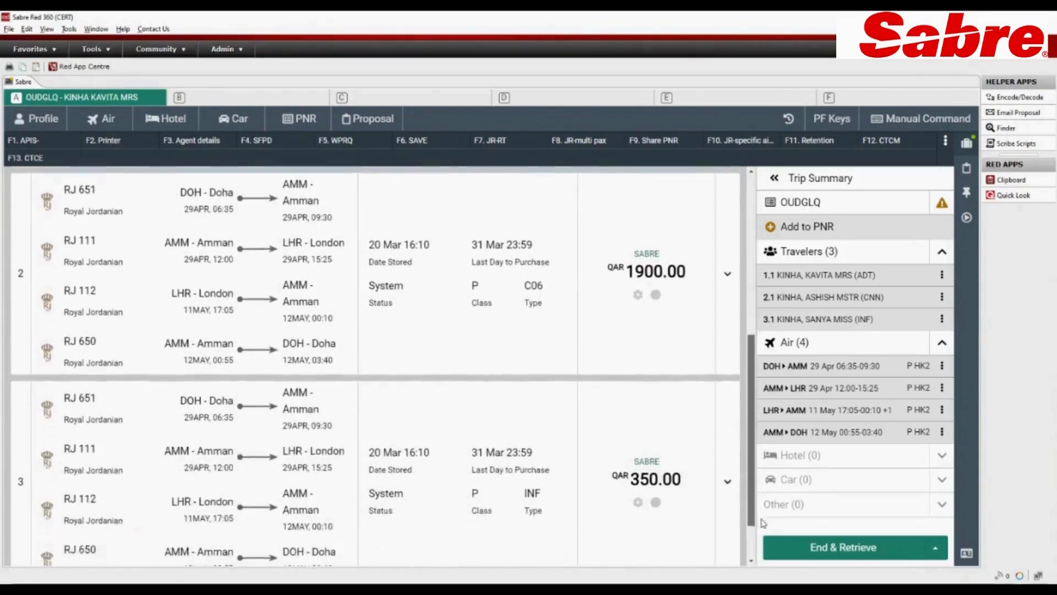
scroll("up", 3)
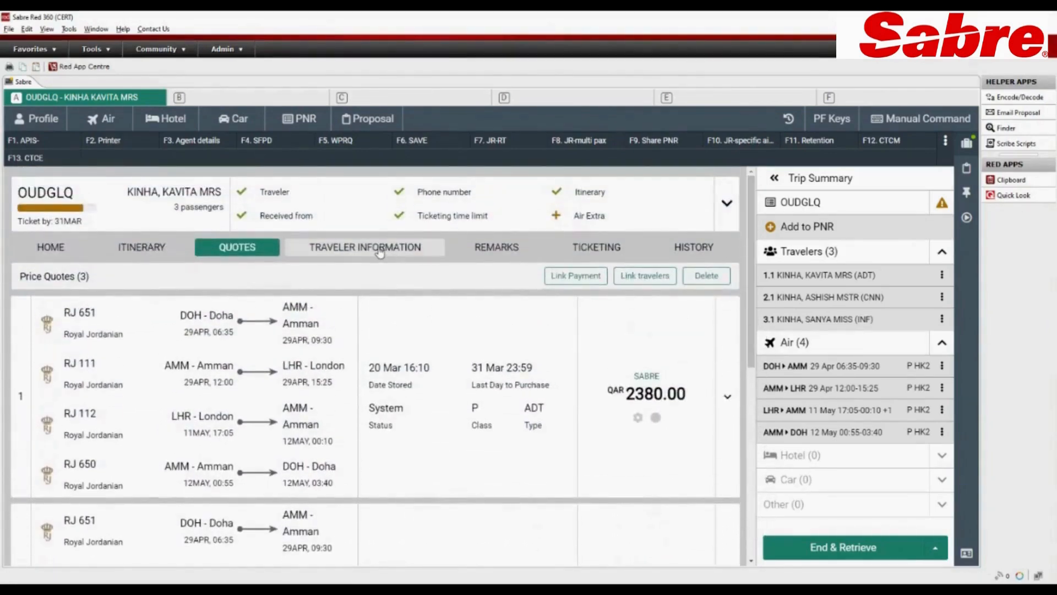
left_click(703, 246)
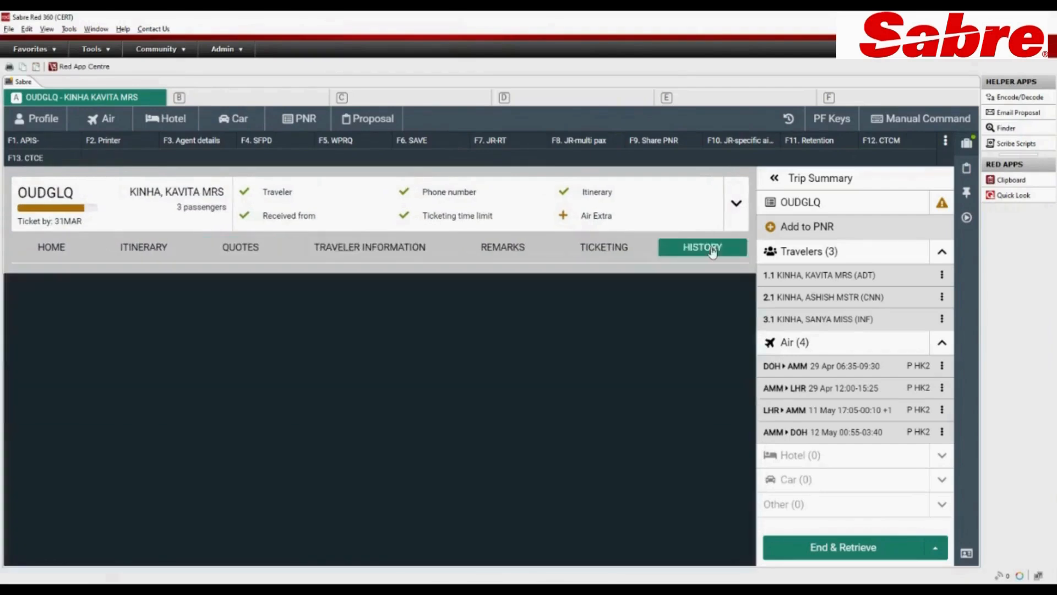